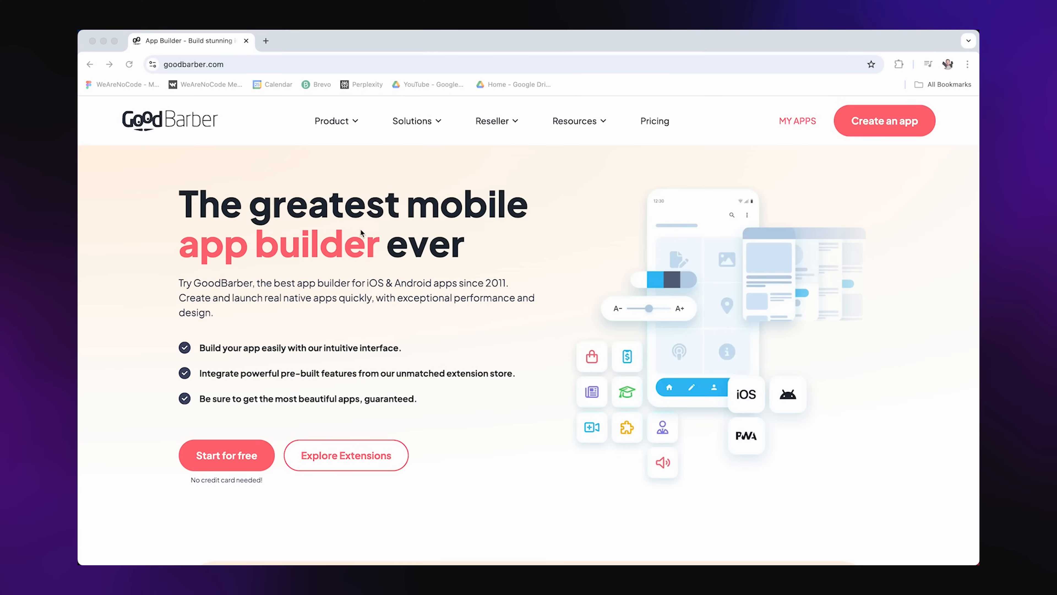
mouse_move(230, 262)
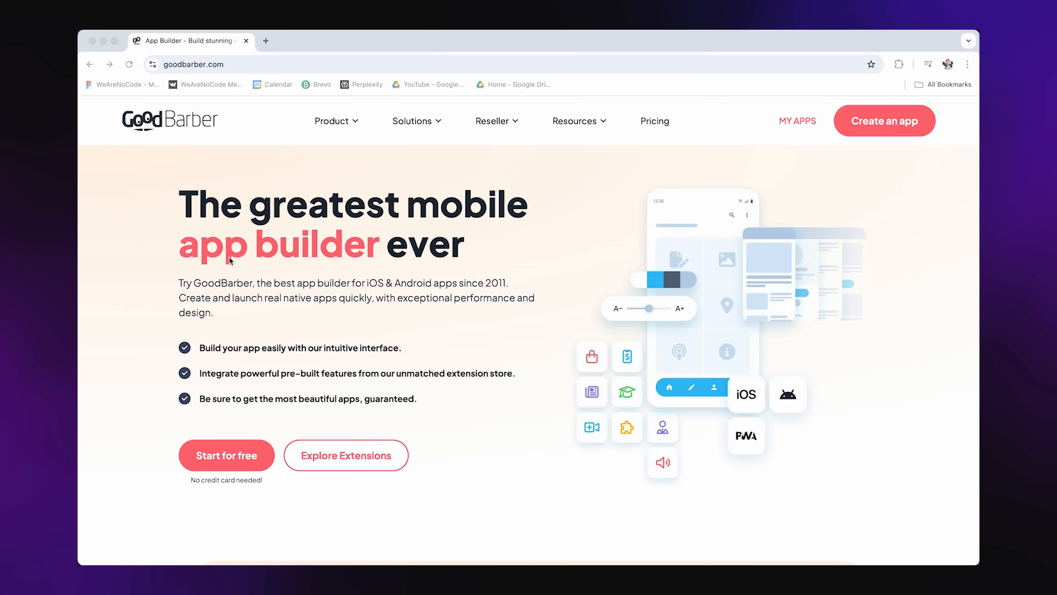
mouse_move(474, 326)
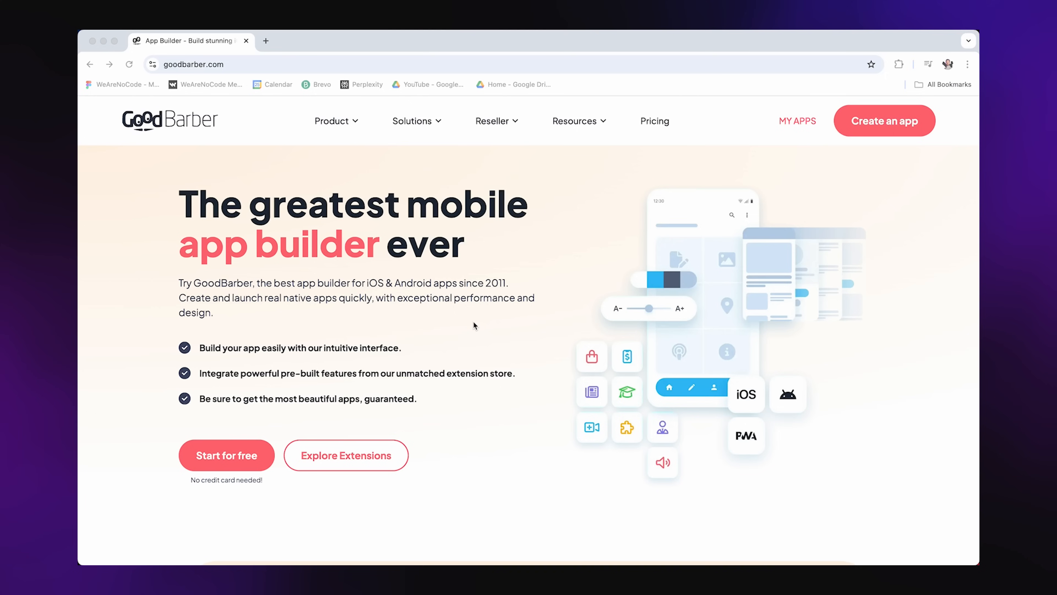
- Start a new app from the flower shop template and reach the theme choice step
scroll(down, 3)
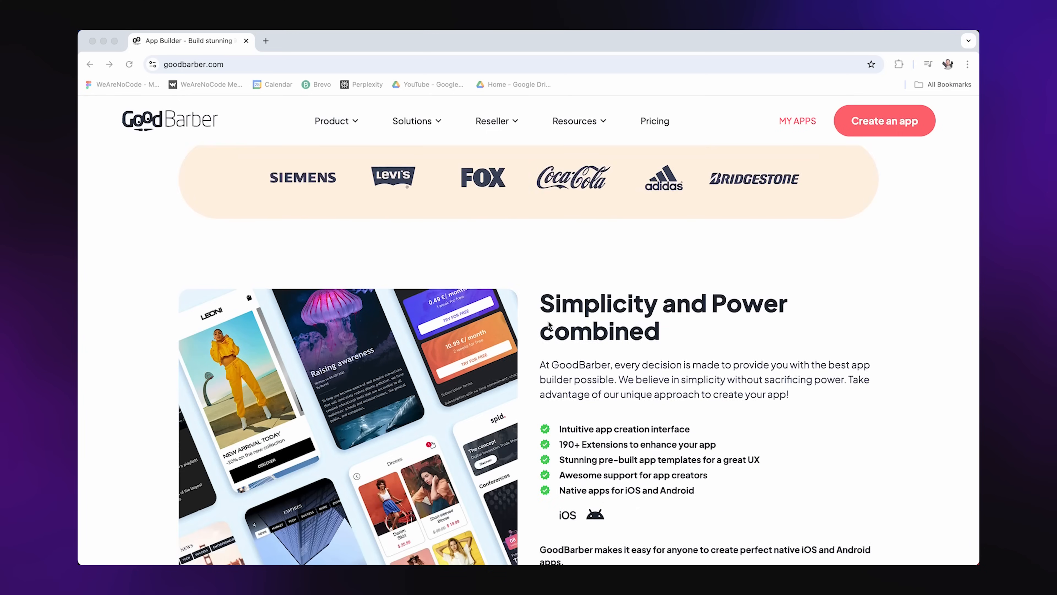
scroll(down, 3)
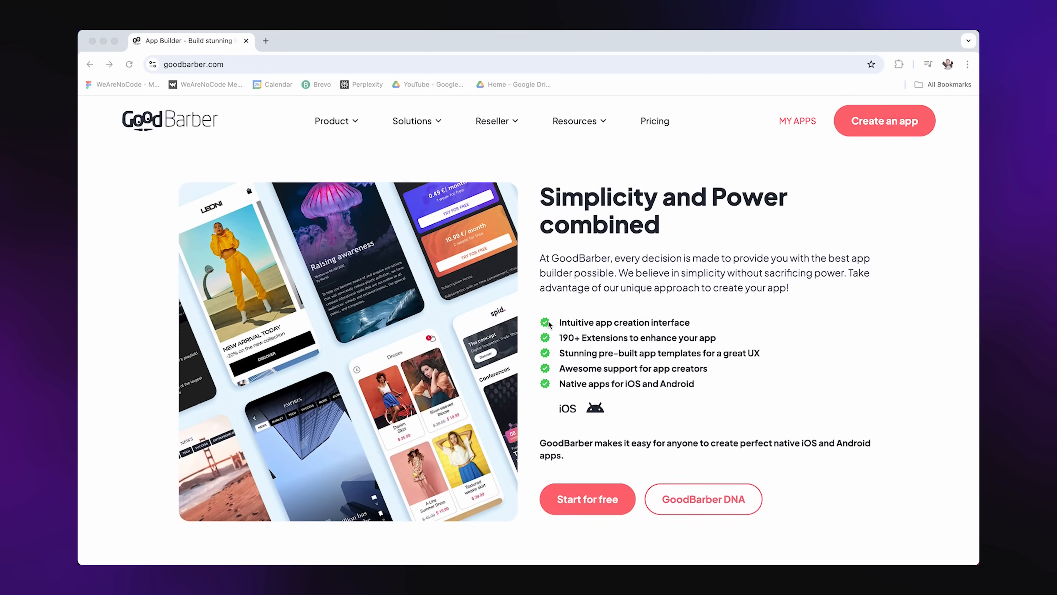
mouse_move(565, 299)
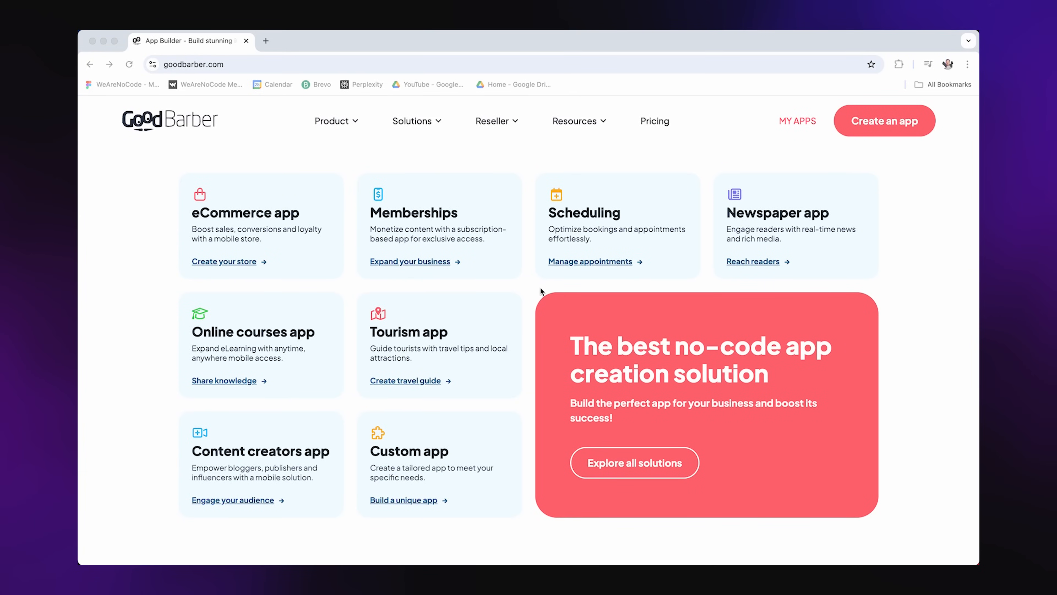
mouse_move(445, 240)
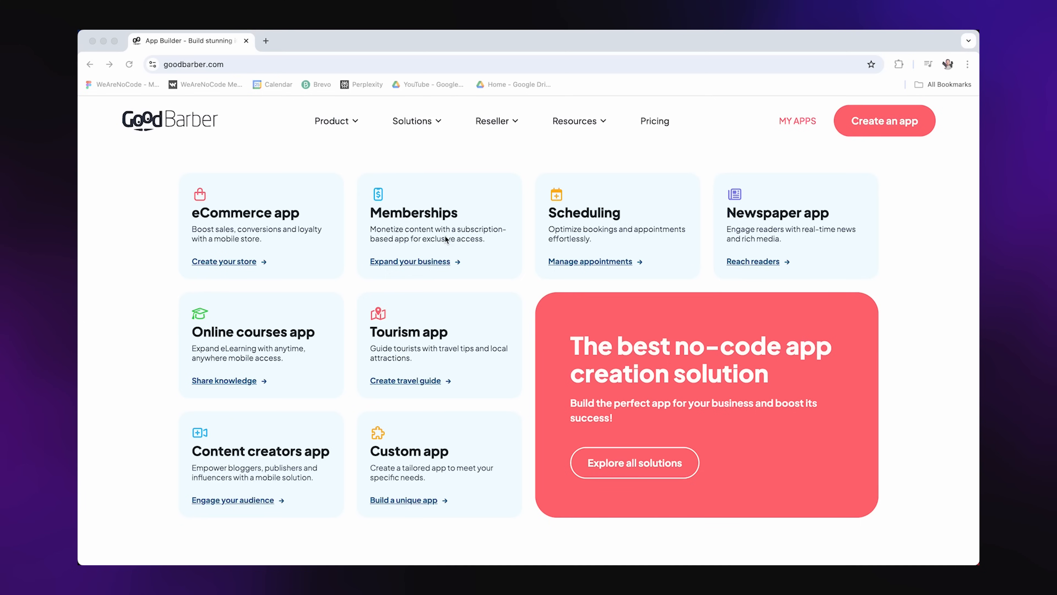
mouse_move(597, 208)
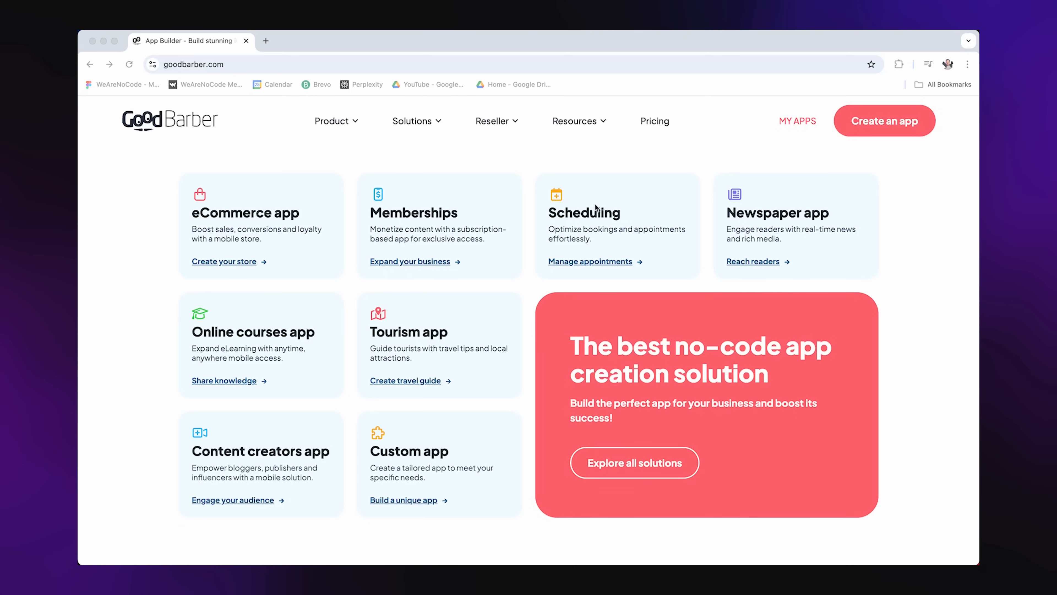
mouse_move(414, 466)
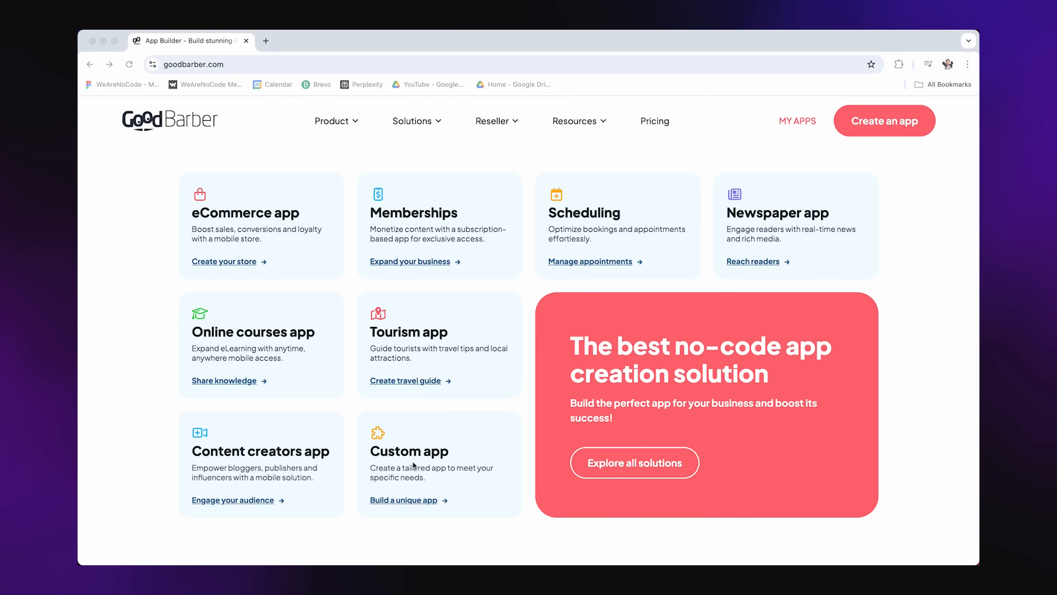
mouse_move(952, 397)
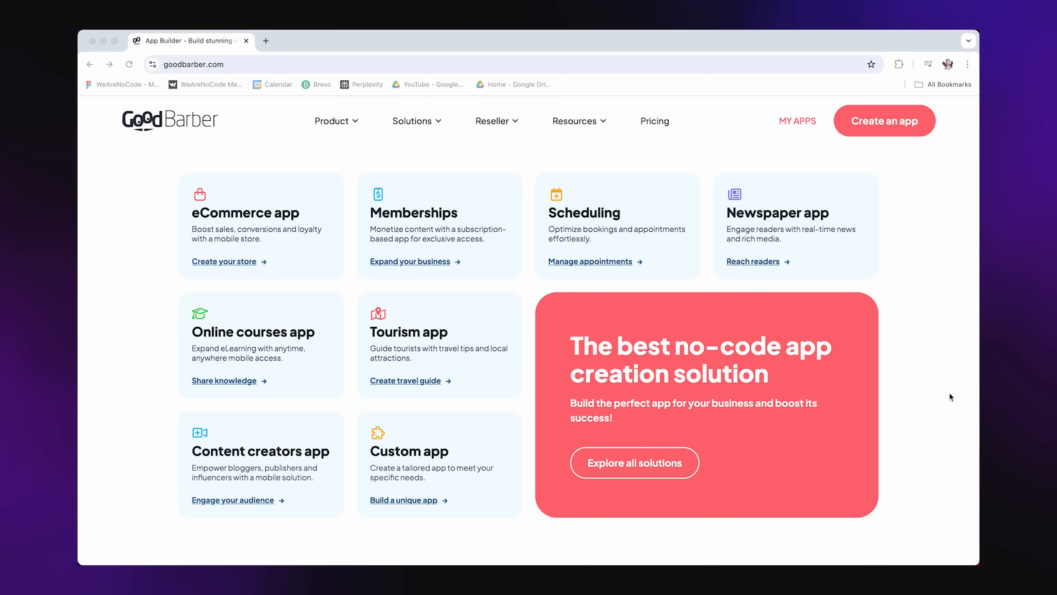
scroll(down, 3)
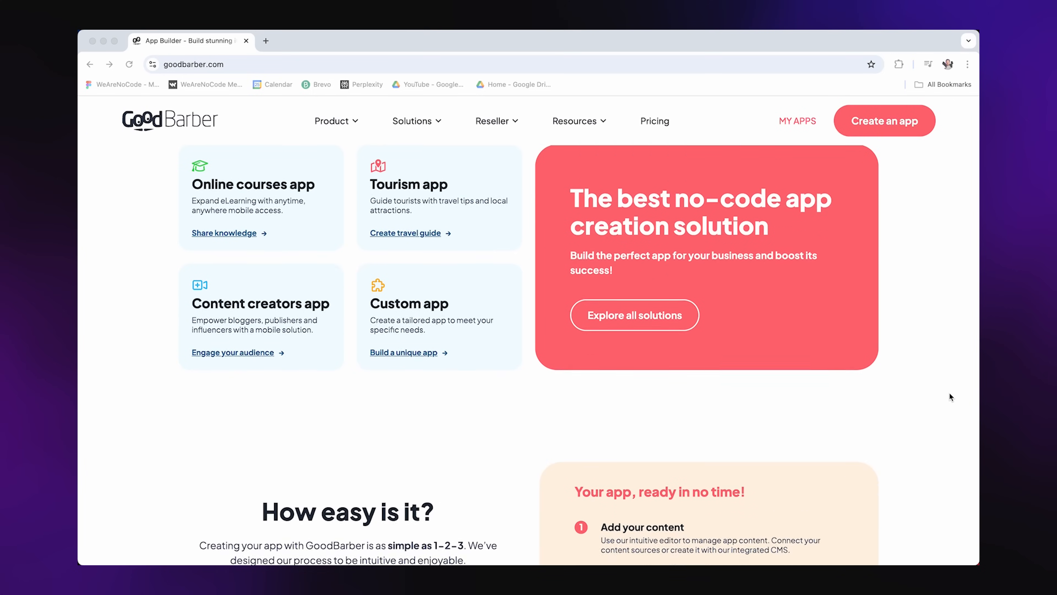
scroll(down, 3)
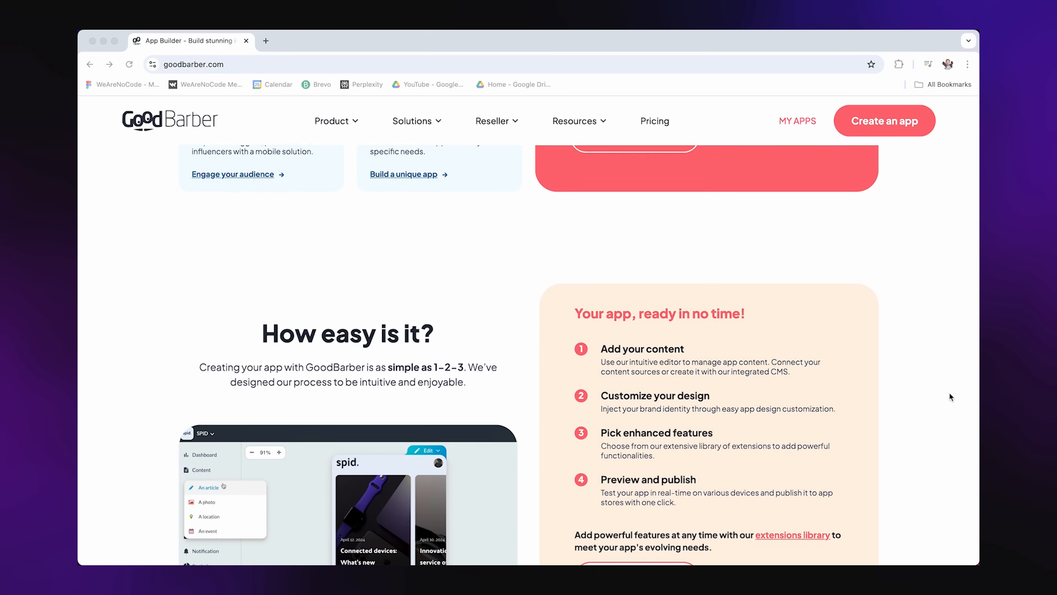
scroll(down, 3)
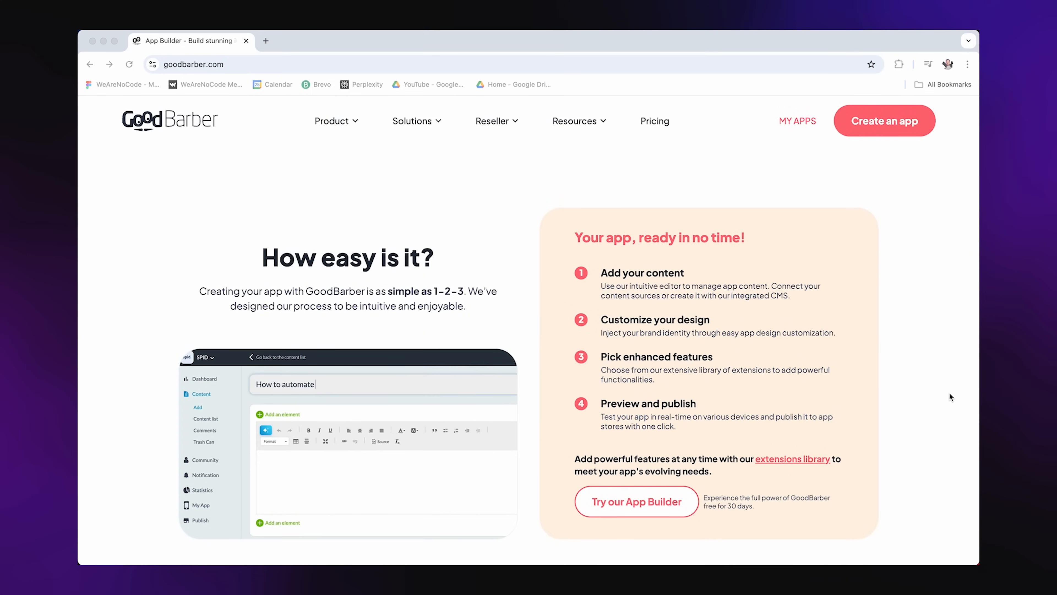
scroll(down, 3)
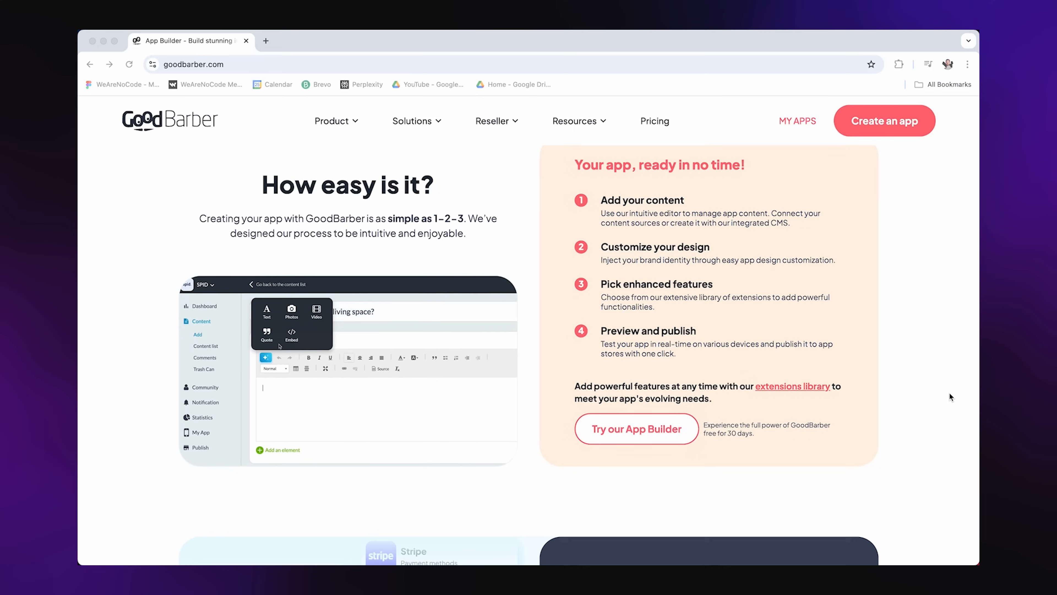
scroll(down, 3)
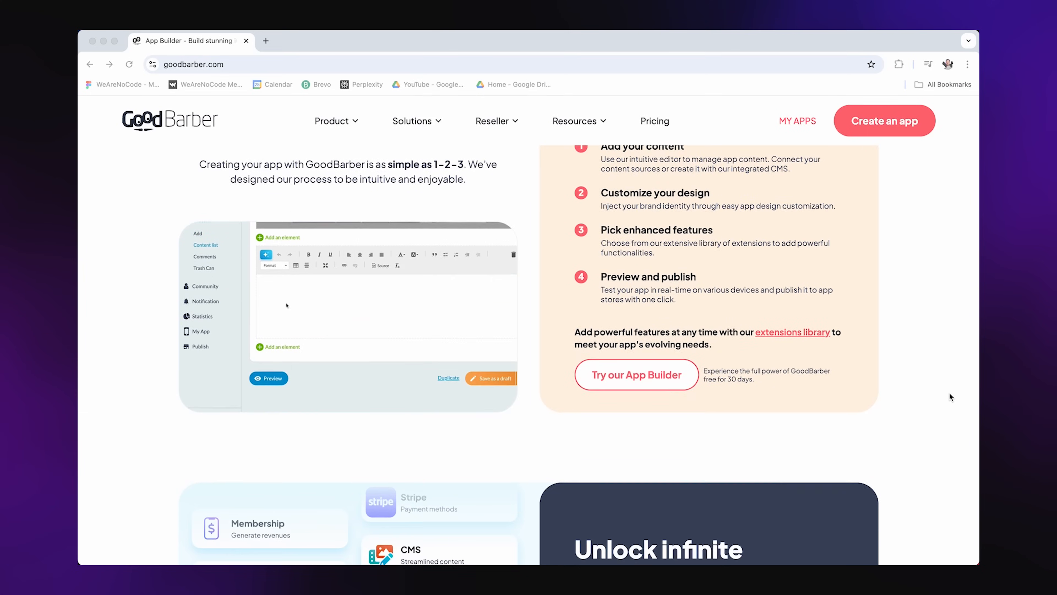
scroll(down, 3)
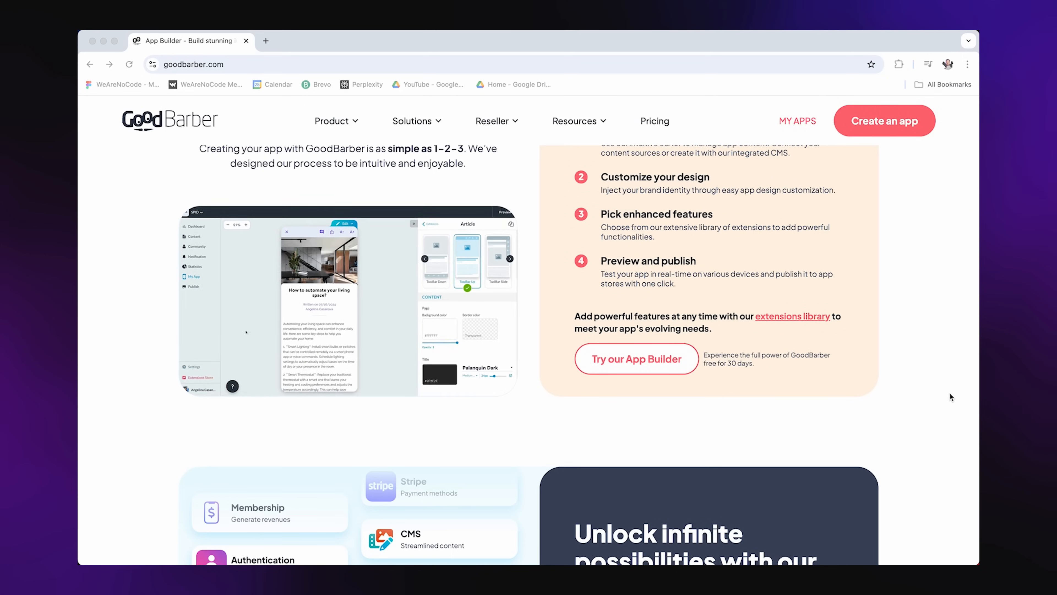
scroll(down, 3)
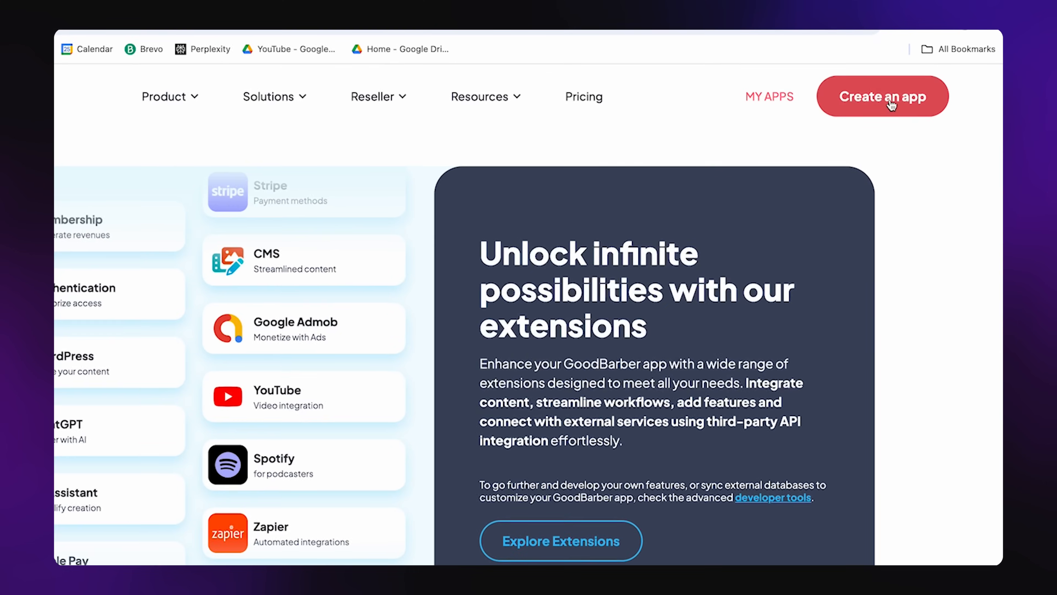
click(882, 96)
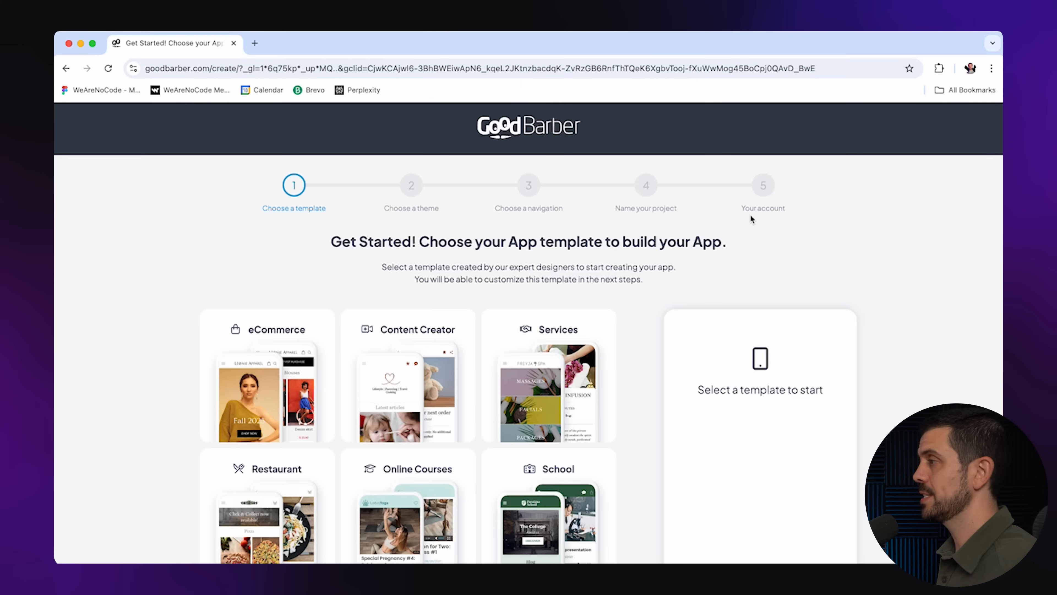
mouse_move(730, 231)
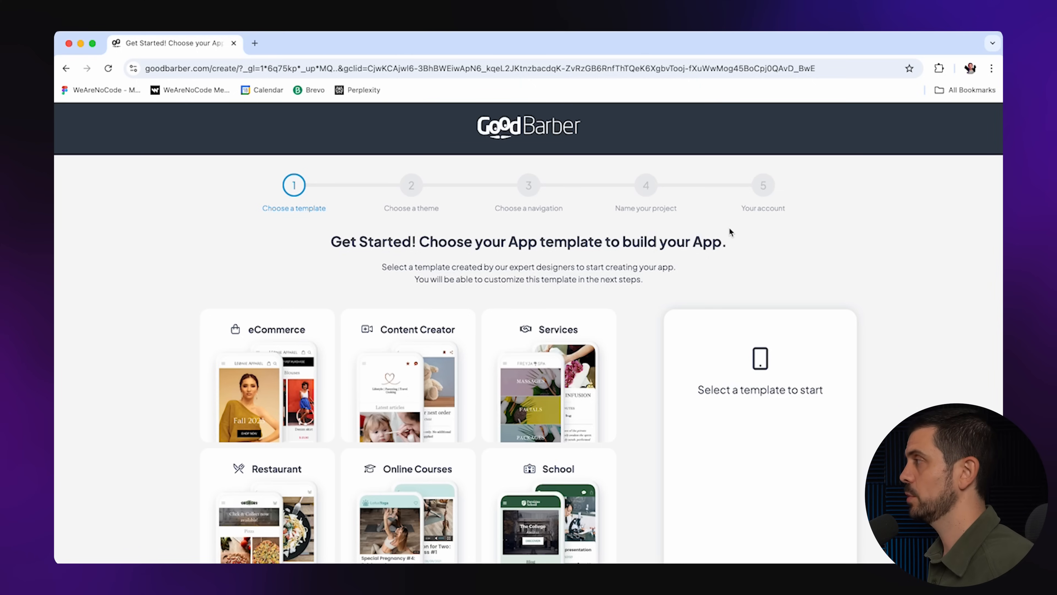
mouse_move(655, 292)
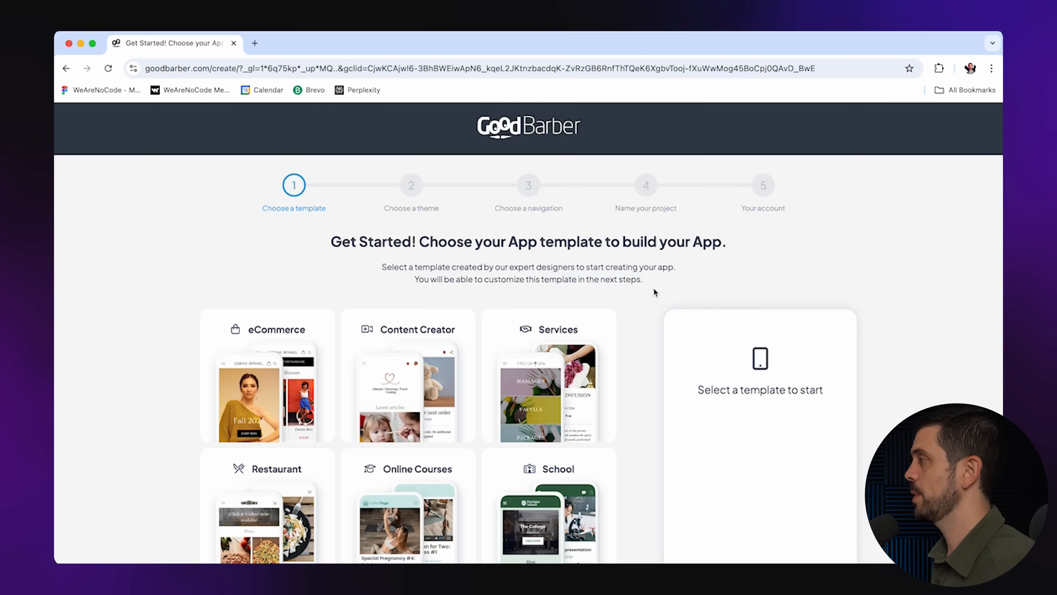
mouse_move(174, 295)
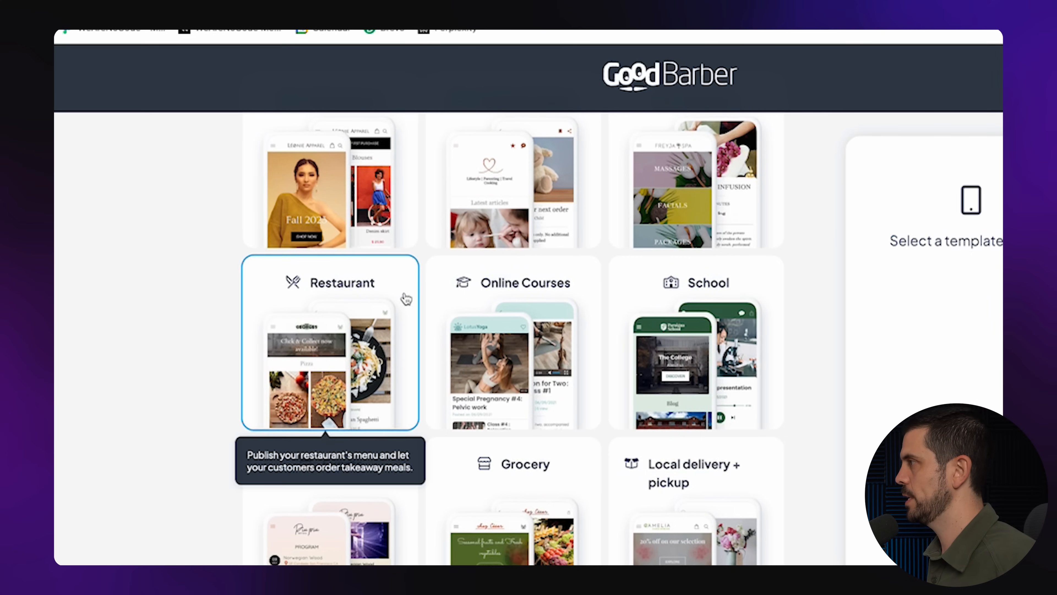
scroll(down, 3)
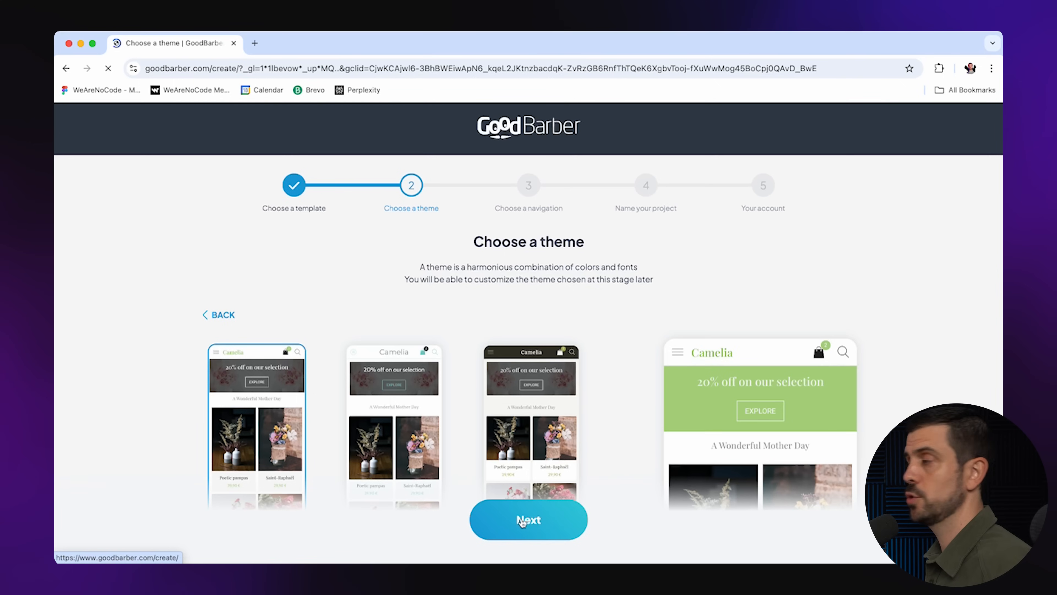
- Accept the theme, confirm bottom-tab navigation and the app name to finish generating the app
click(528, 519)
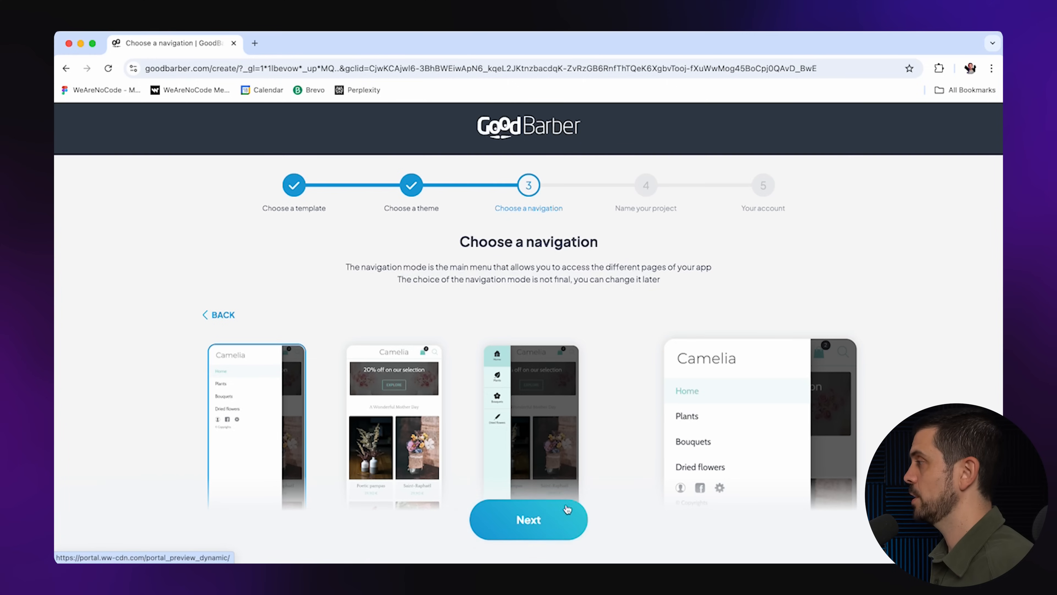
scroll(down, 3)
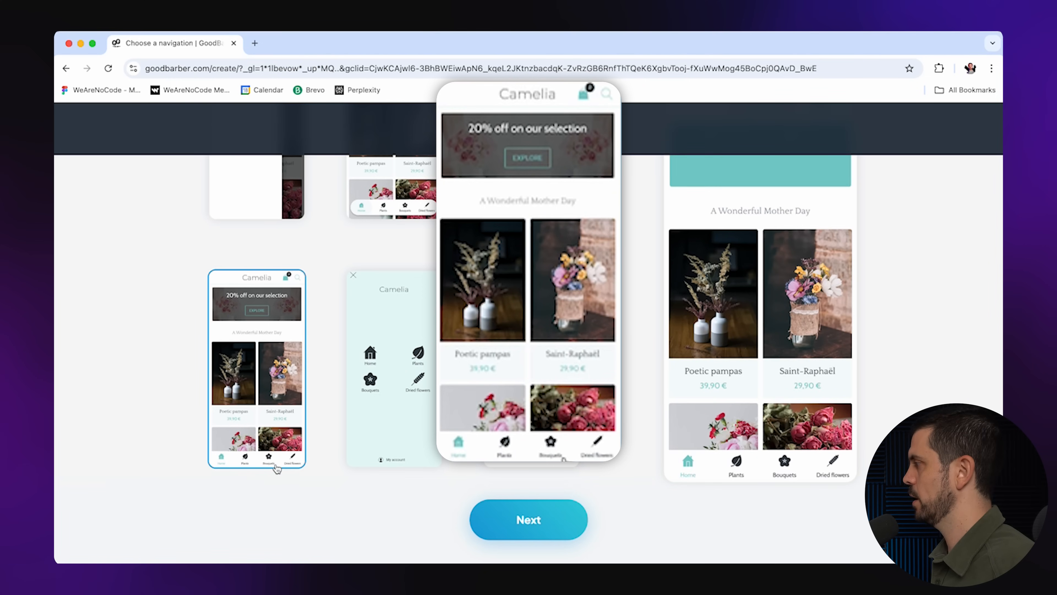
click(528, 519)
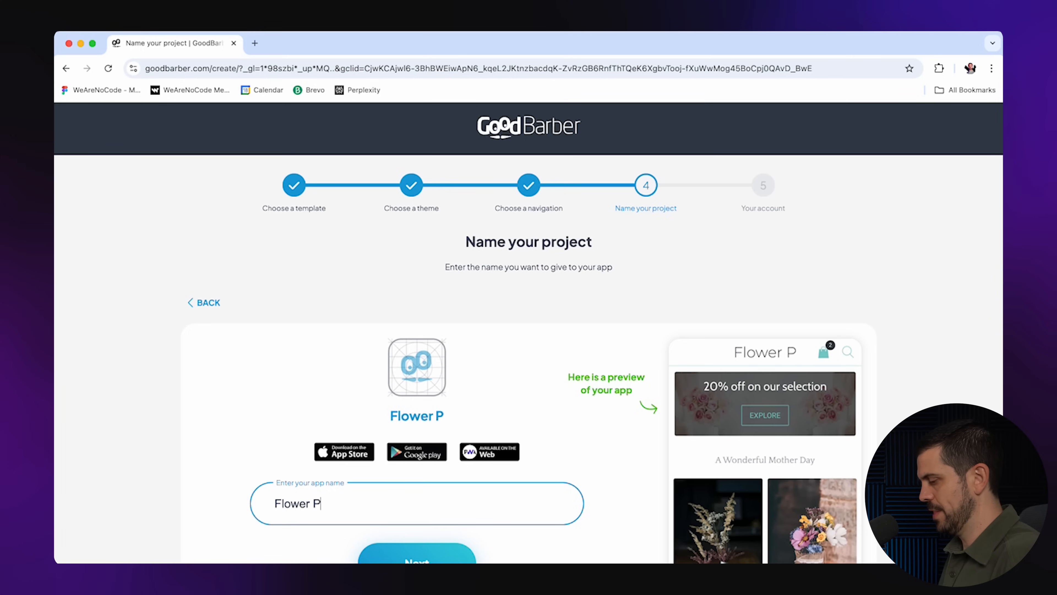
click(416, 556)
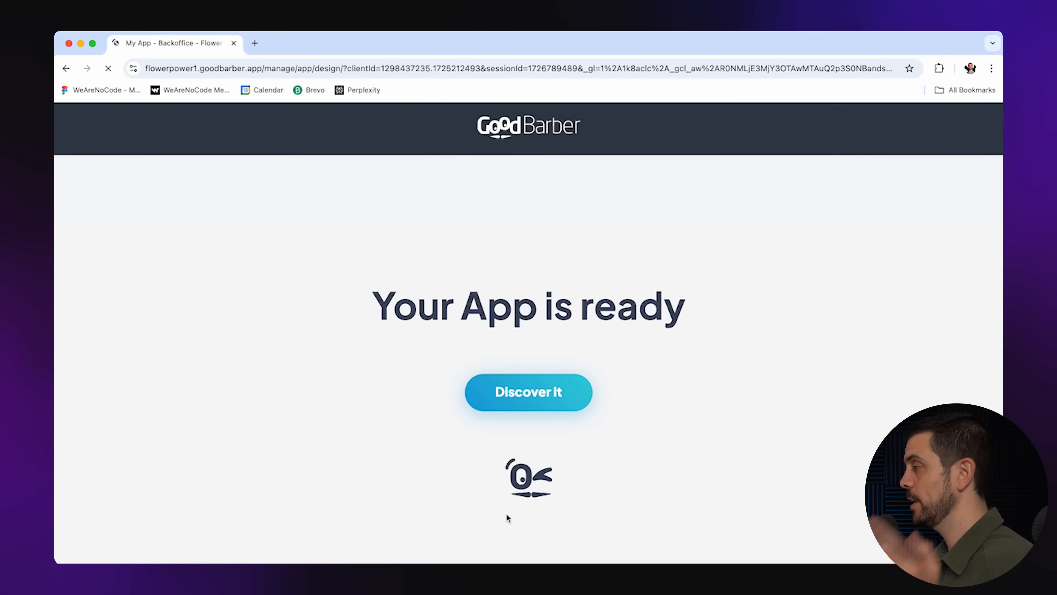
- Open the new app's back office and view the Poetic pampas product and Plants screens in preview
click(529, 392)
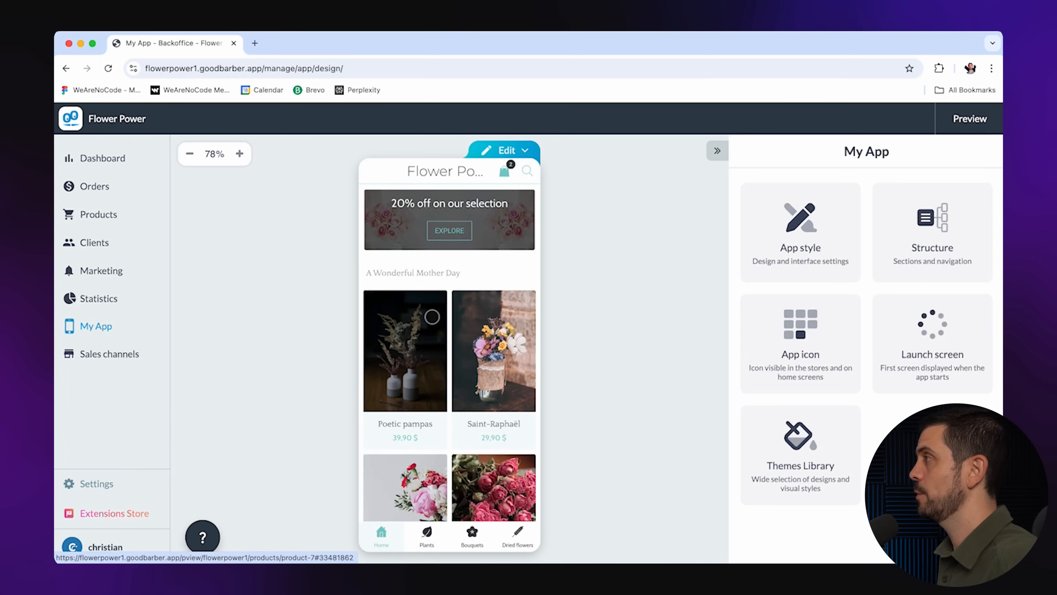
mouse_move(457, 288)
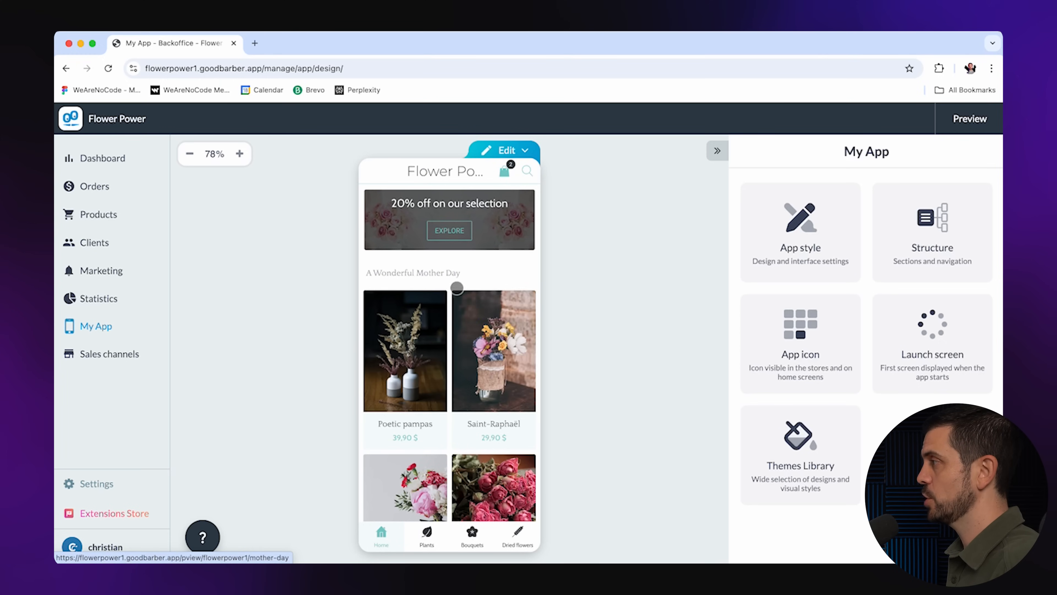
click(405, 351)
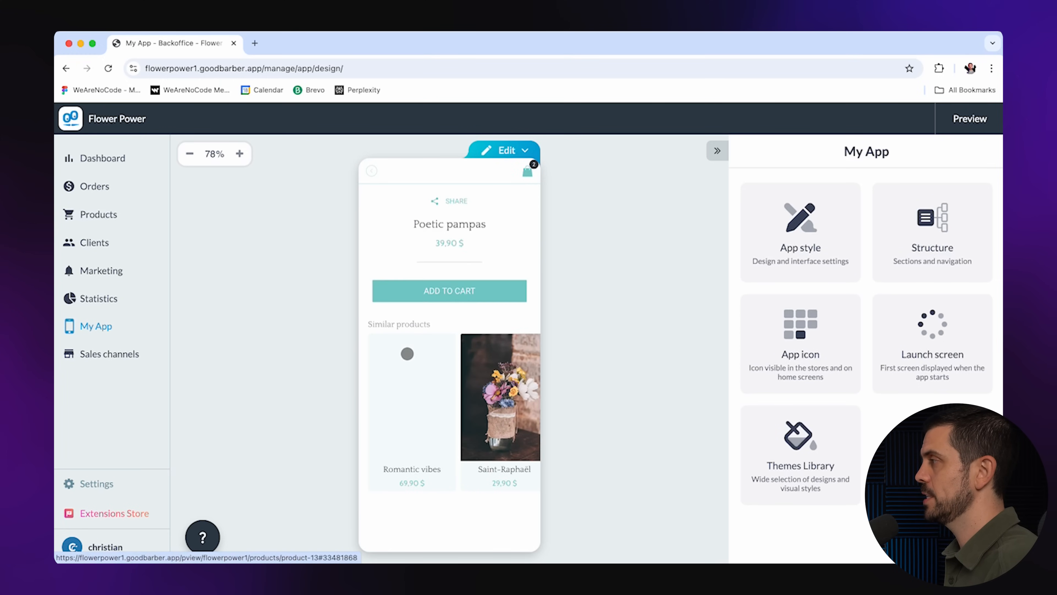
scroll(up, 3)
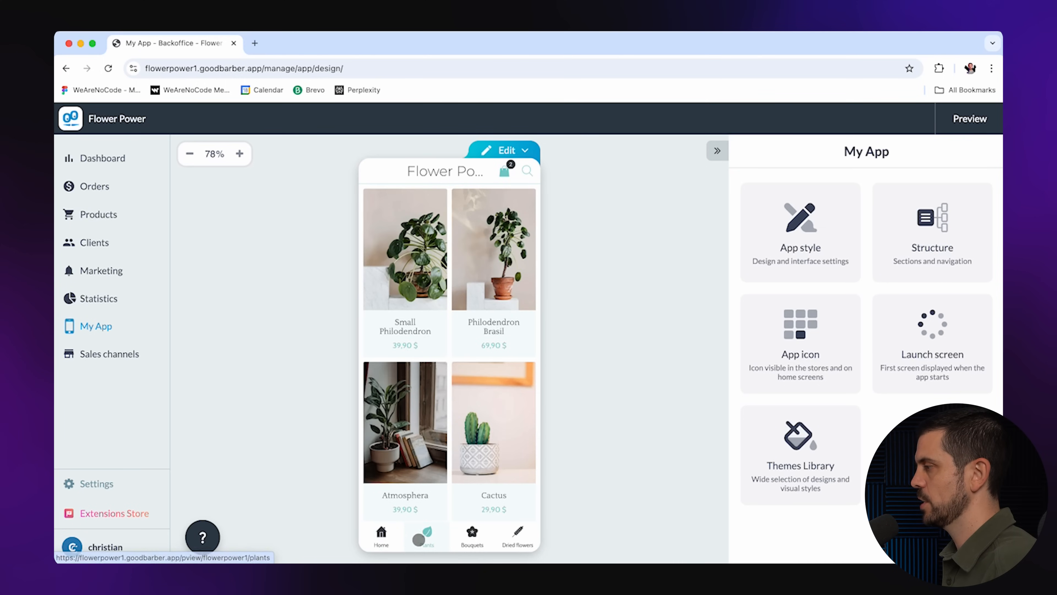
click(472, 535)
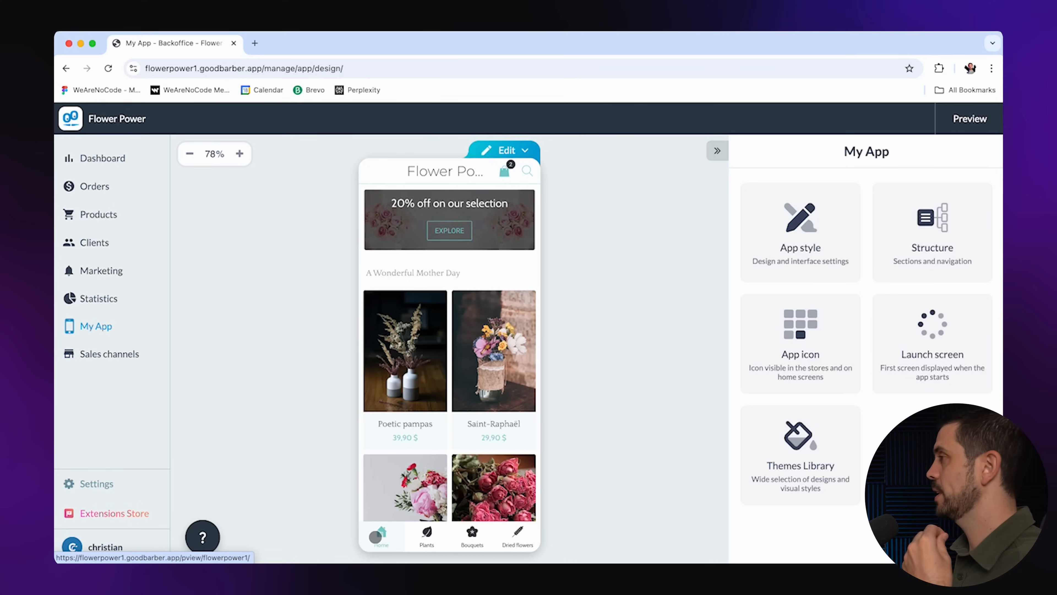
mouse_move(800, 231)
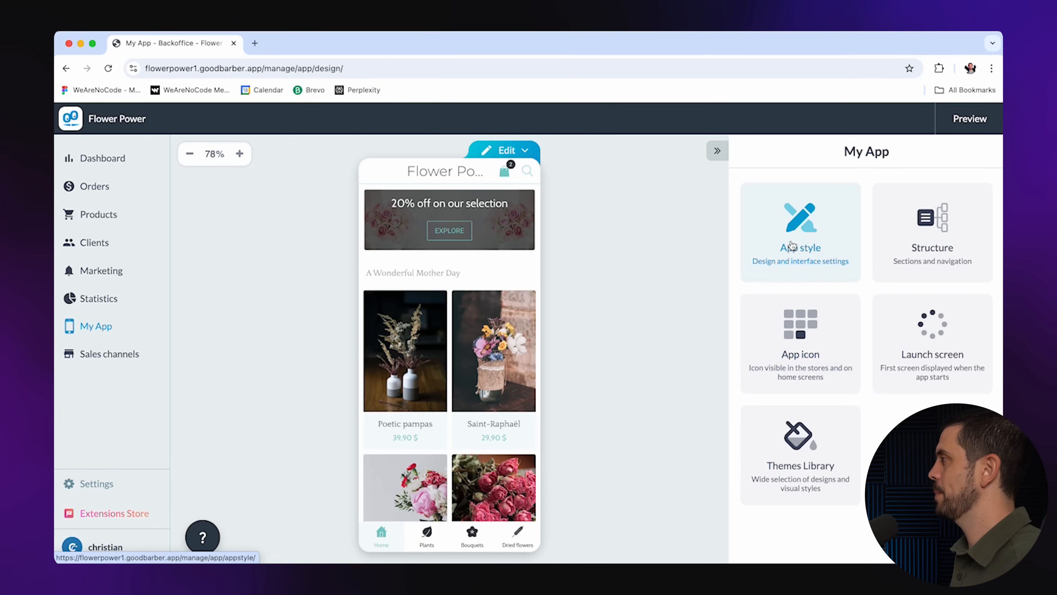
- Apply the green Camelia colour theme to the Flower Power app in Colors
click(800, 232)
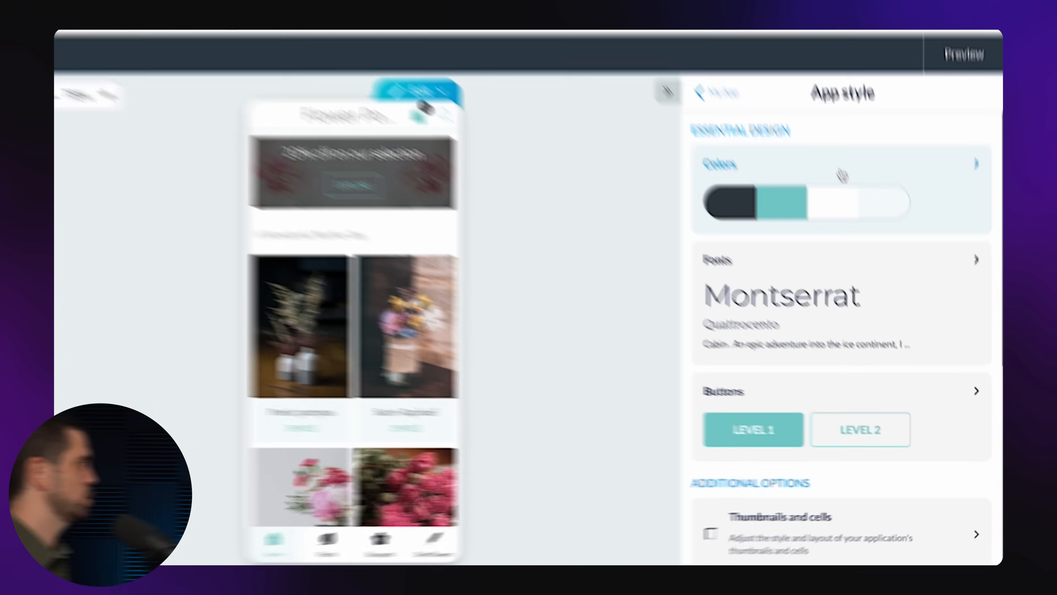
click(841, 163)
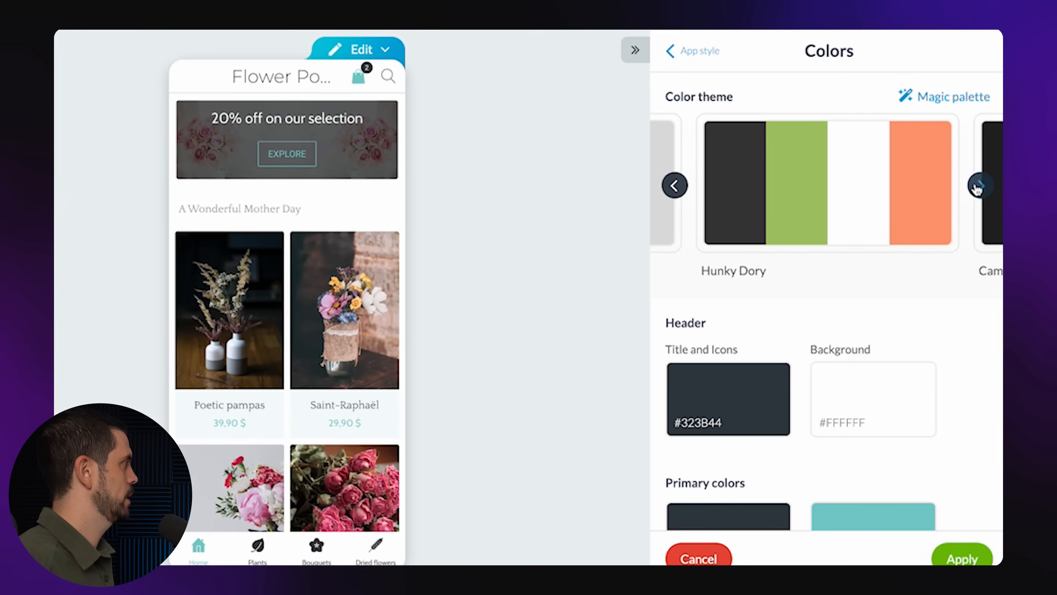
click(980, 185)
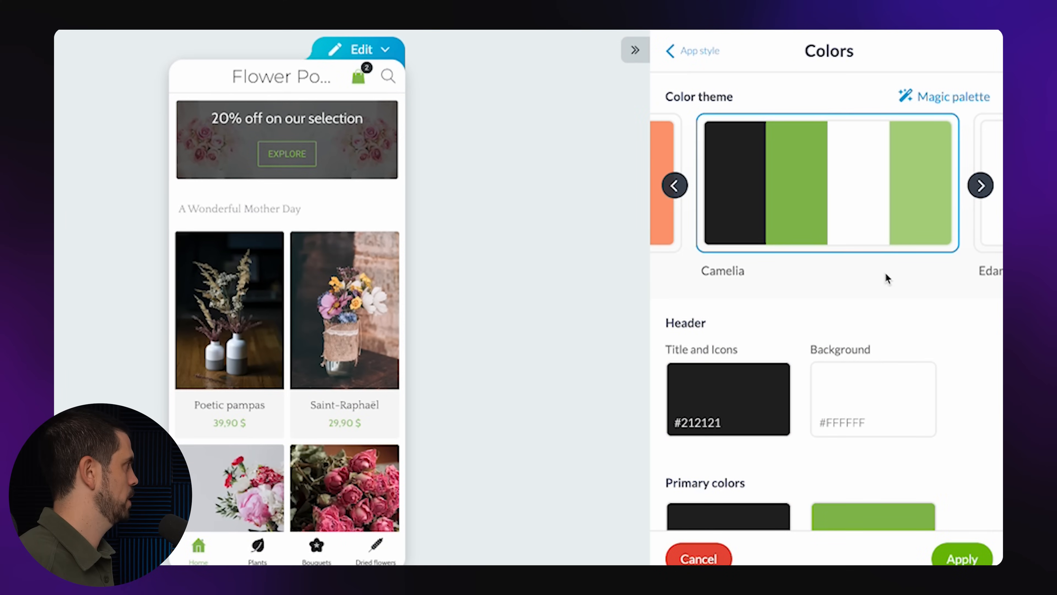
scroll(down, 3)
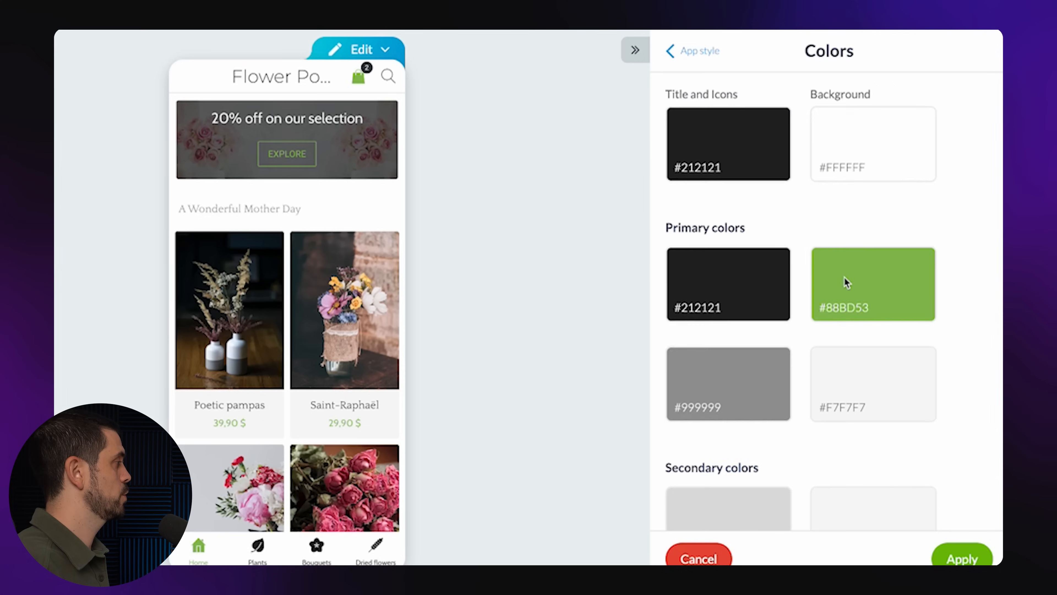
scroll(down, 3)
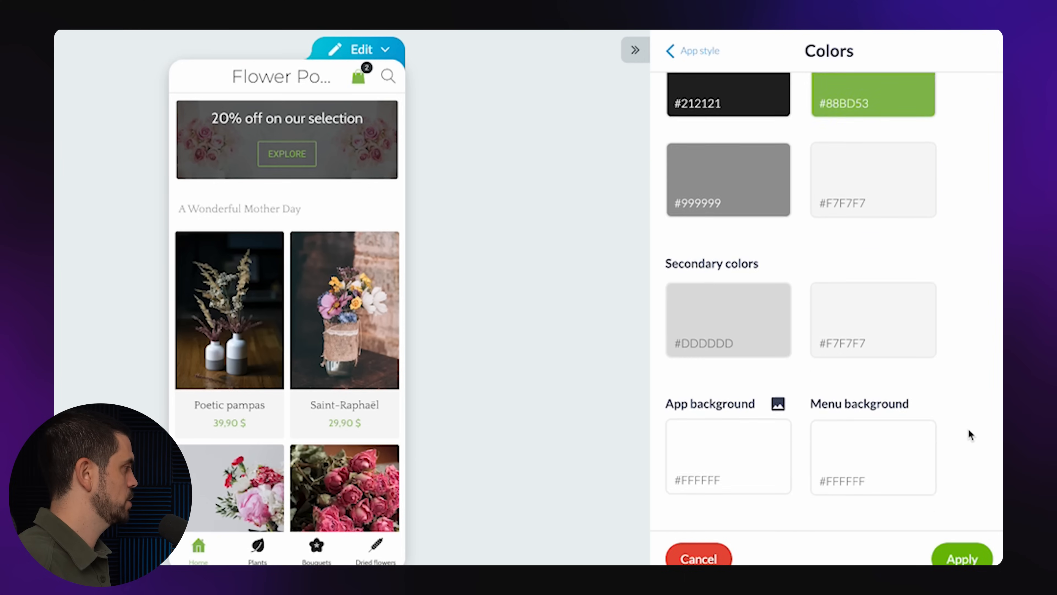
click(700, 51)
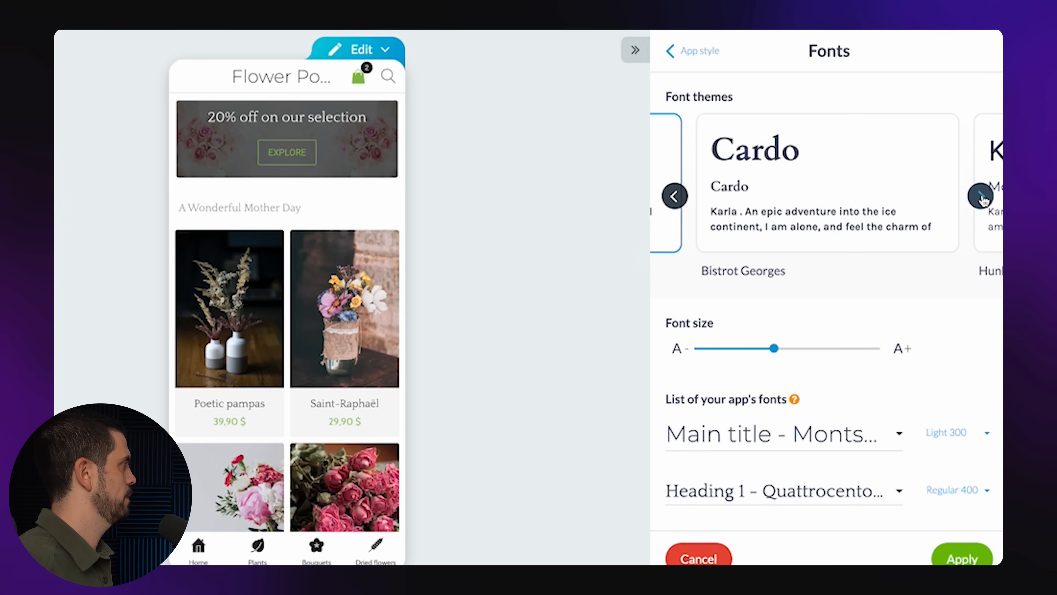
- Choose the Green font theme with Amatic SC titles and Cutive Mono headings
click(980, 195)
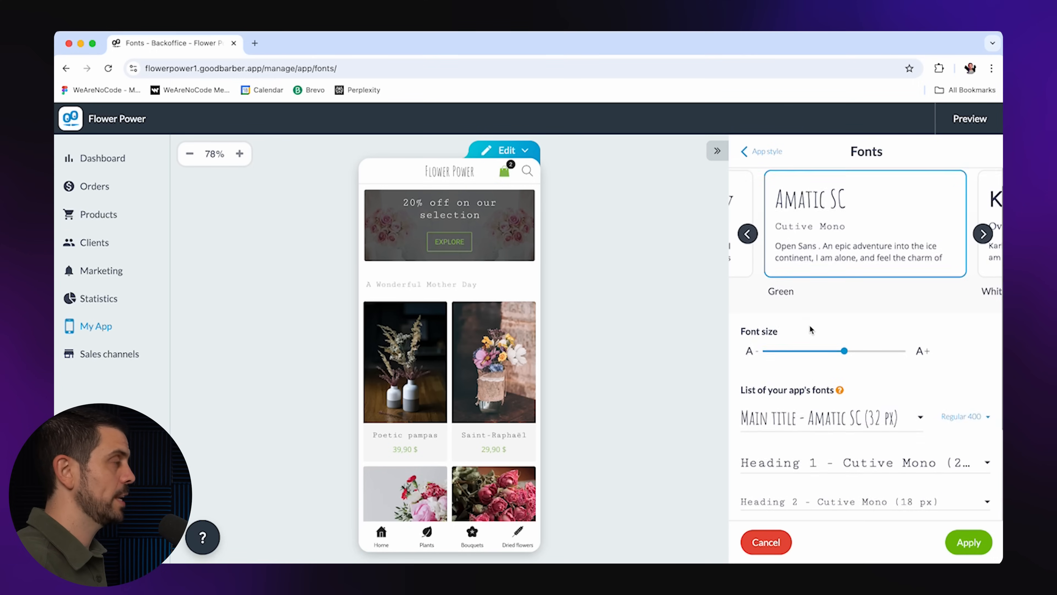
scroll(down, 3)
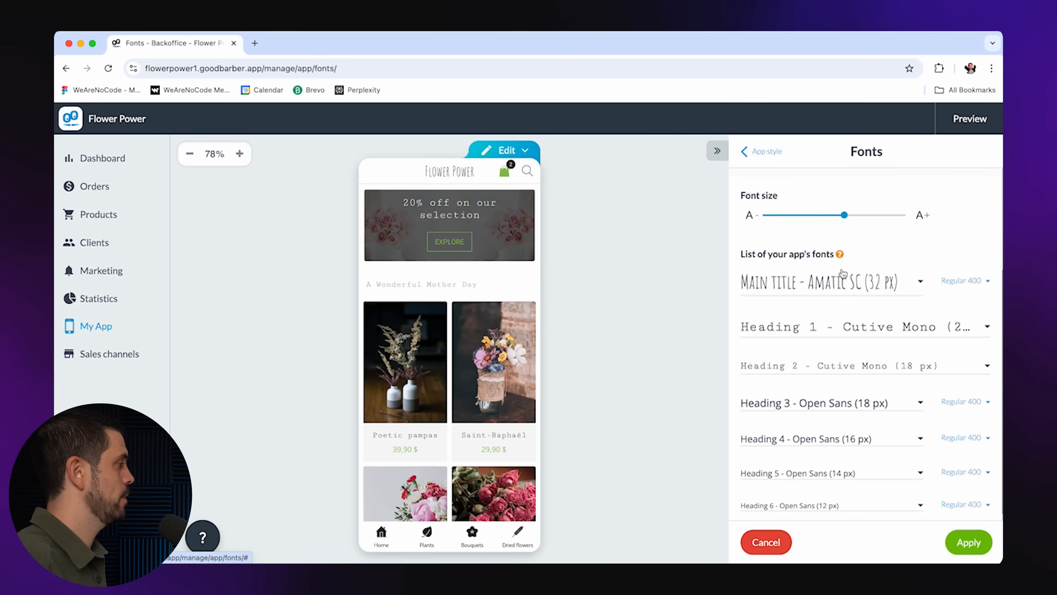
- Apply the Green font theme and bring up the home page's widget layout via Edit > Layout of the home
click(760, 151)
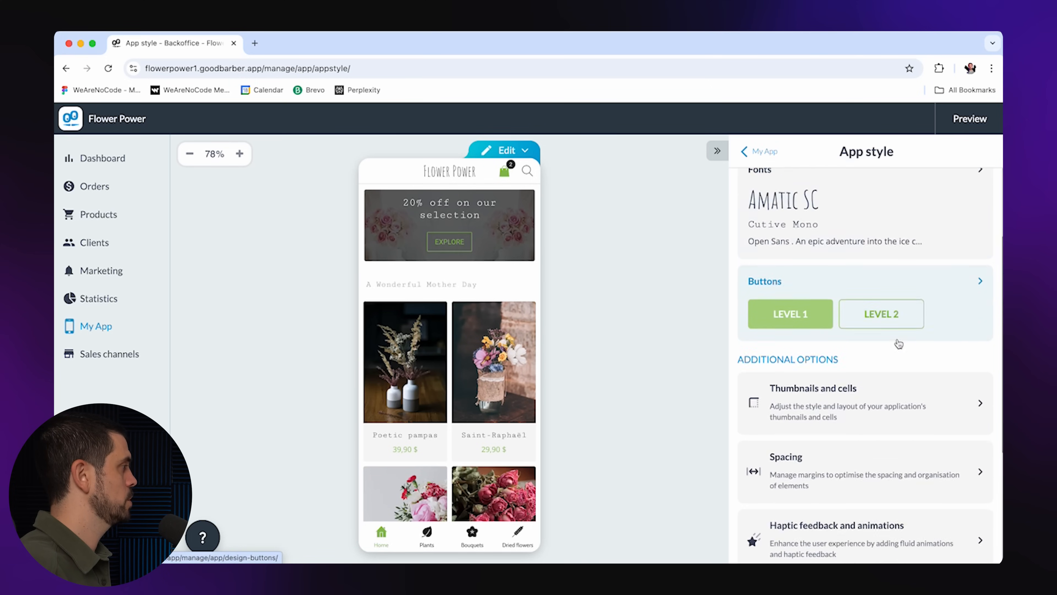
scroll(down, 3)
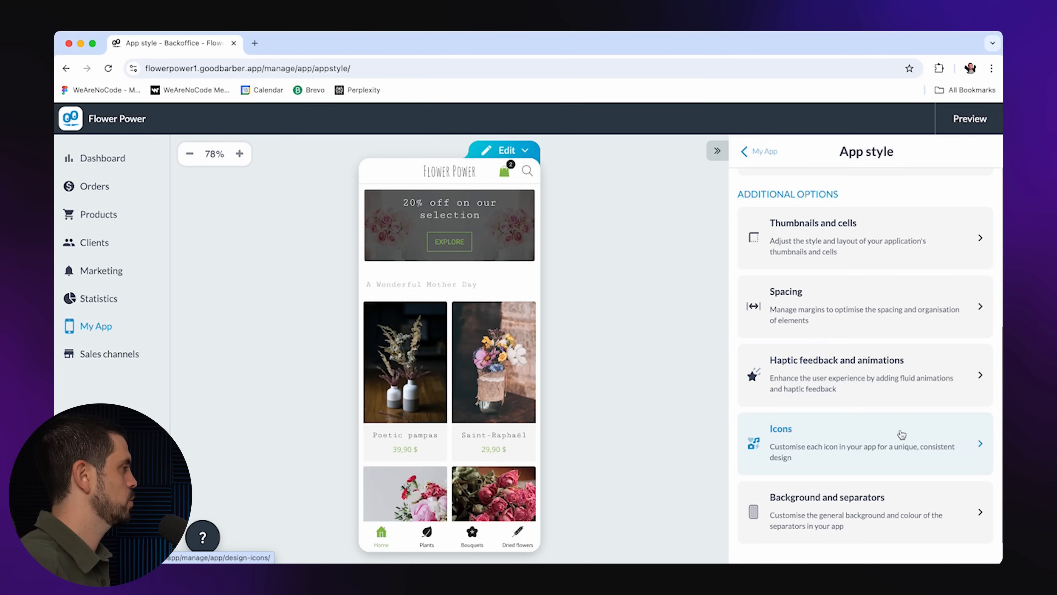
click(759, 151)
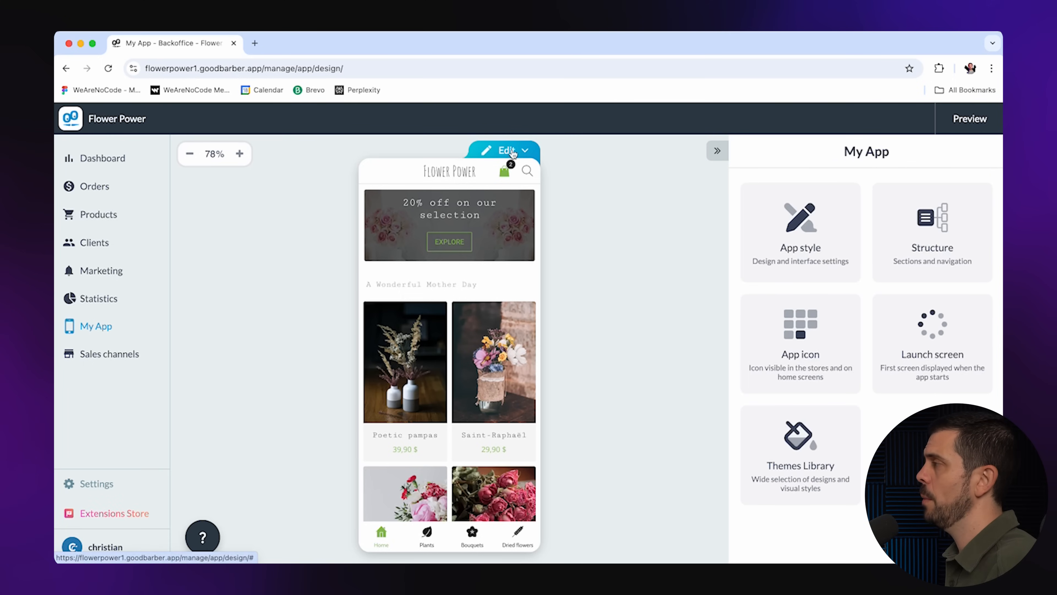
click(502, 150)
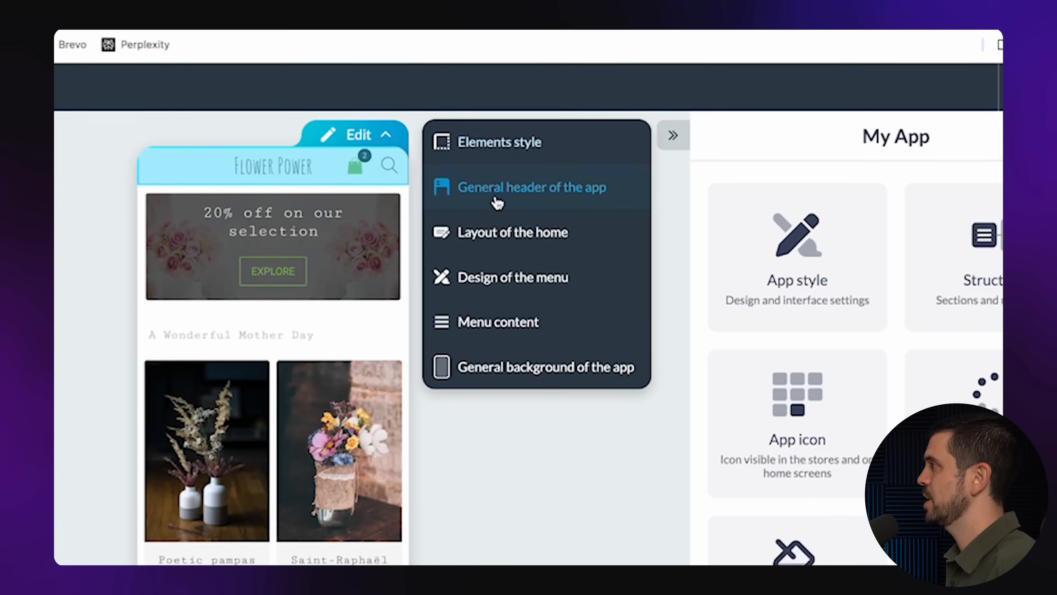
mouse_move(507, 277)
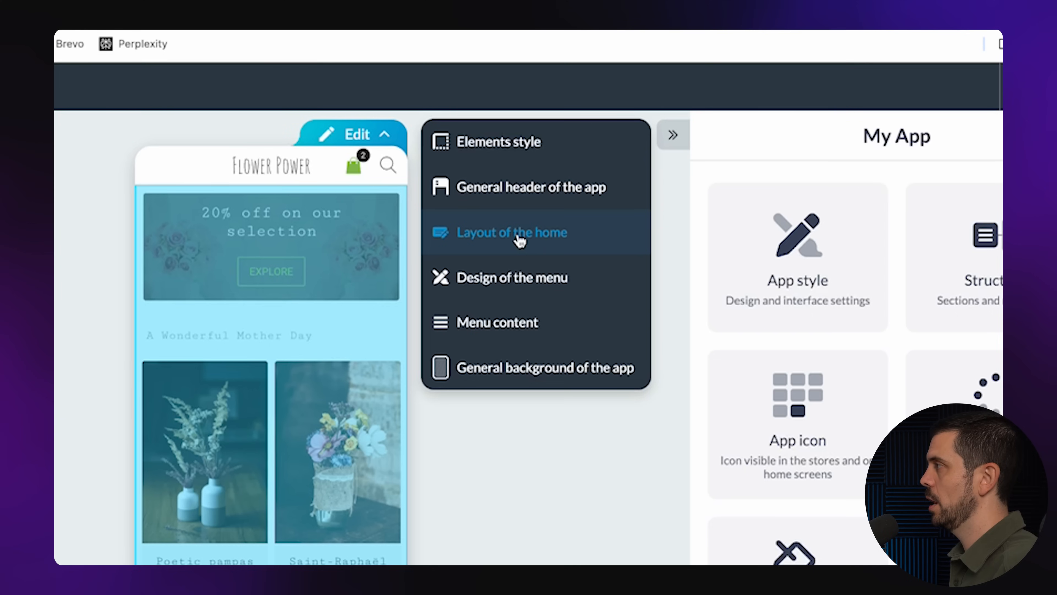
click(511, 232)
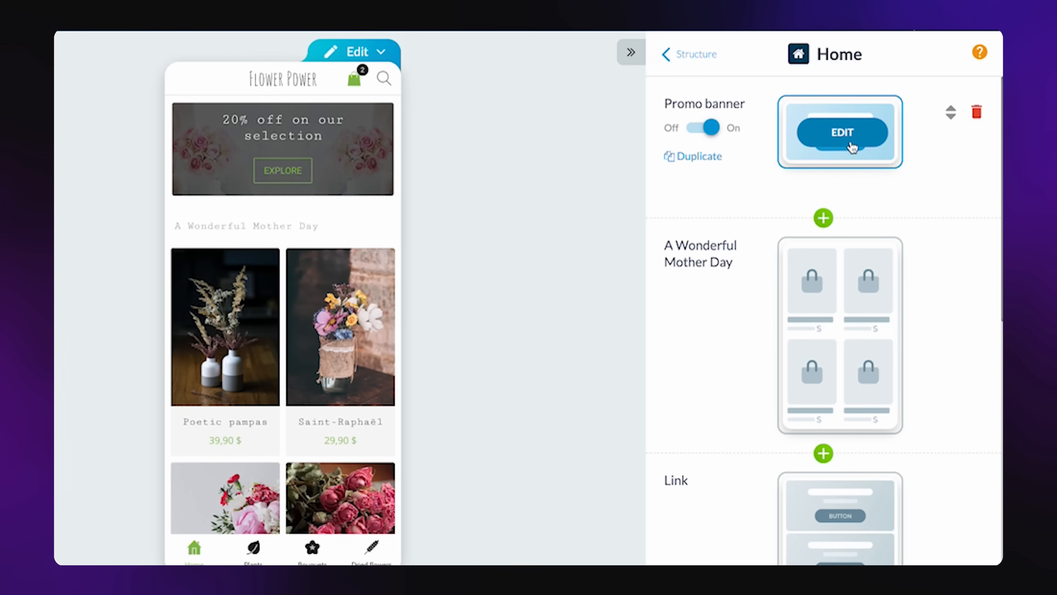
- Delete the Promo banner widget and open the A Wonderful Mother Day widget settings
click(840, 132)
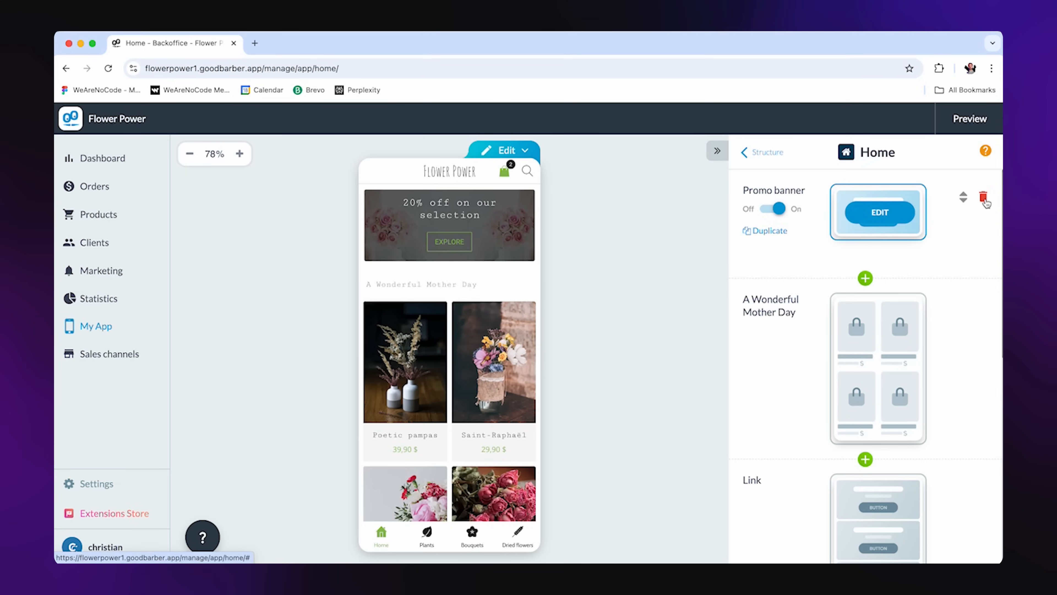
click(985, 199)
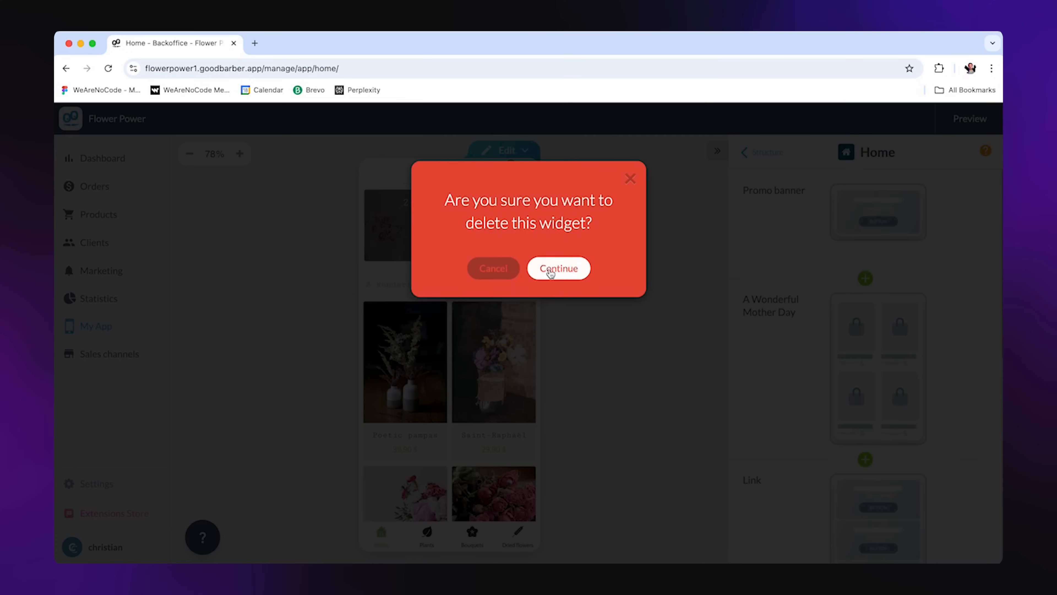
click(558, 267)
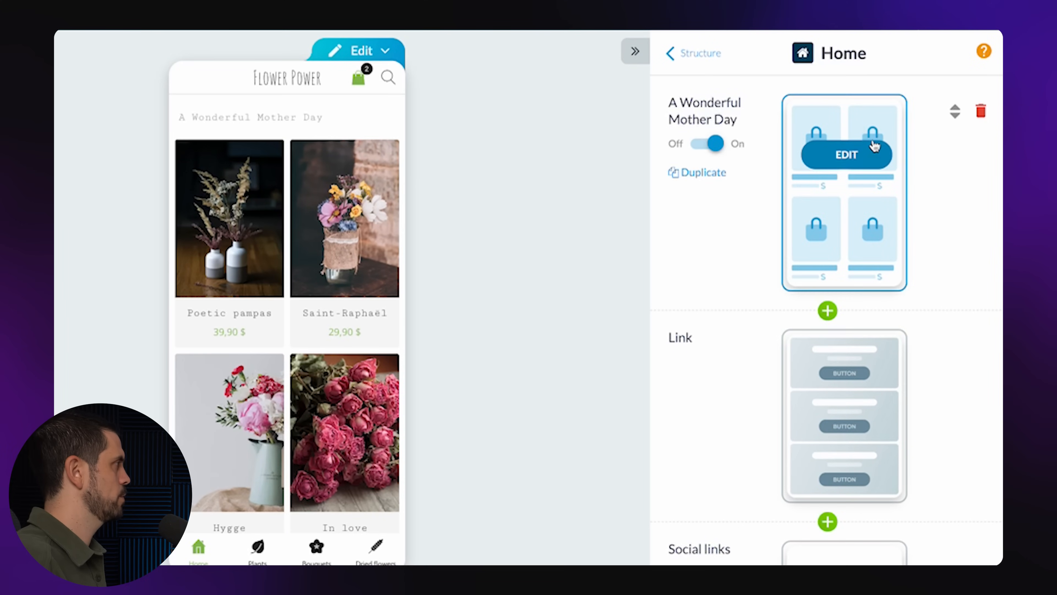
scroll(down, 3)
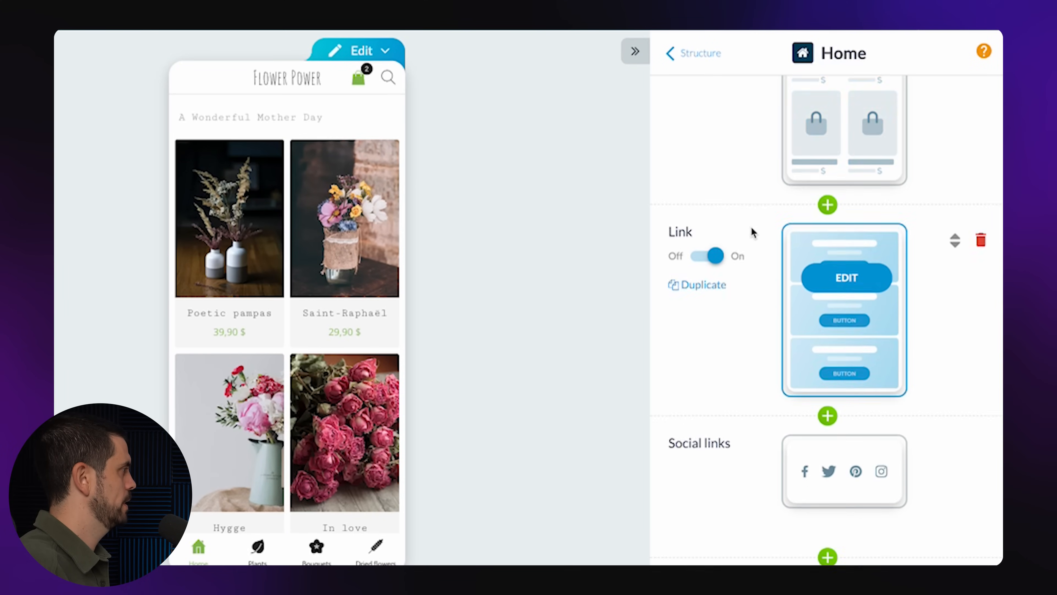
scroll(down, 3)
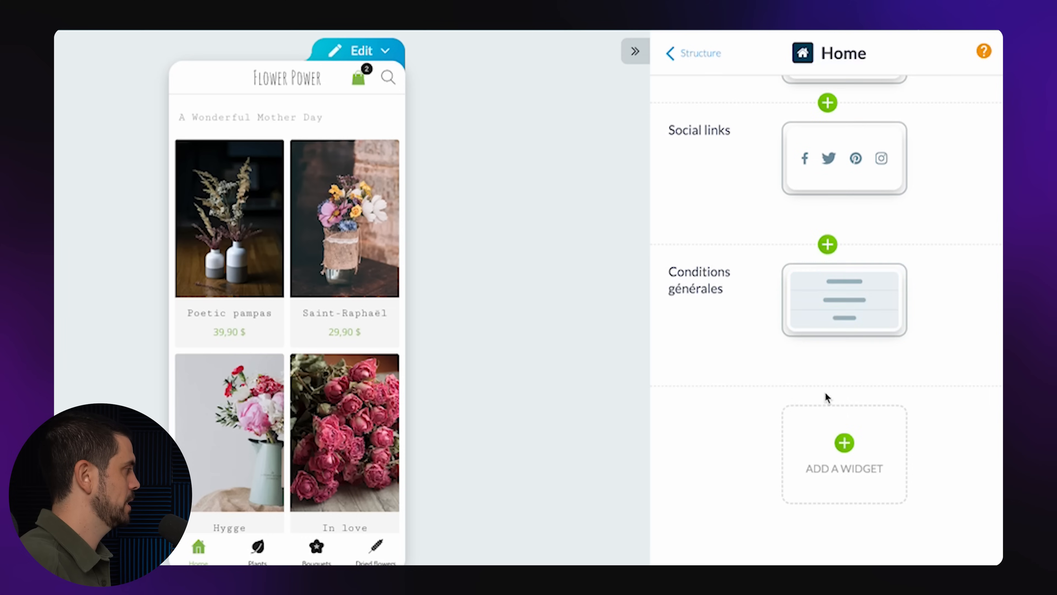
click(843, 443)
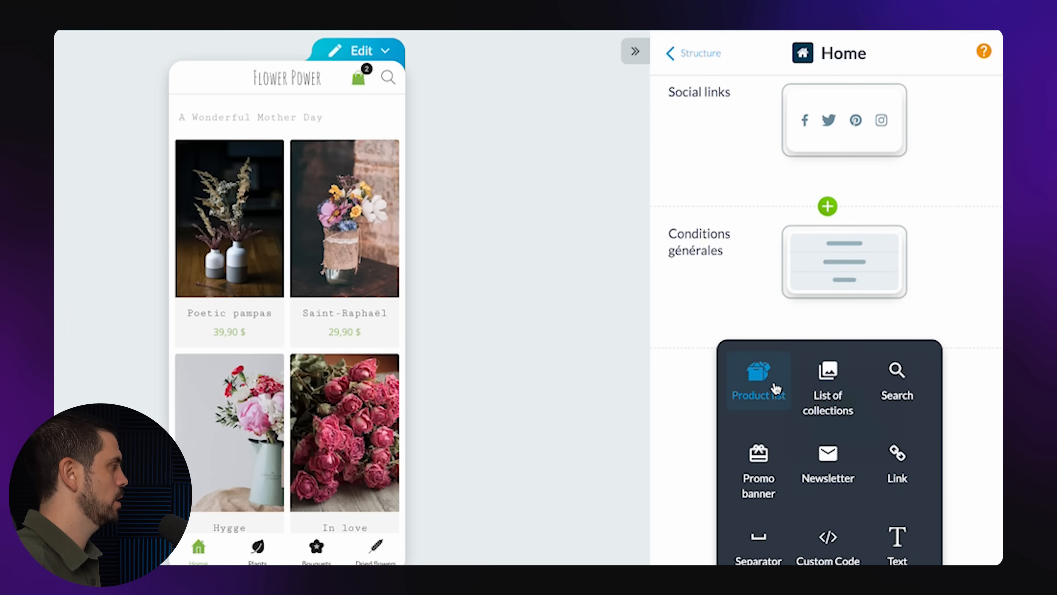
mouse_move(827, 463)
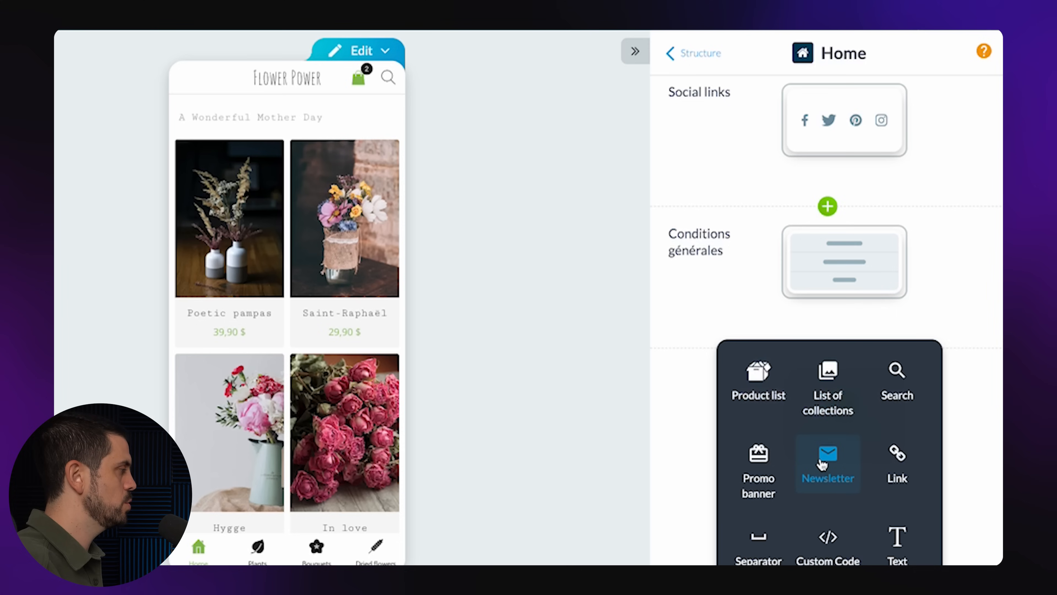
mouse_move(827, 543)
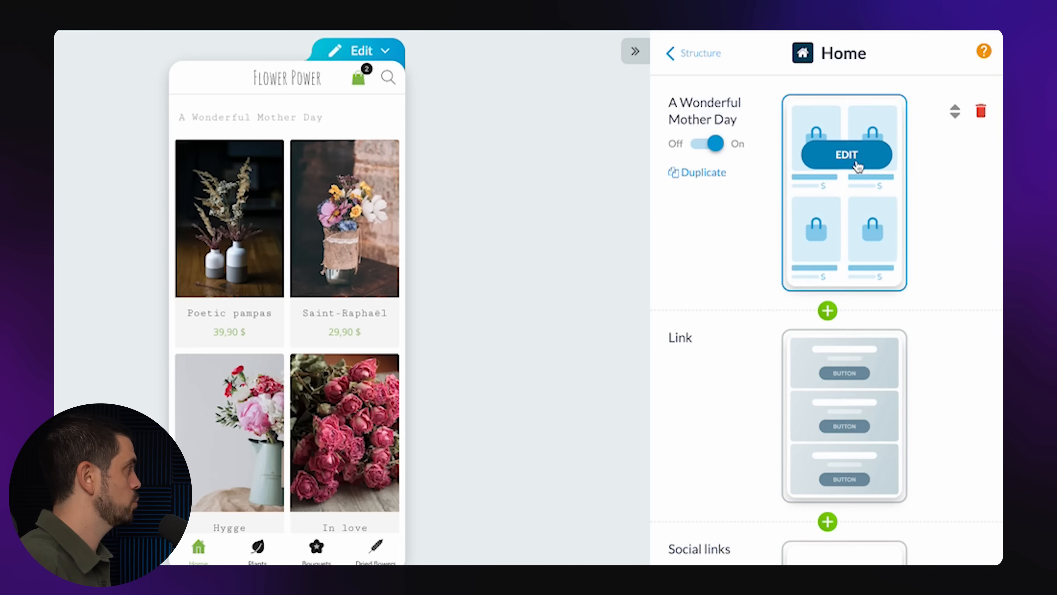
click(844, 154)
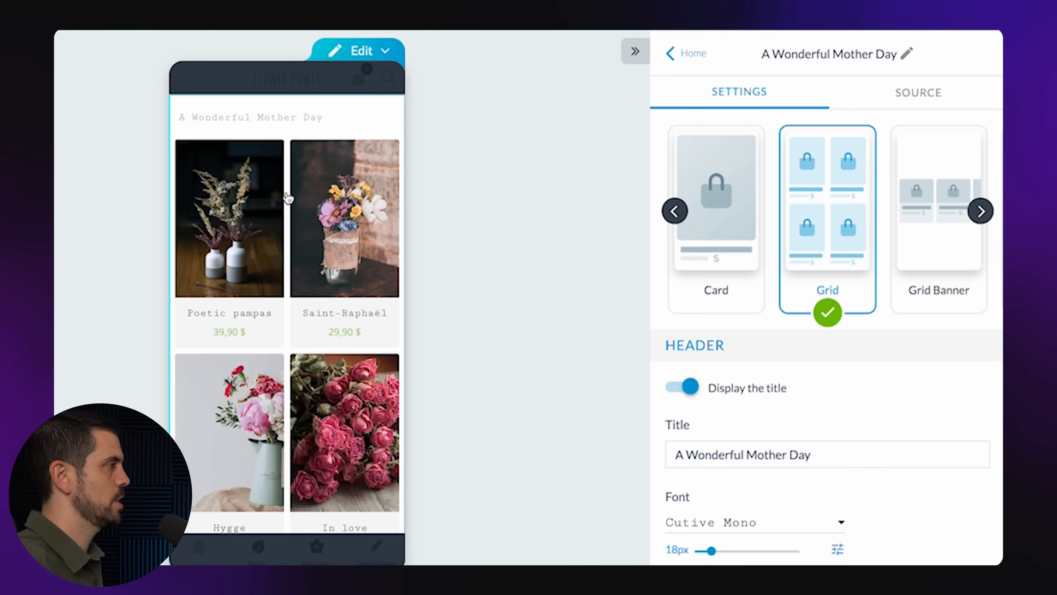
- Try the Grid Banner layout for the Mother Day products, then switch back to Grid
click(716, 198)
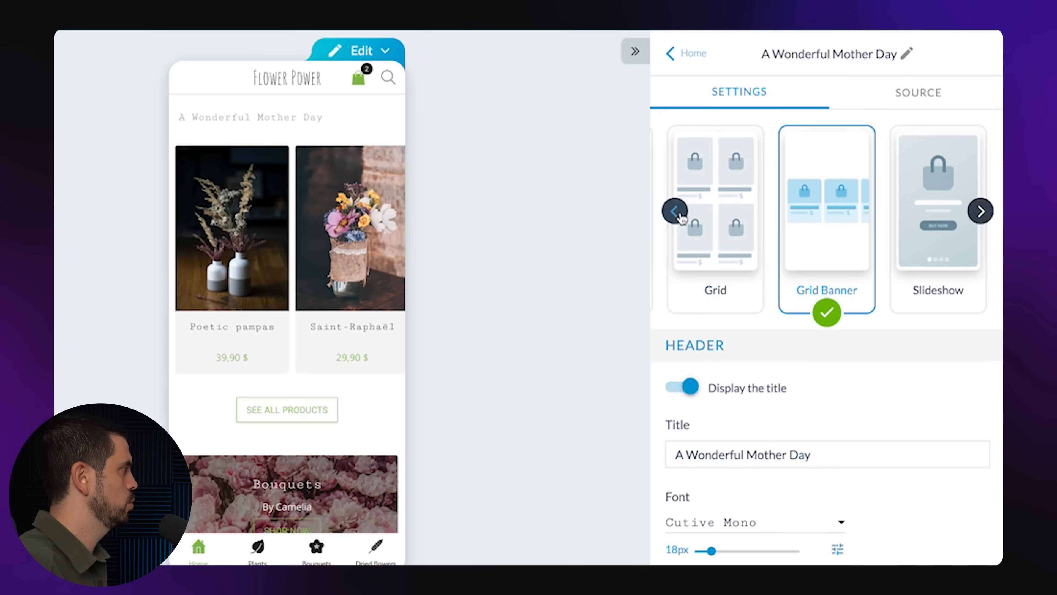
click(675, 211)
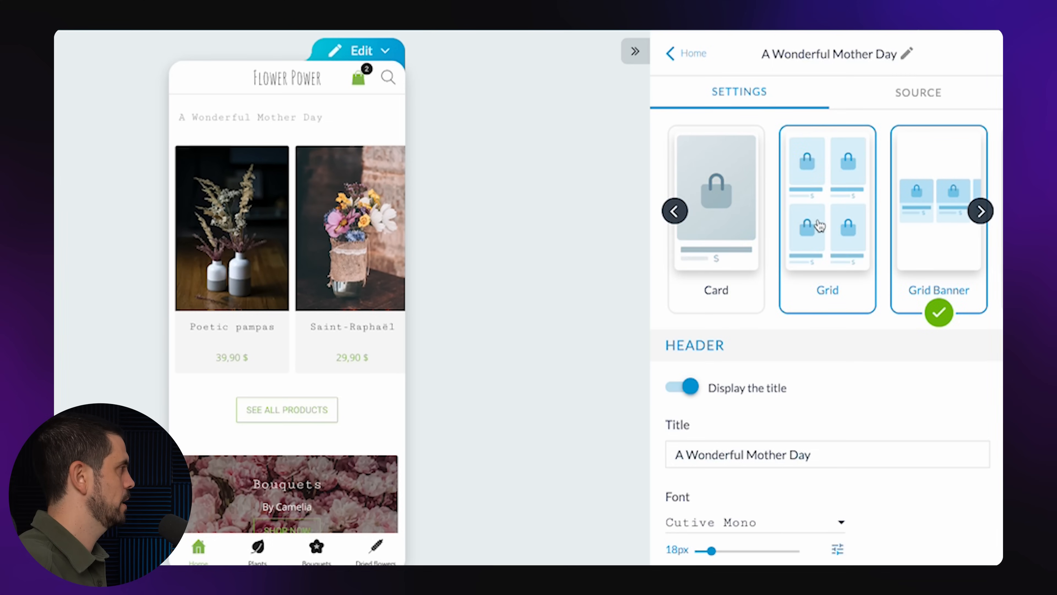
click(827, 218)
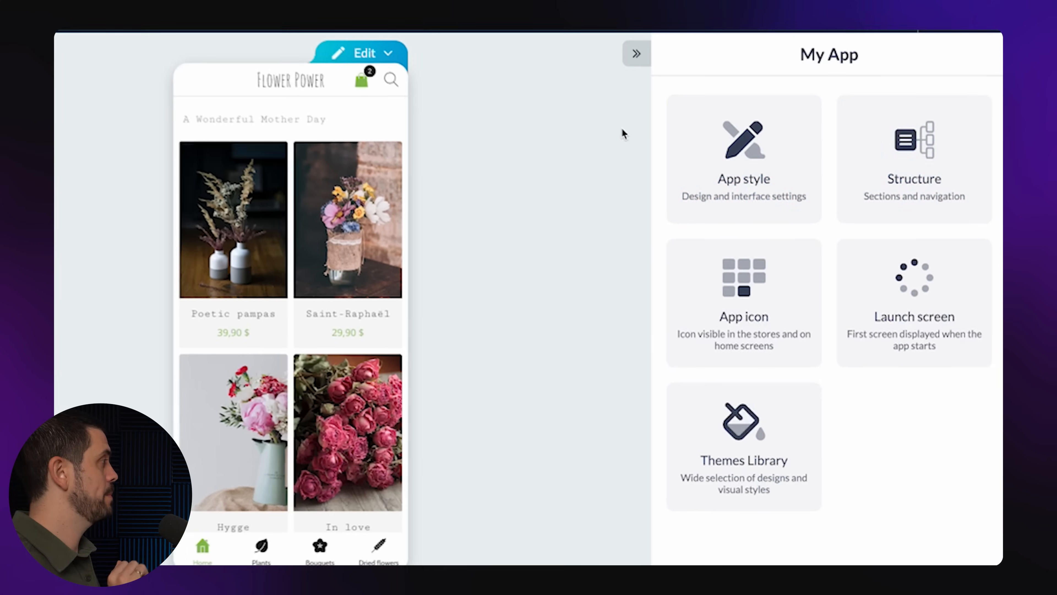
mouse_move(914, 155)
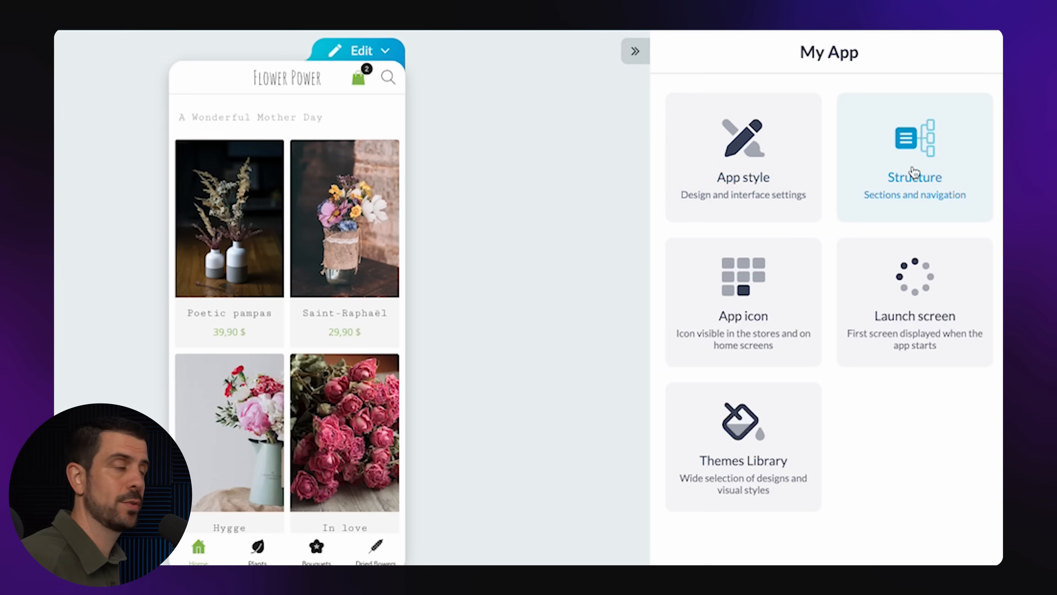
mouse_move(925, 164)
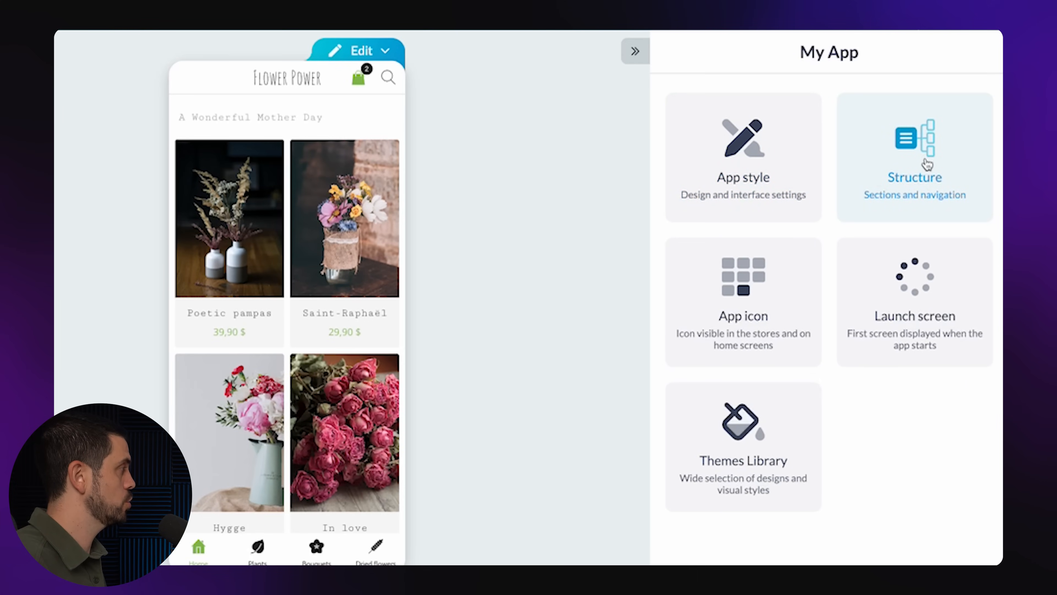
- View the app structure as a tree and open the Add a section catalogue
click(914, 157)
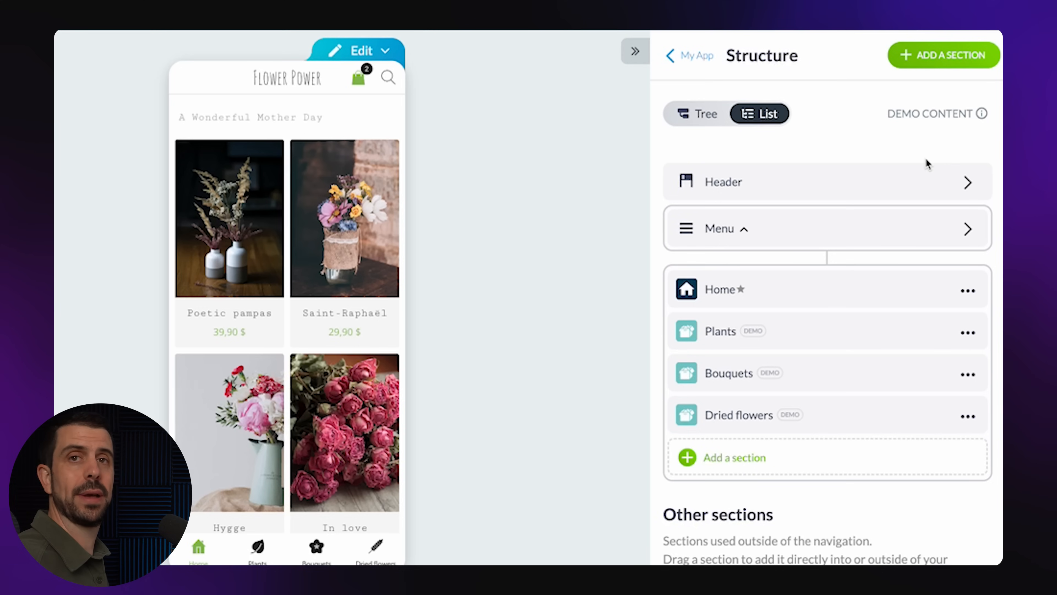
mouse_move(553, 486)
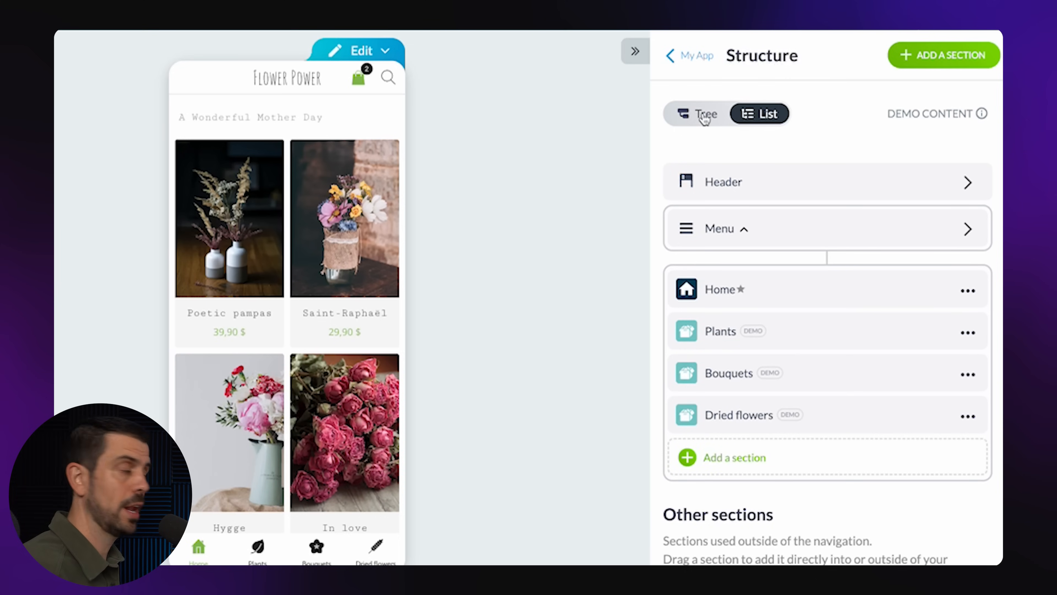
click(697, 112)
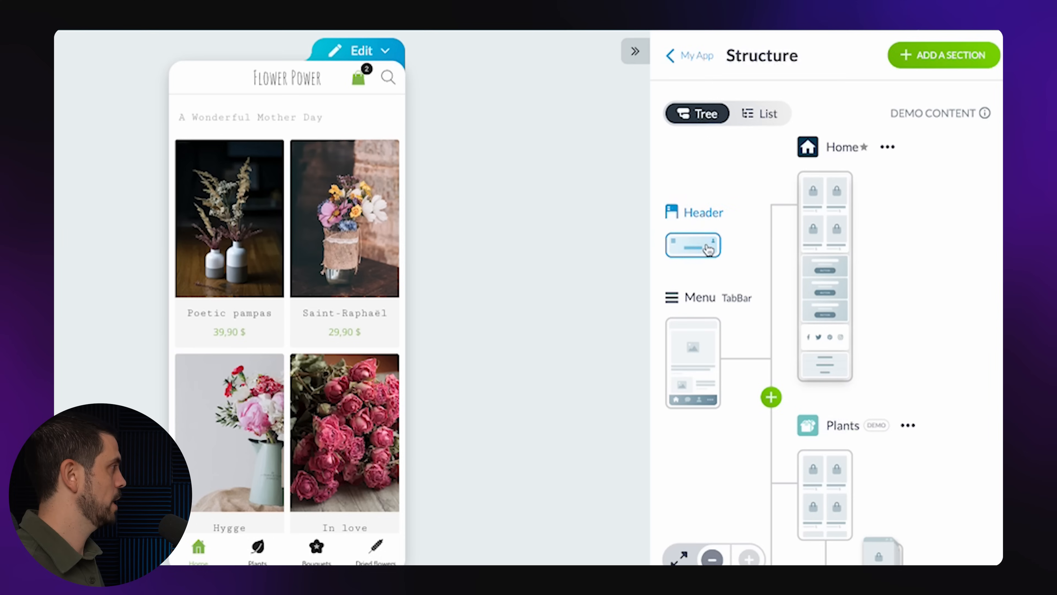
click(694, 362)
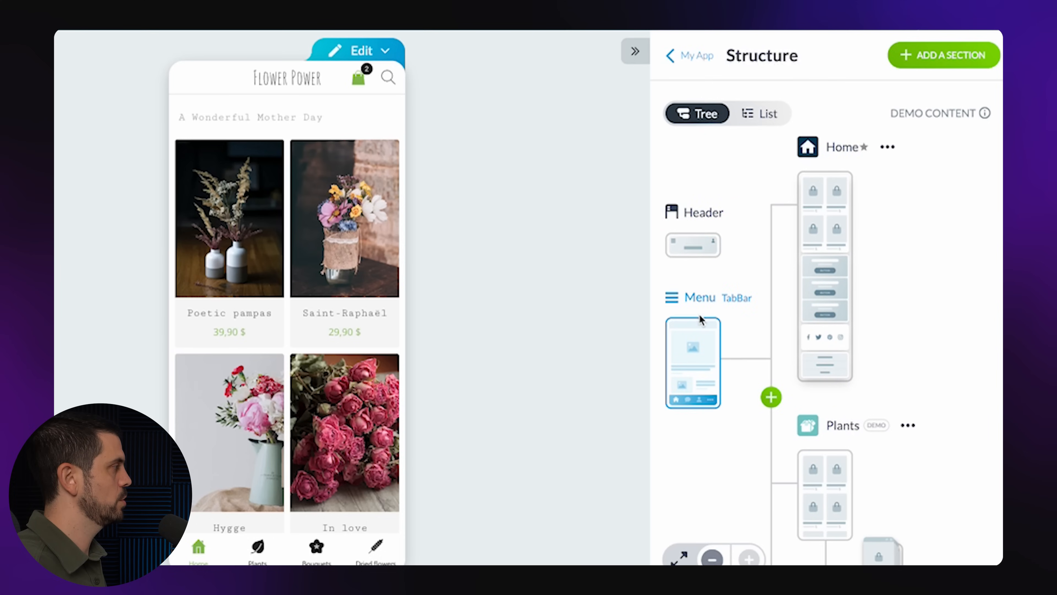
scroll(down, 3)
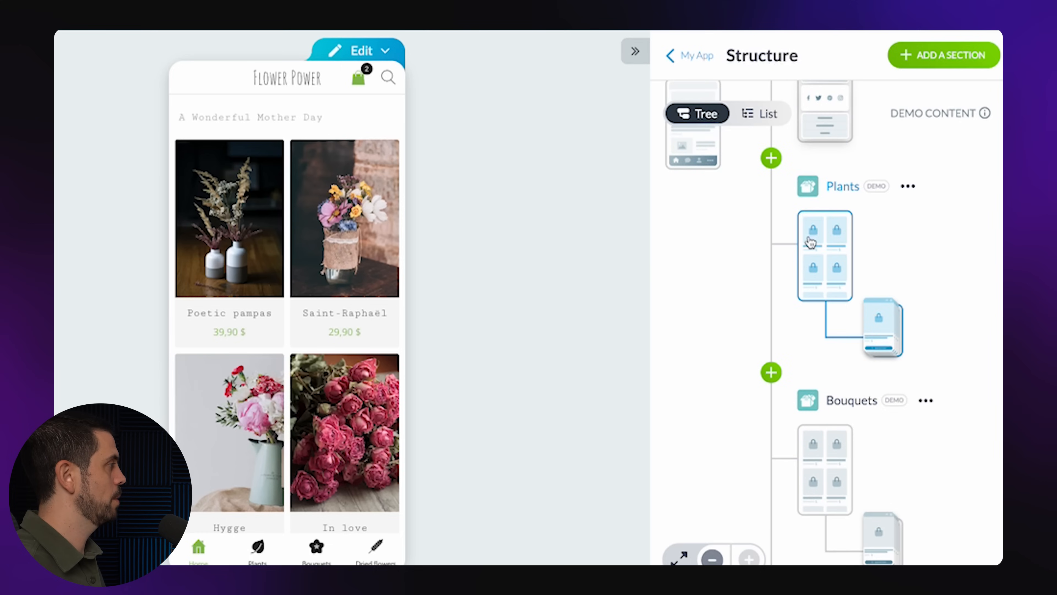
mouse_move(877, 331)
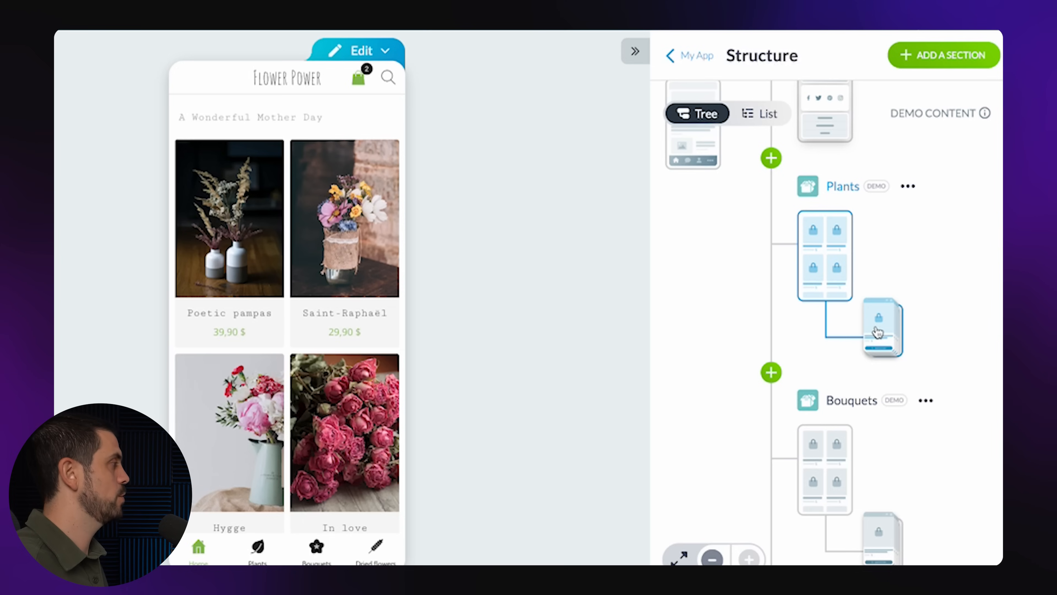
mouse_move(889, 335)
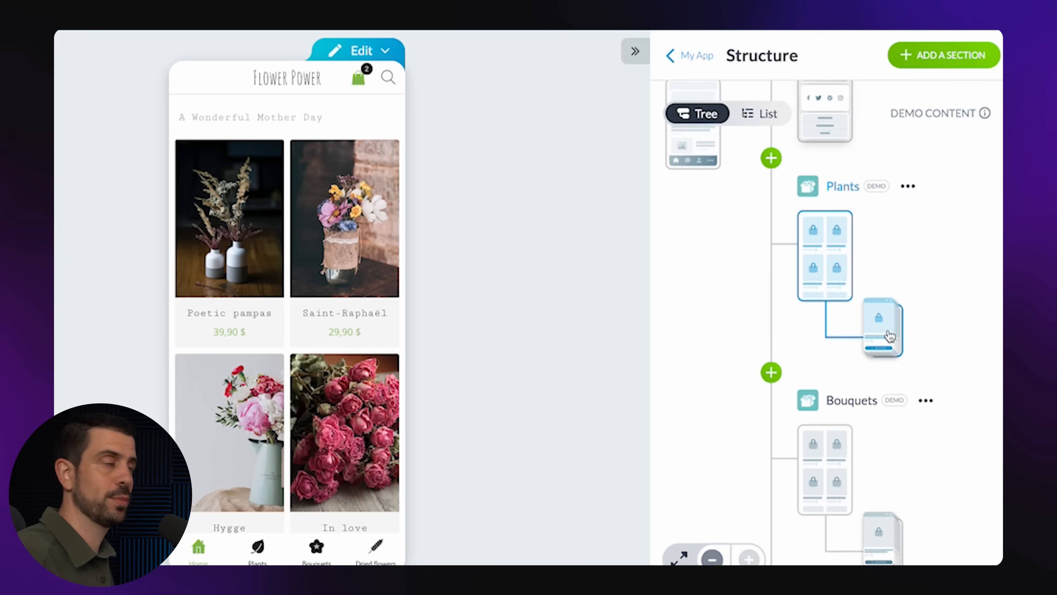
mouse_move(820, 235)
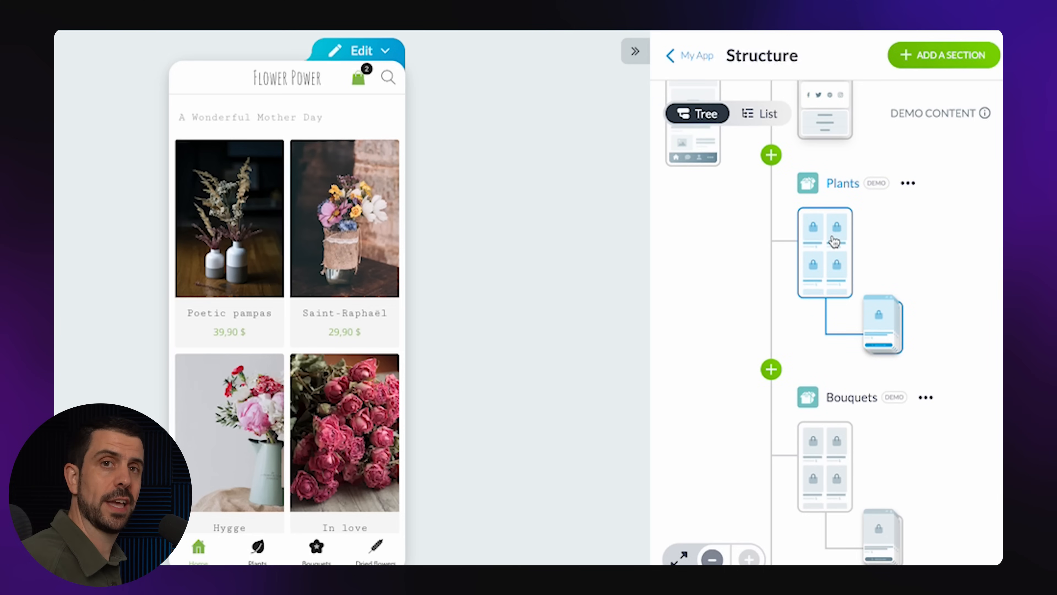
scroll(down, 3)
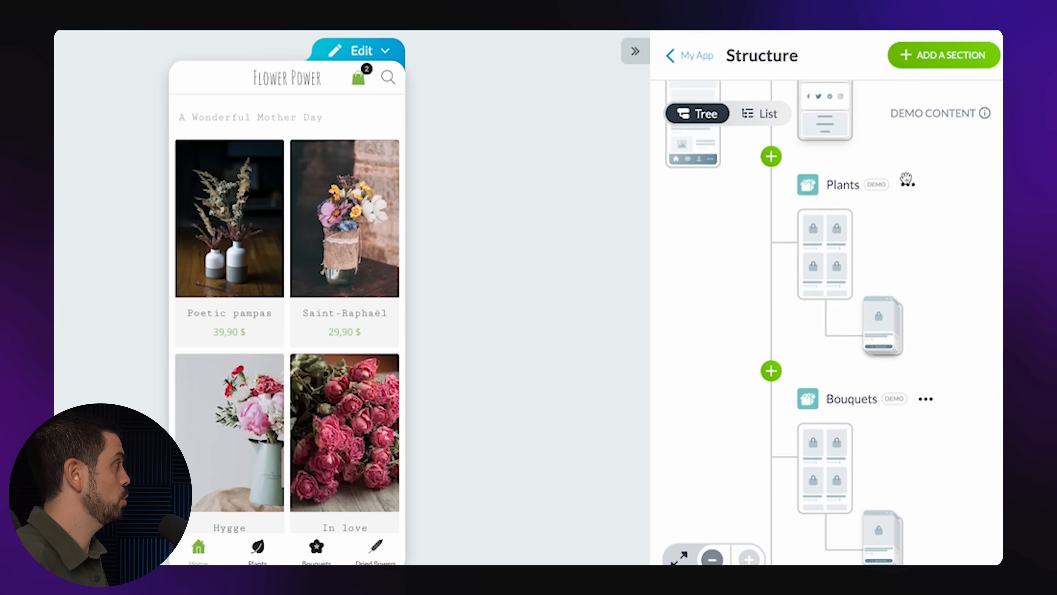
click(944, 55)
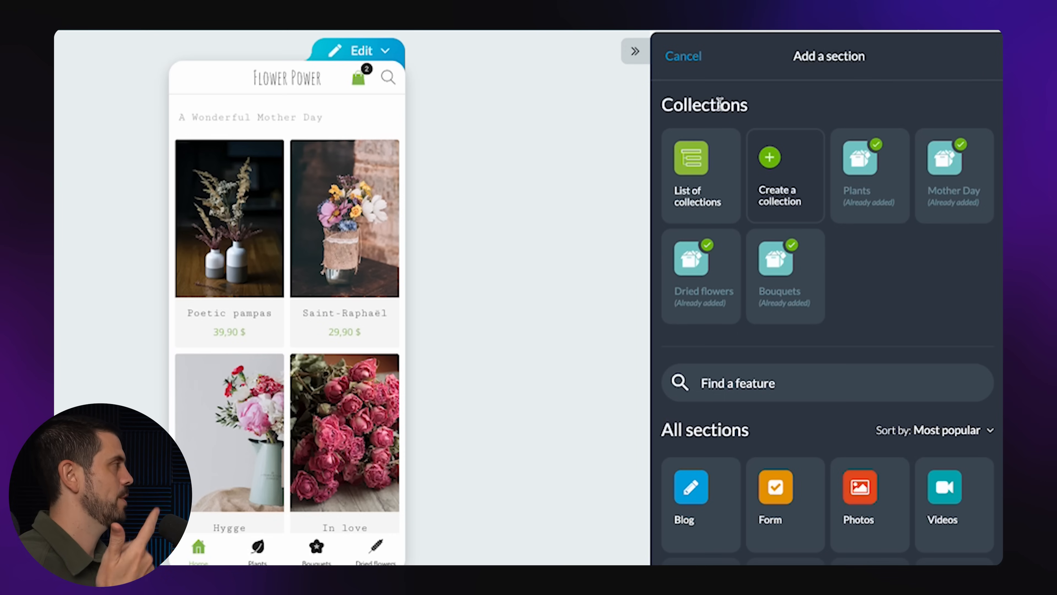
scroll(down, 3)
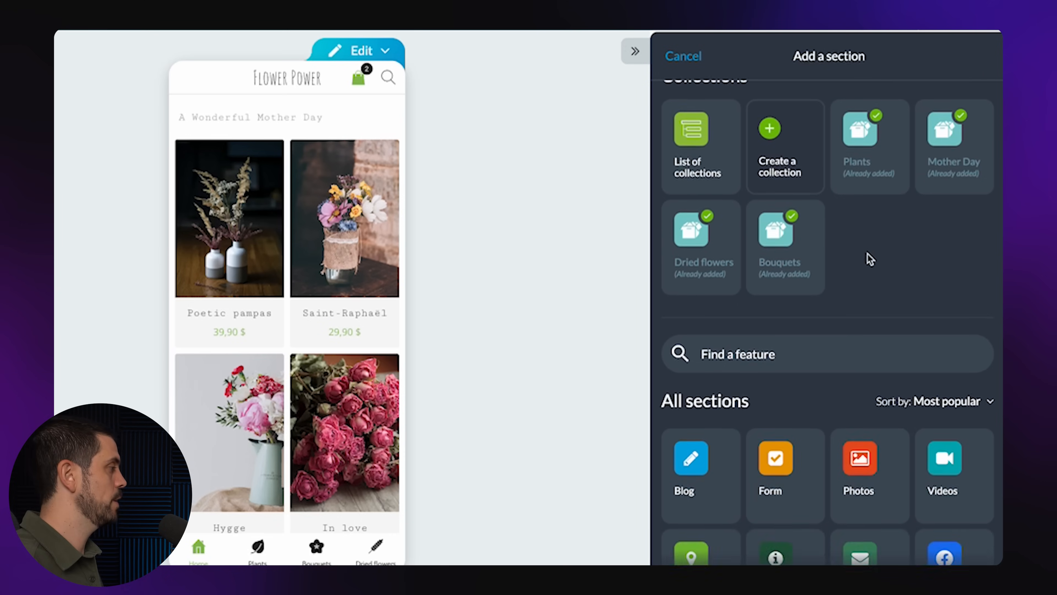
scroll(down, 3)
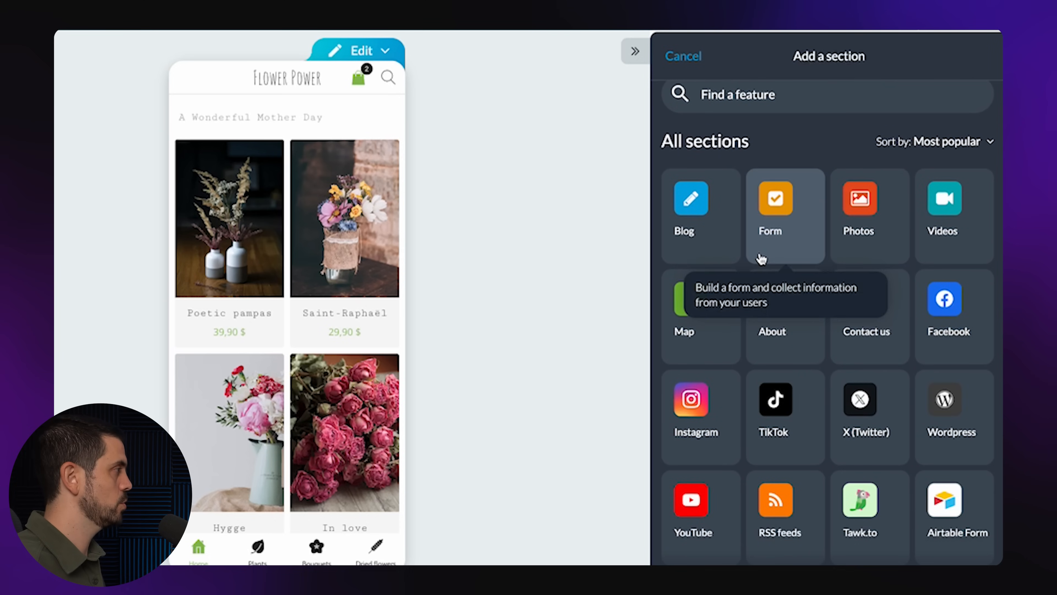
mouse_move(797, 234)
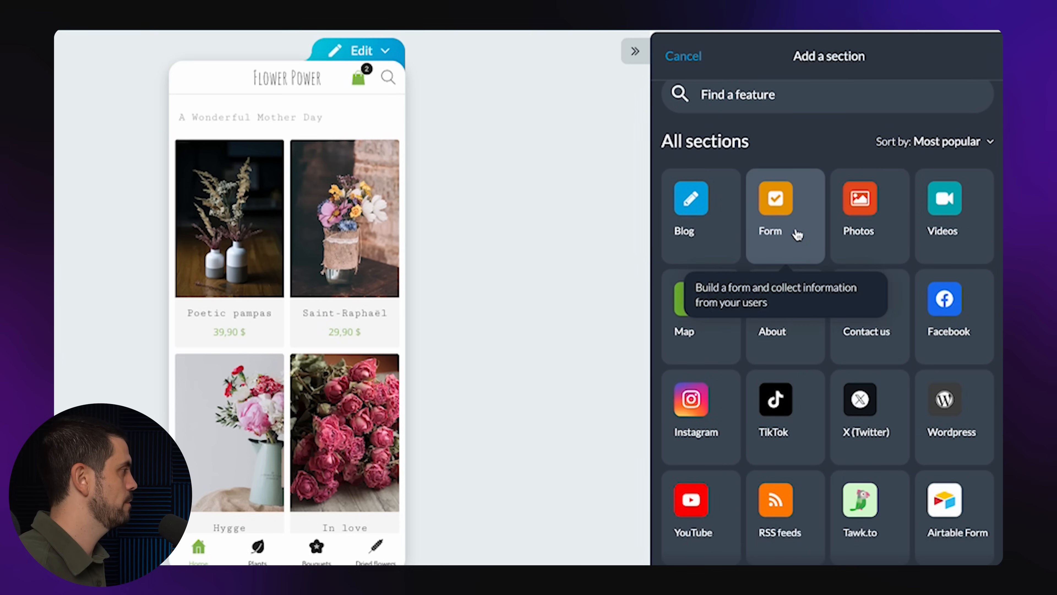
mouse_move(698, 514)
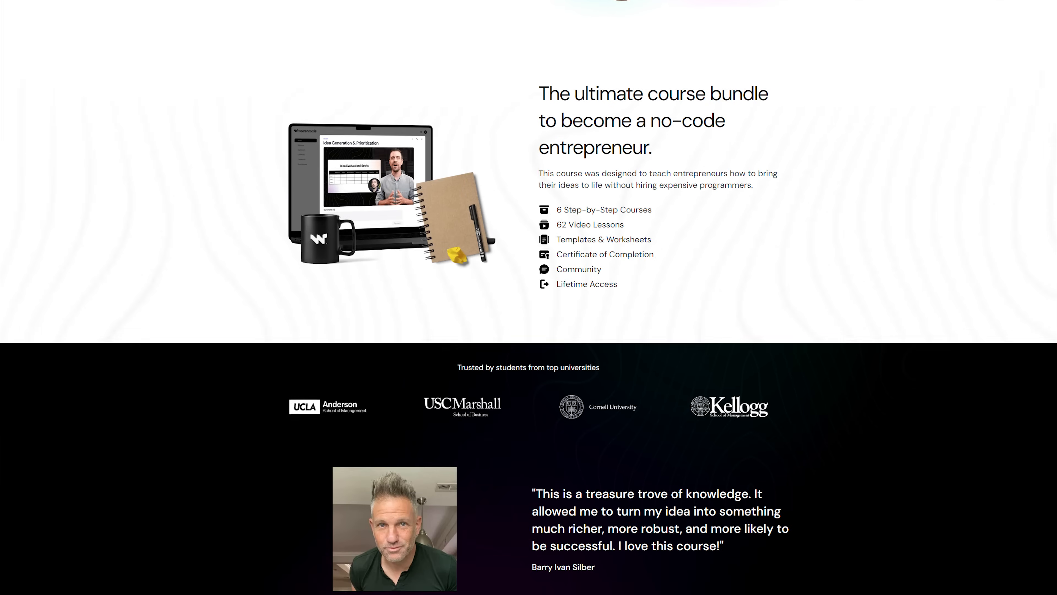
scroll(down, 3)
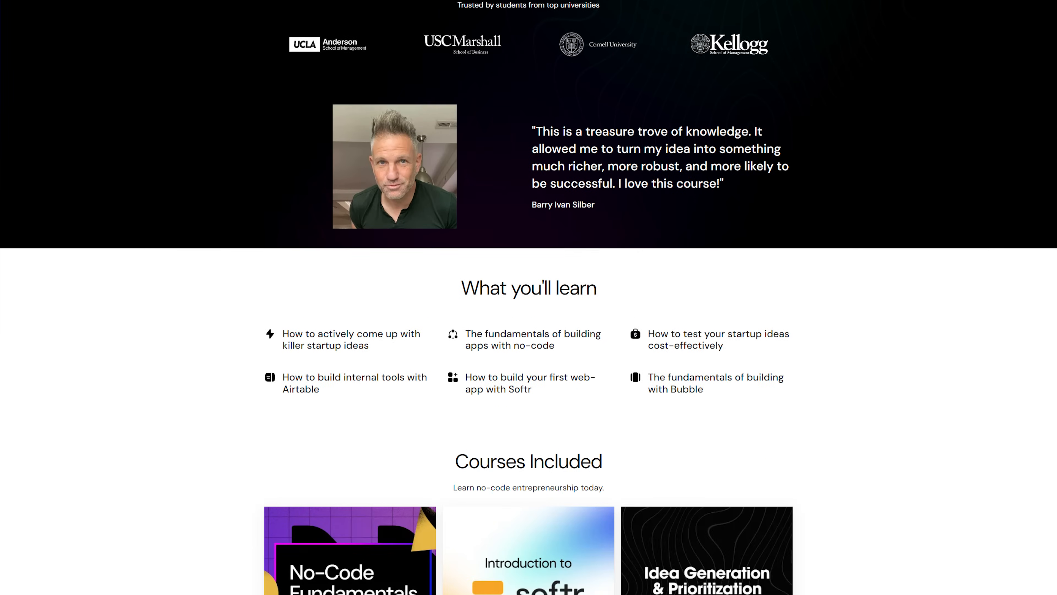
scroll(down, 3)
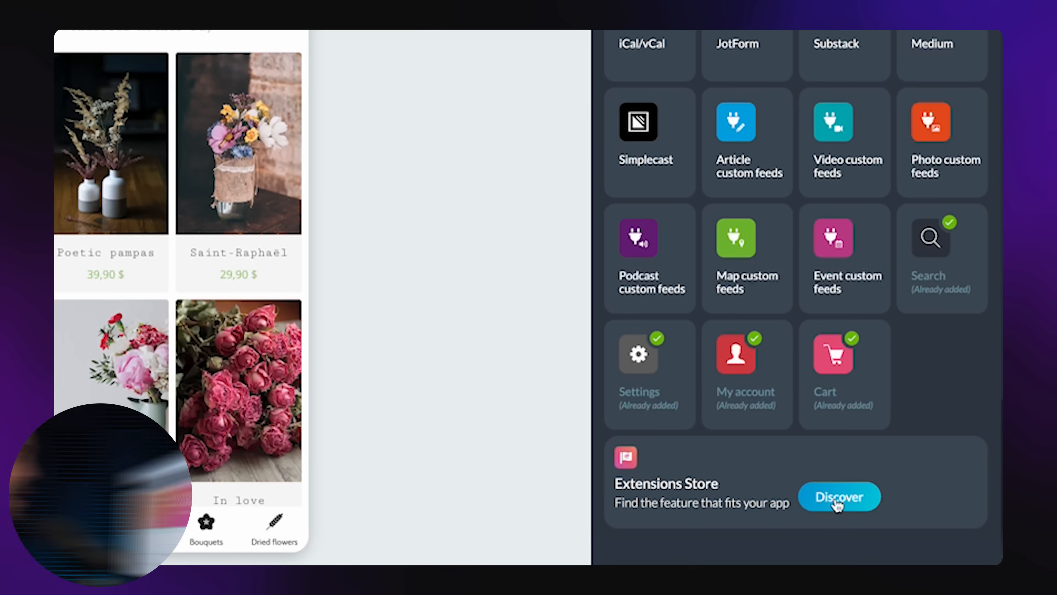
- Browse the Extensions Store and all its categories, then return to the My App overview
click(840, 497)
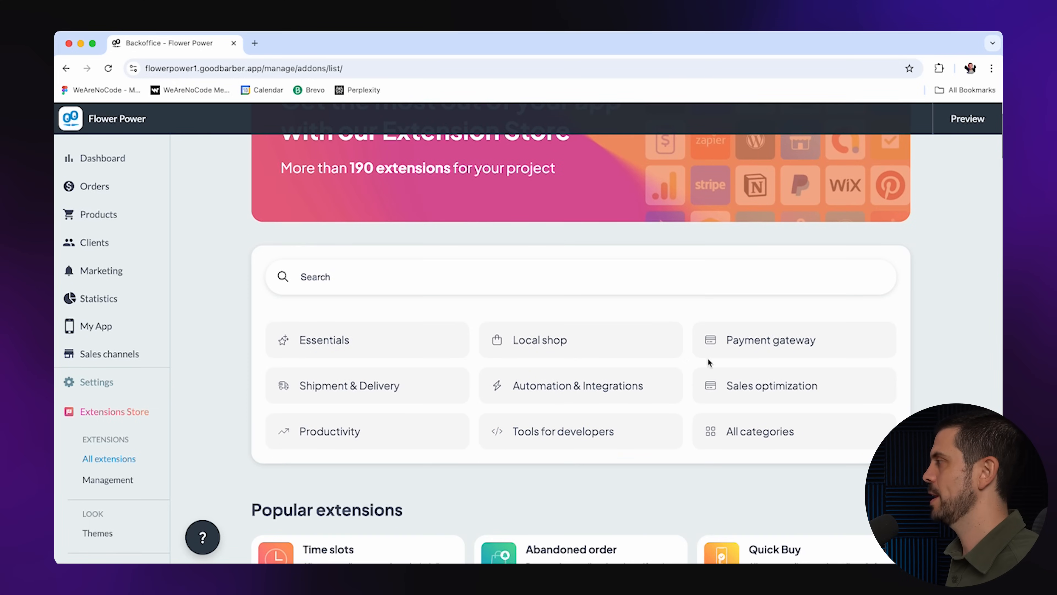
mouse_move(744, 350)
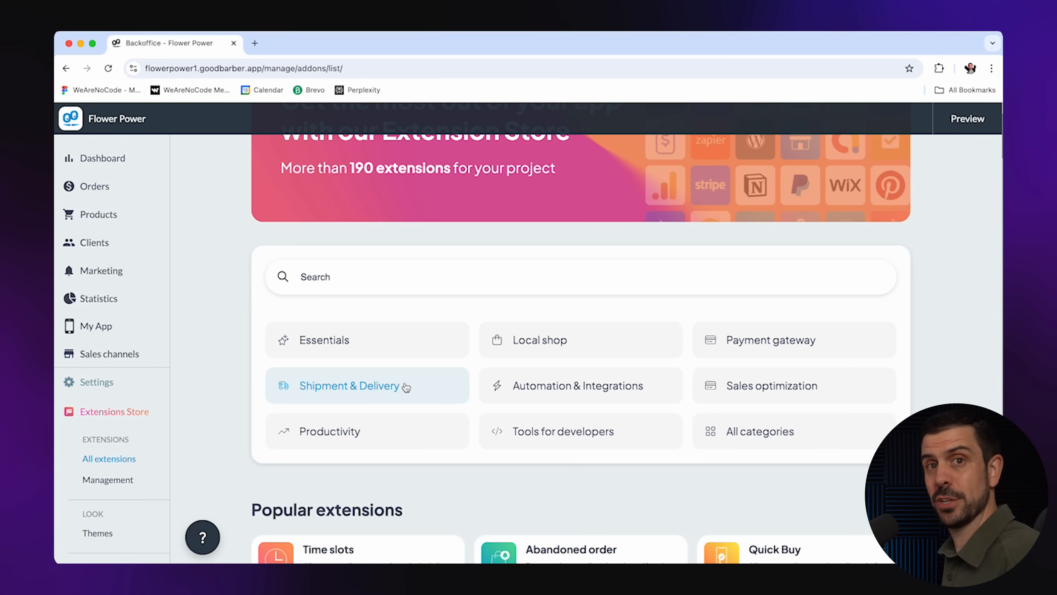
mouse_move(562, 431)
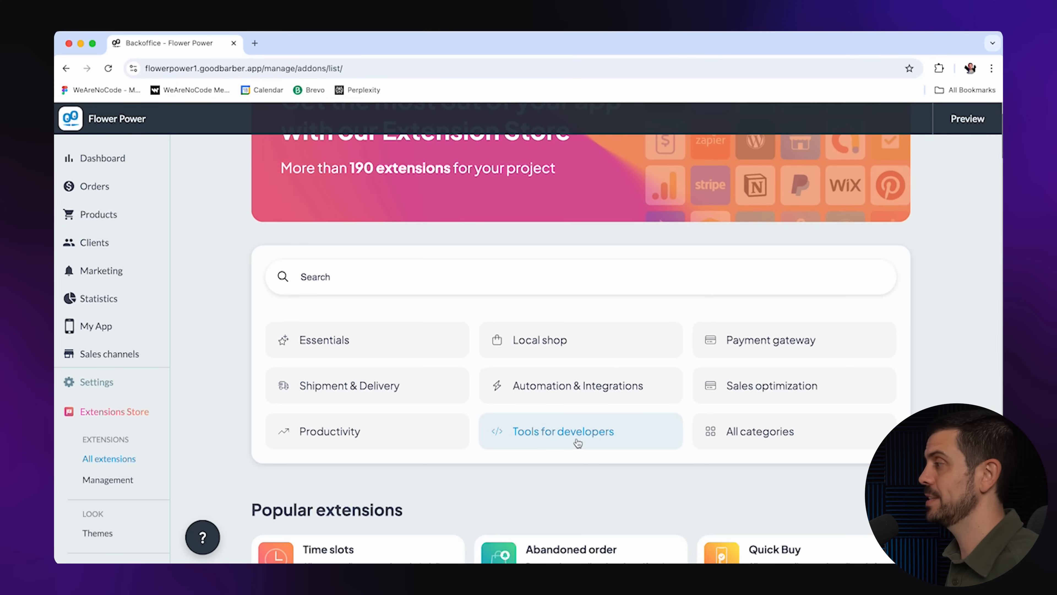
scroll(down, 3)
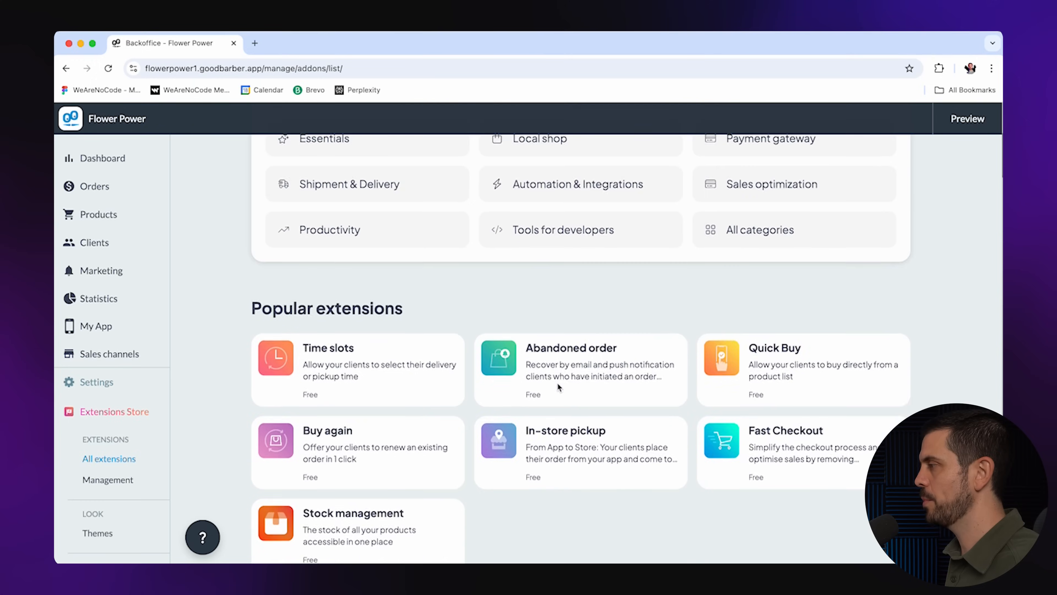
scroll(down, 3)
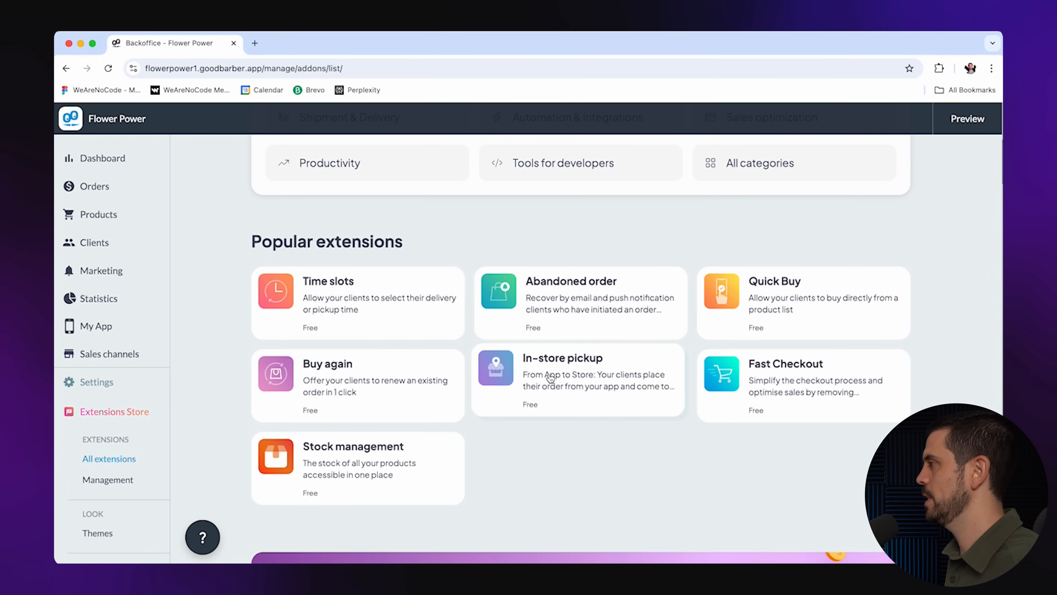
scroll(up, 3)
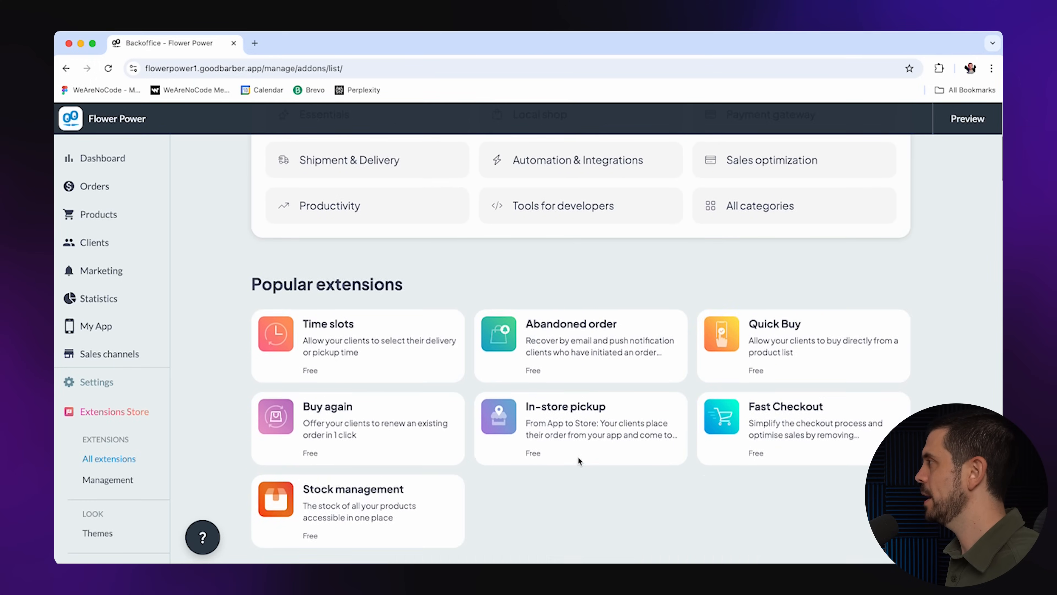
scroll(up, 3)
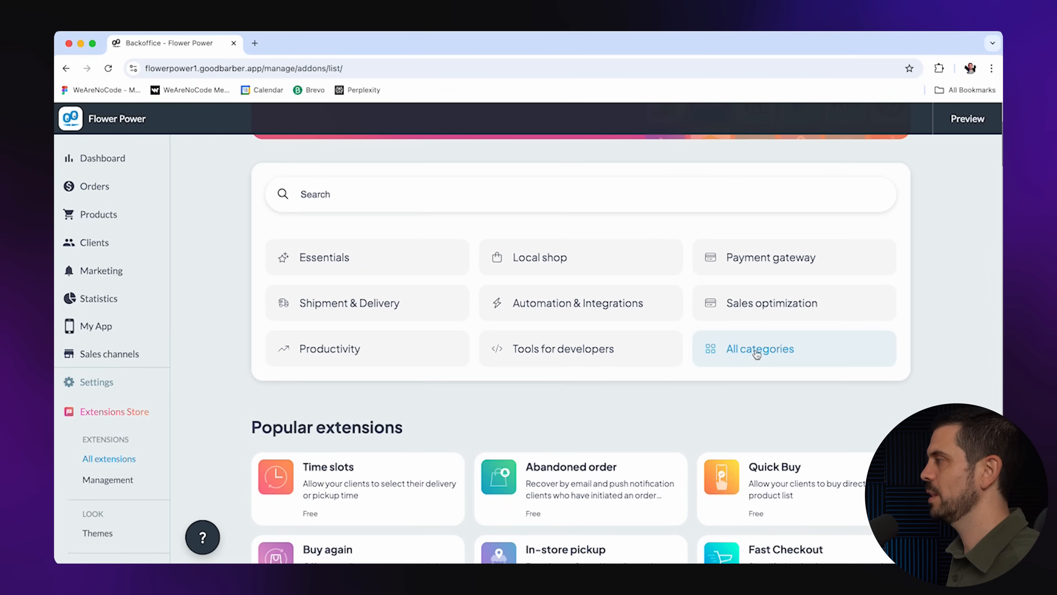
click(760, 349)
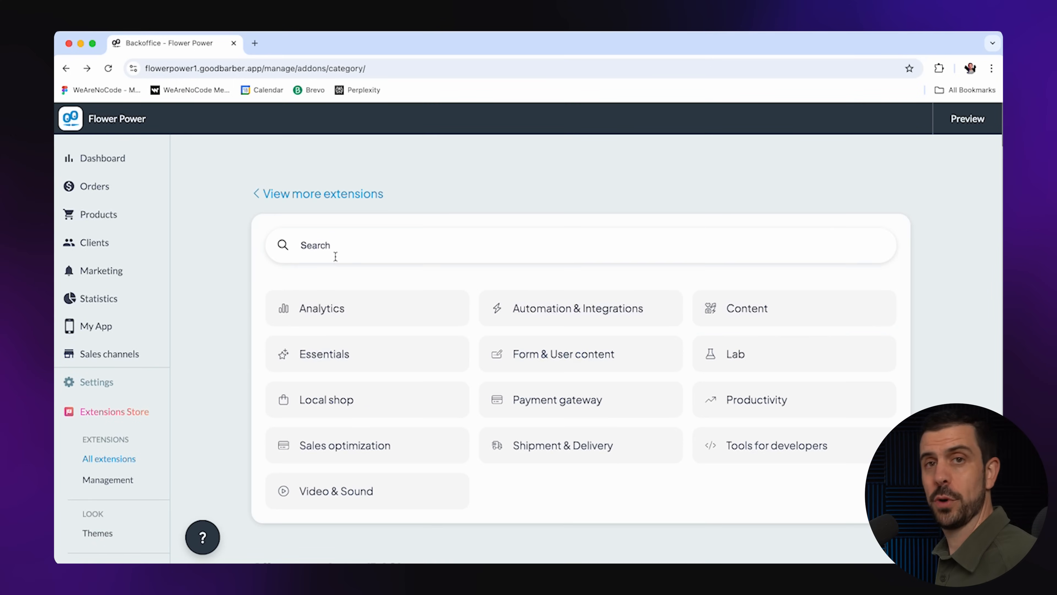
click(96, 326)
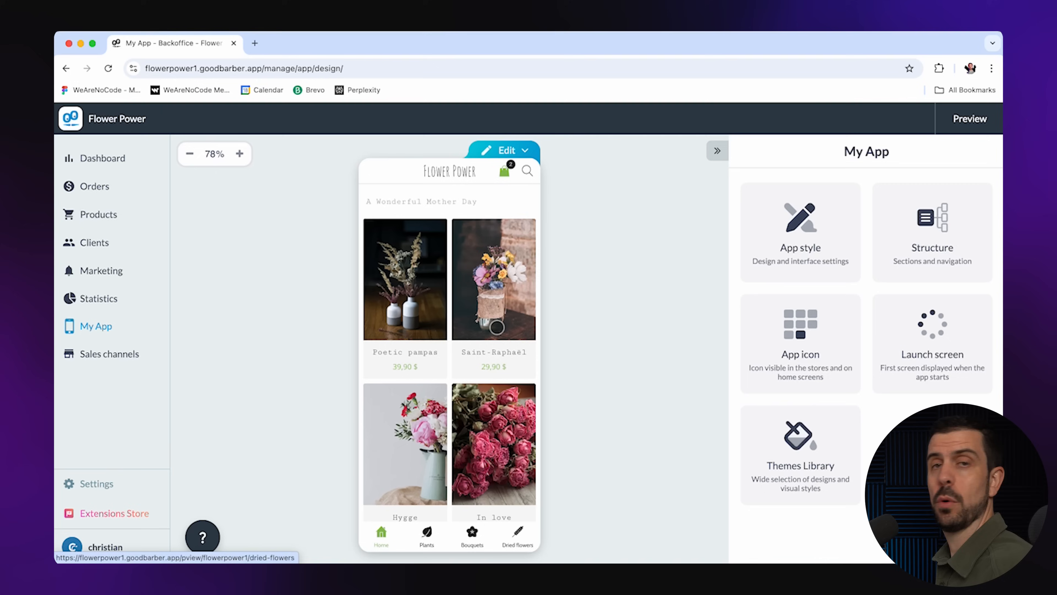
mouse_move(494, 324)
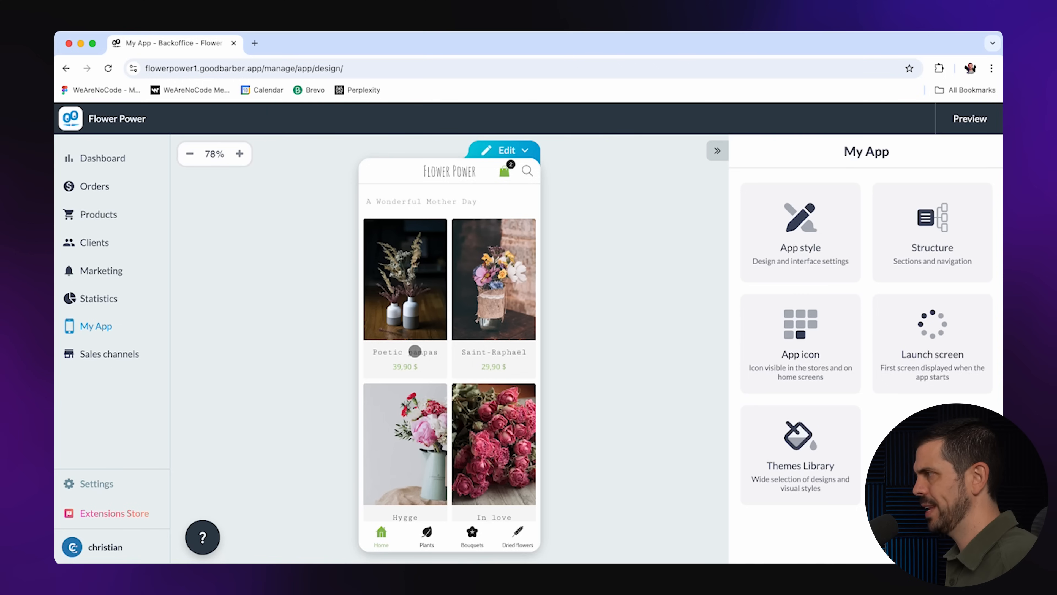
mouse_move(405, 337)
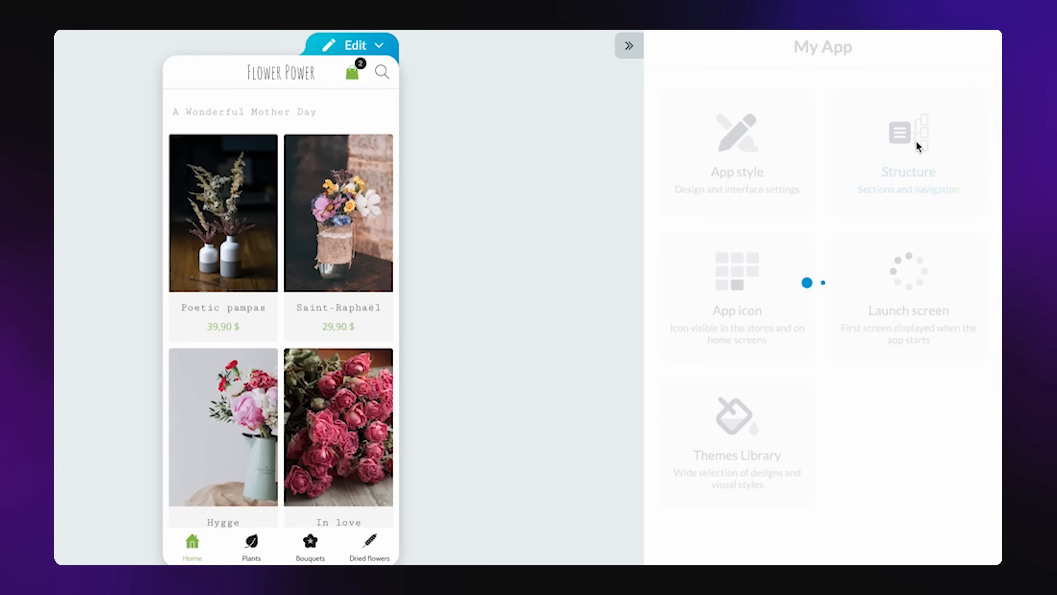
- Reach the Plants collection's My products list from the Structure tree
click(908, 148)
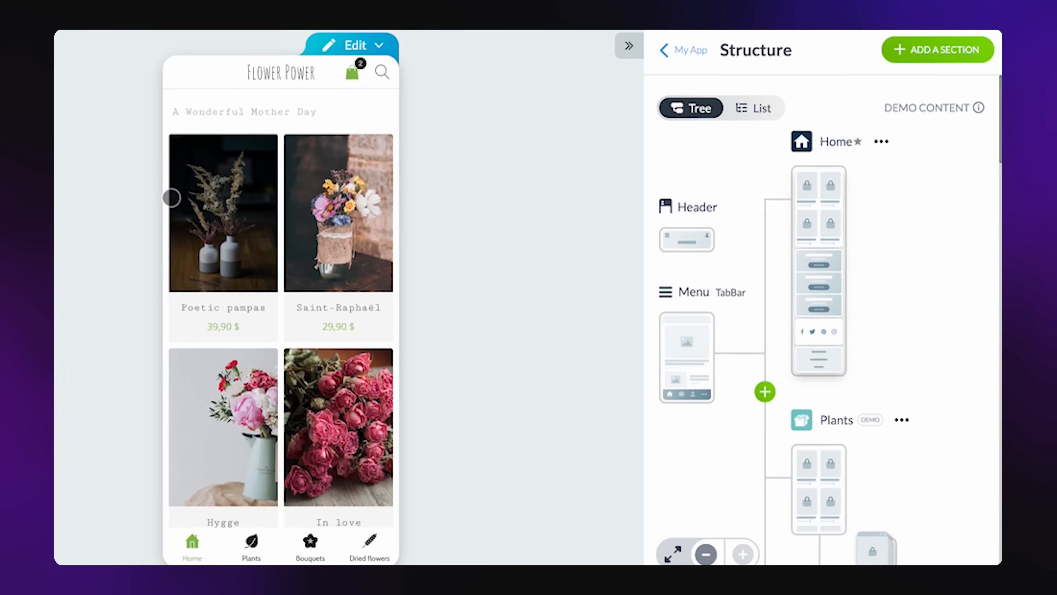
click(802, 420)
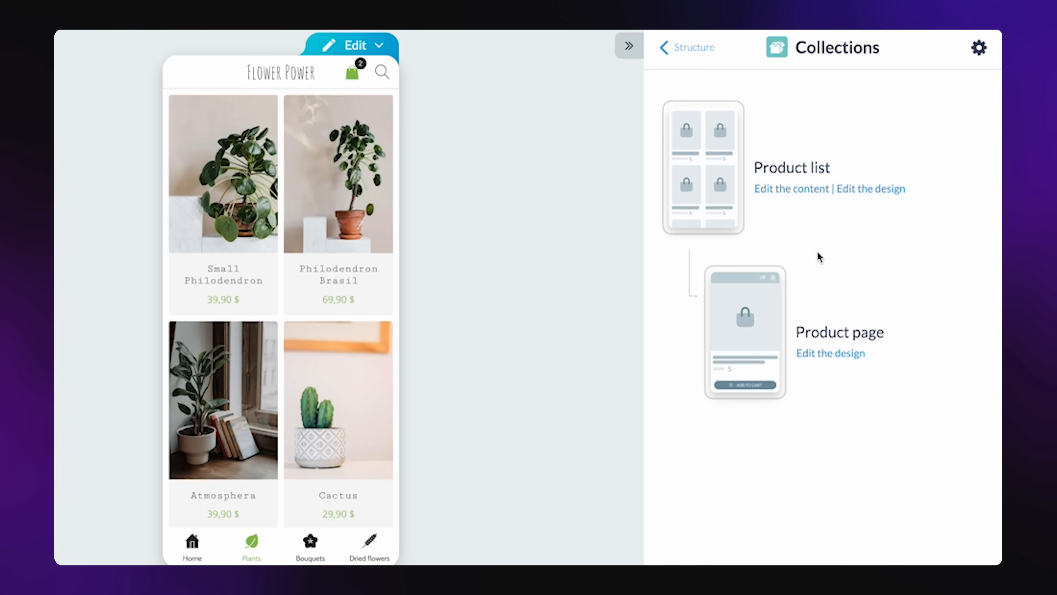
mouse_move(798, 194)
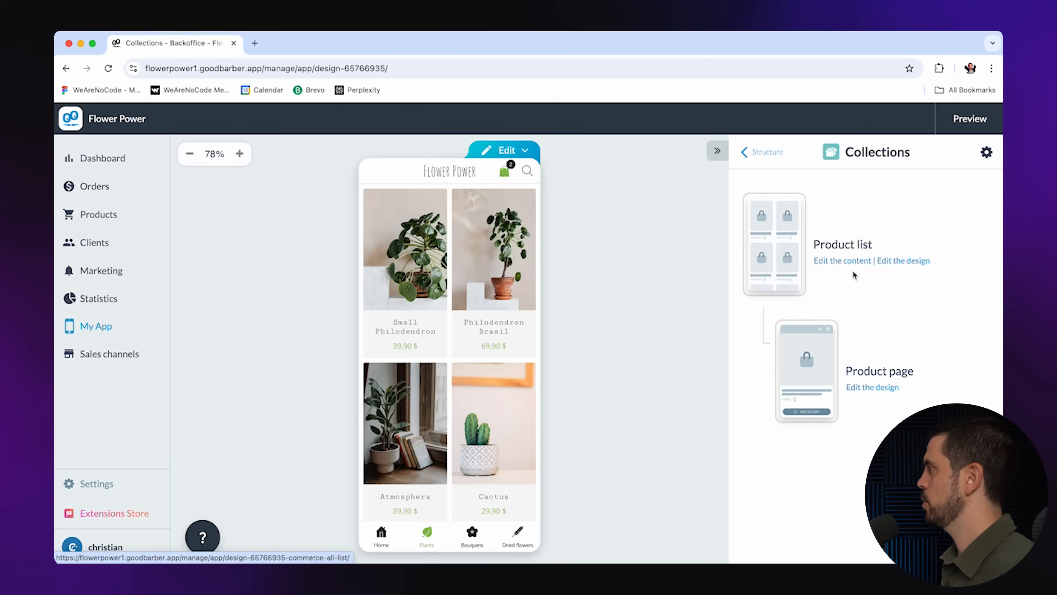
click(841, 261)
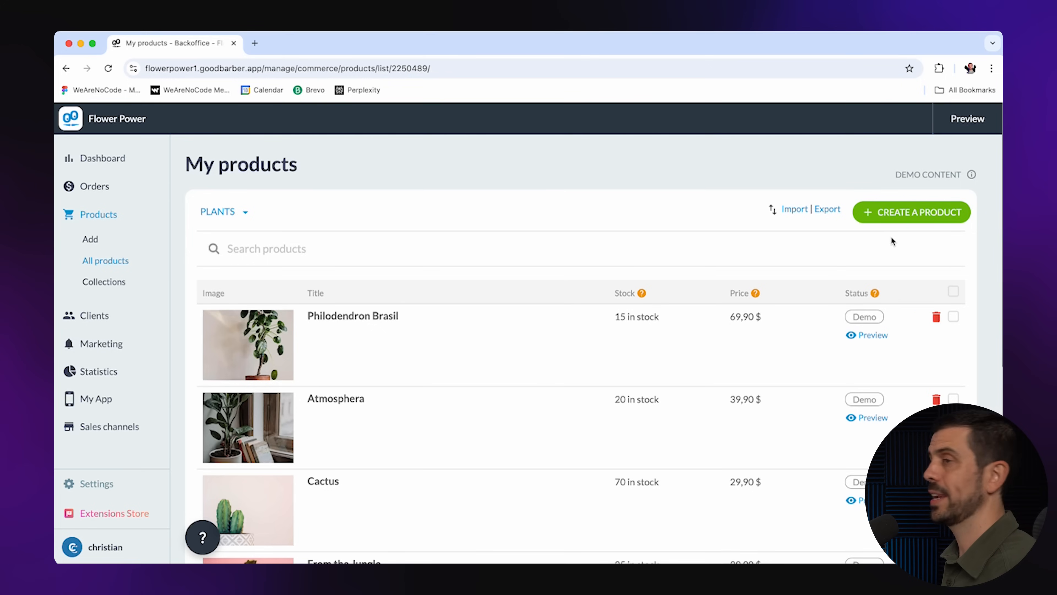
mouse_move(794, 210)
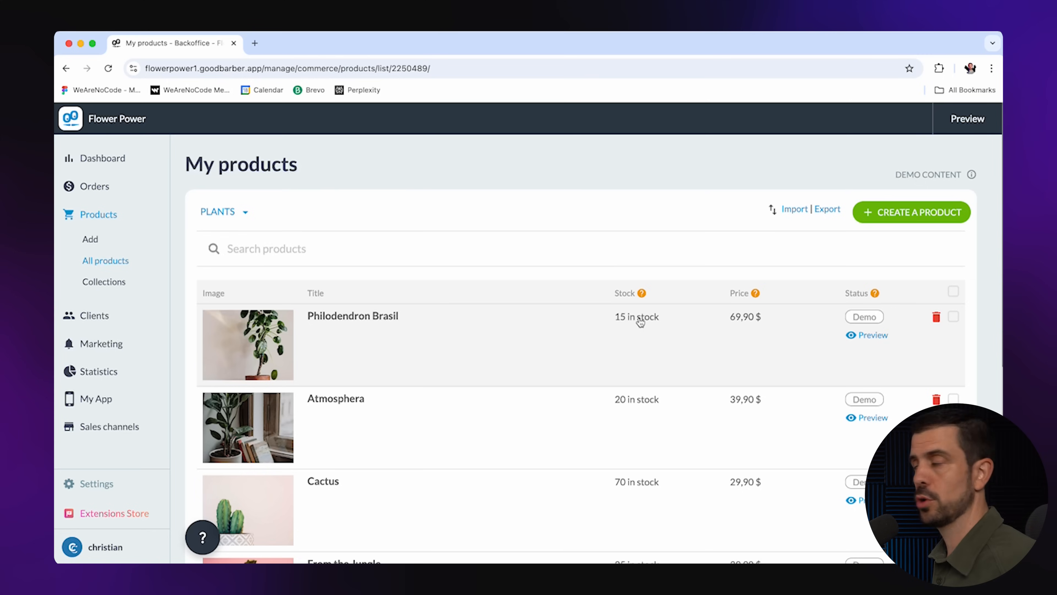
- Begin a New product form assigned to the Plants collection and review its fields
click(911, 211)
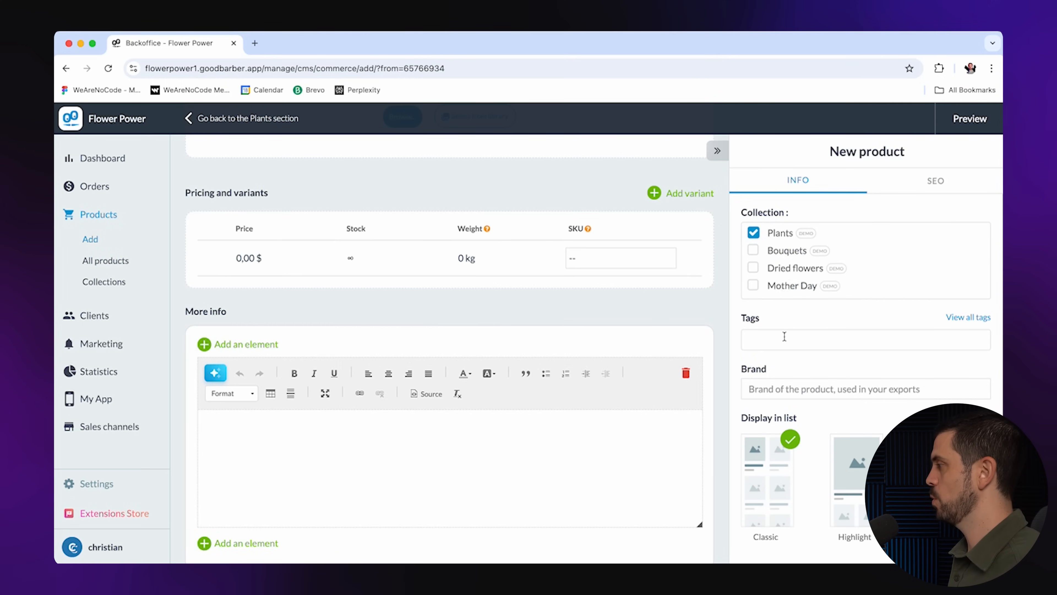
scroll(down, 3)
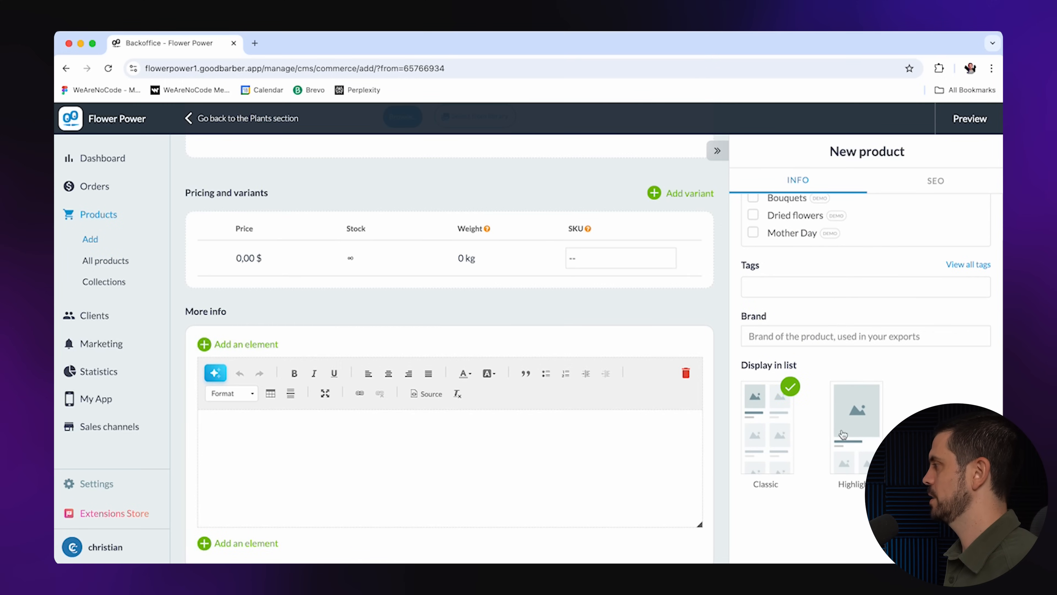
- Inspect the Flower Power launch screen, toggle Picture then back to Text, return to My App
click(95, 326)
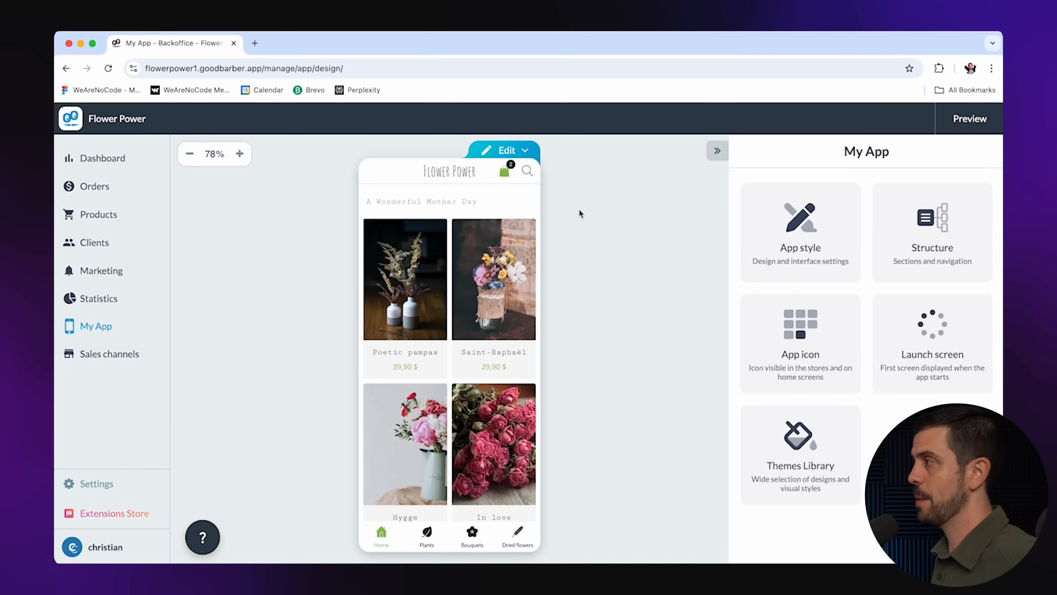
mouse_move(577, 214)
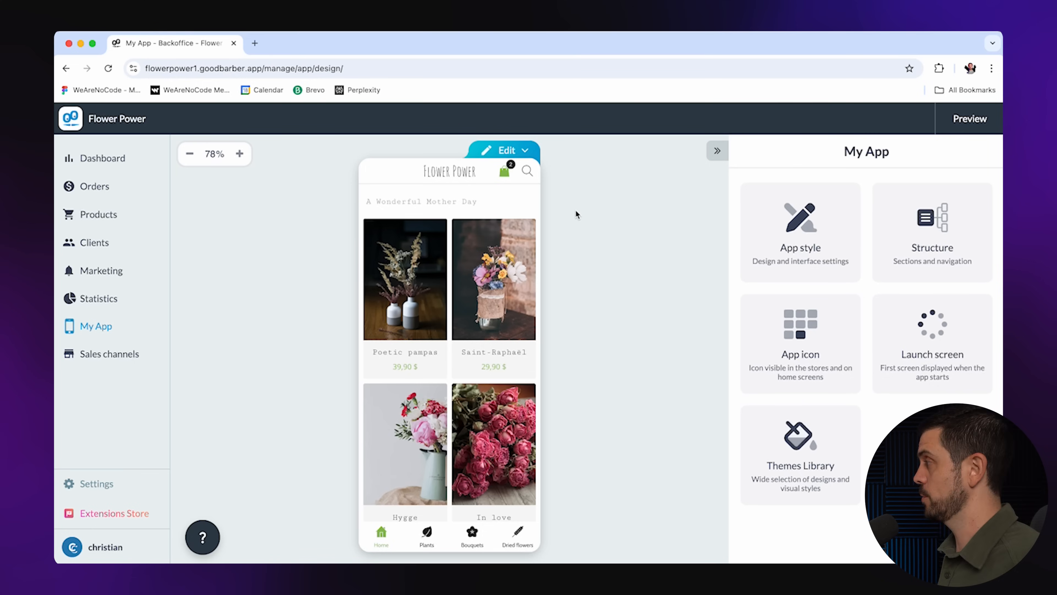
mouse_move(635, 220)
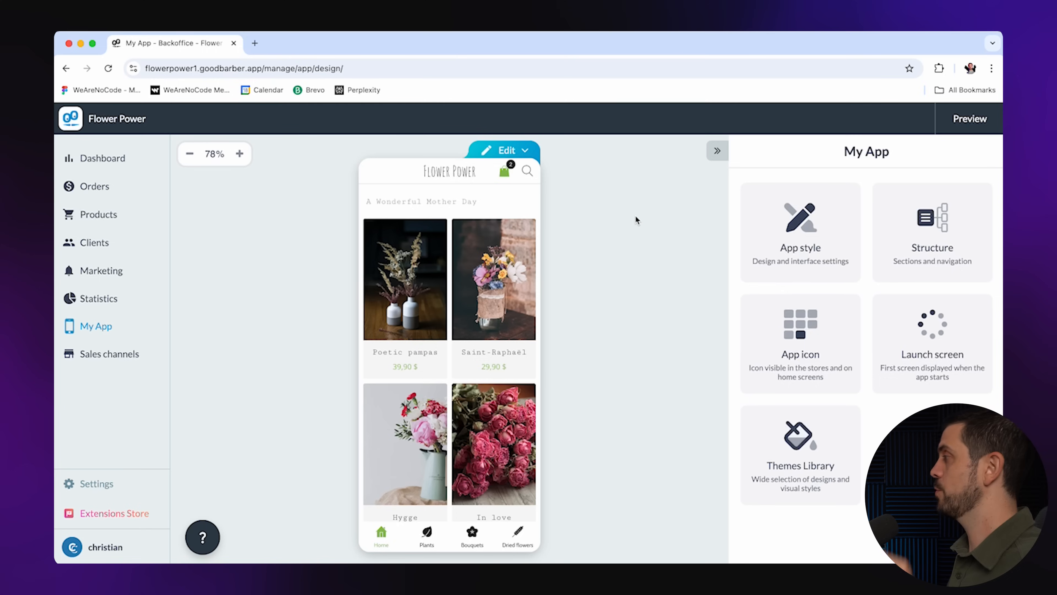
click(932, 342)
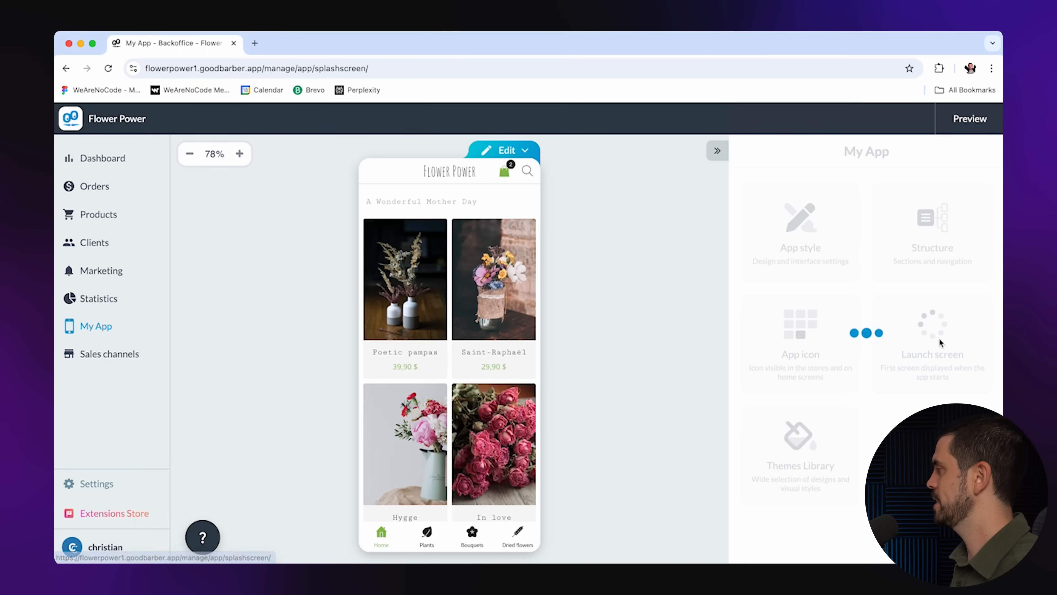
click(931, 343)
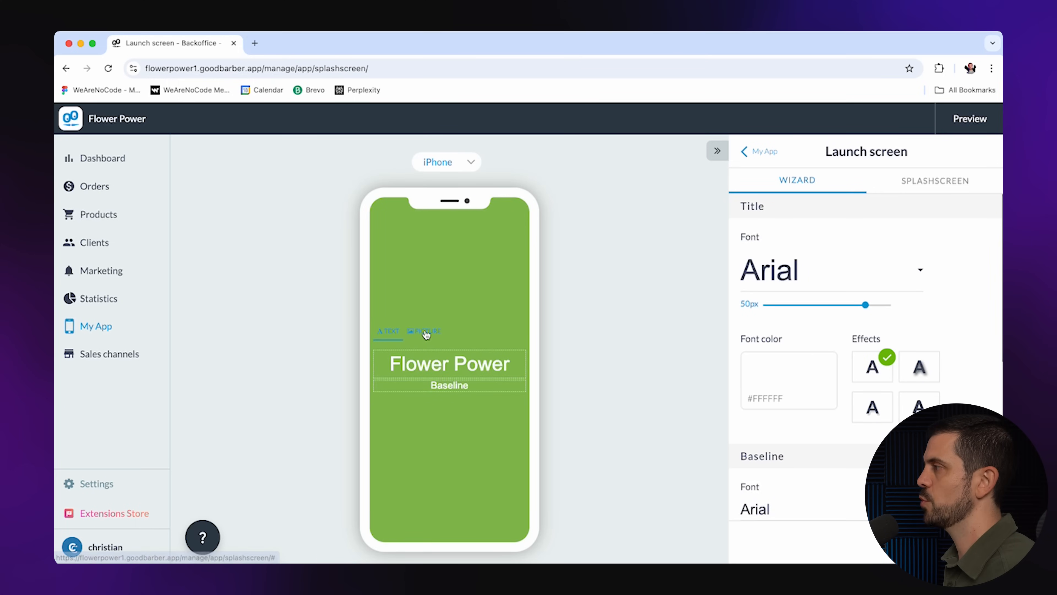
click(425, 323)
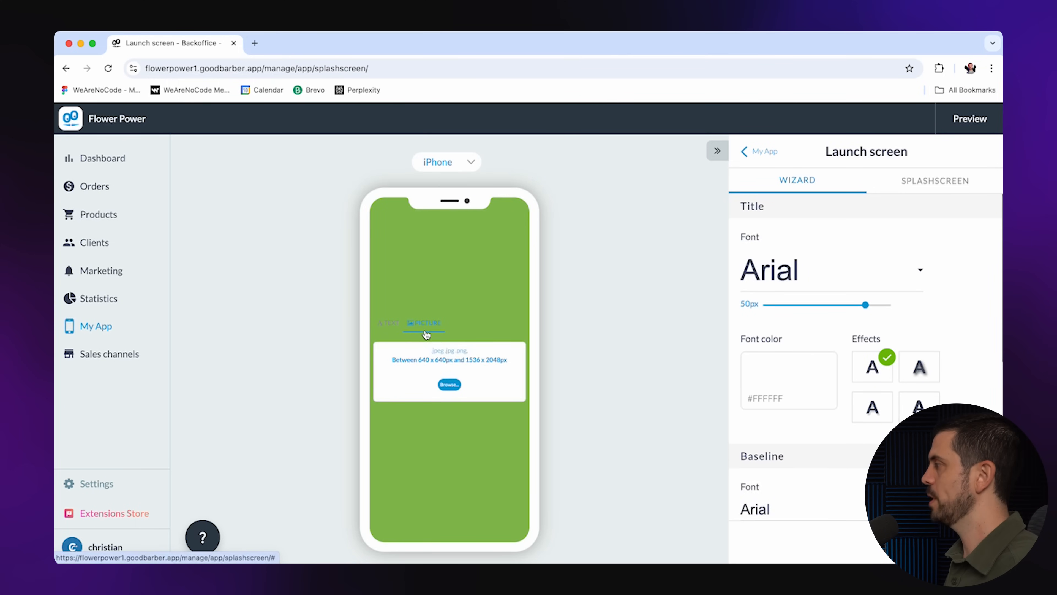
click(387, 323)
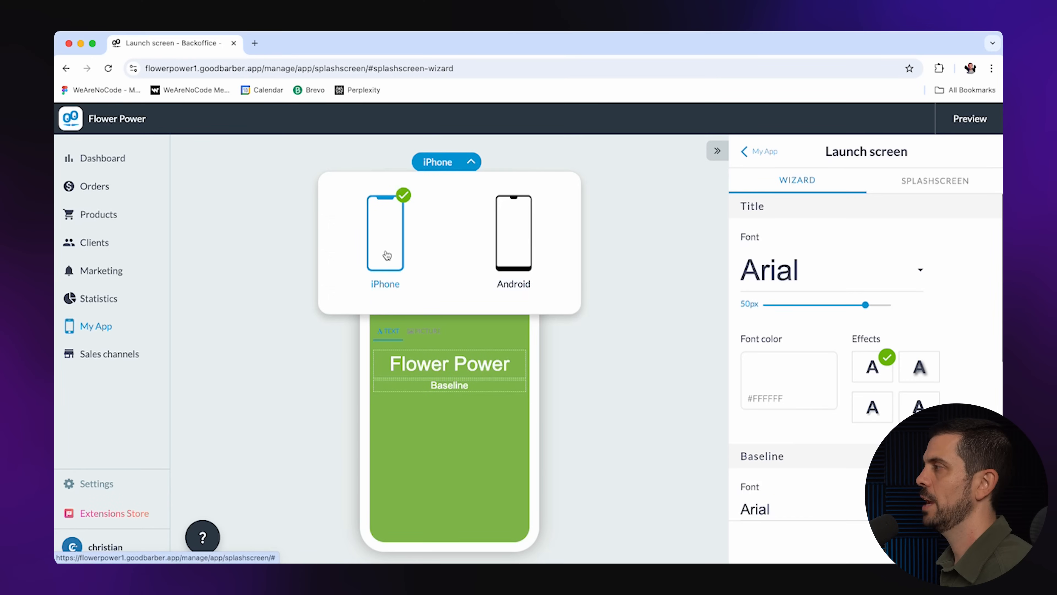
click(763, 151)
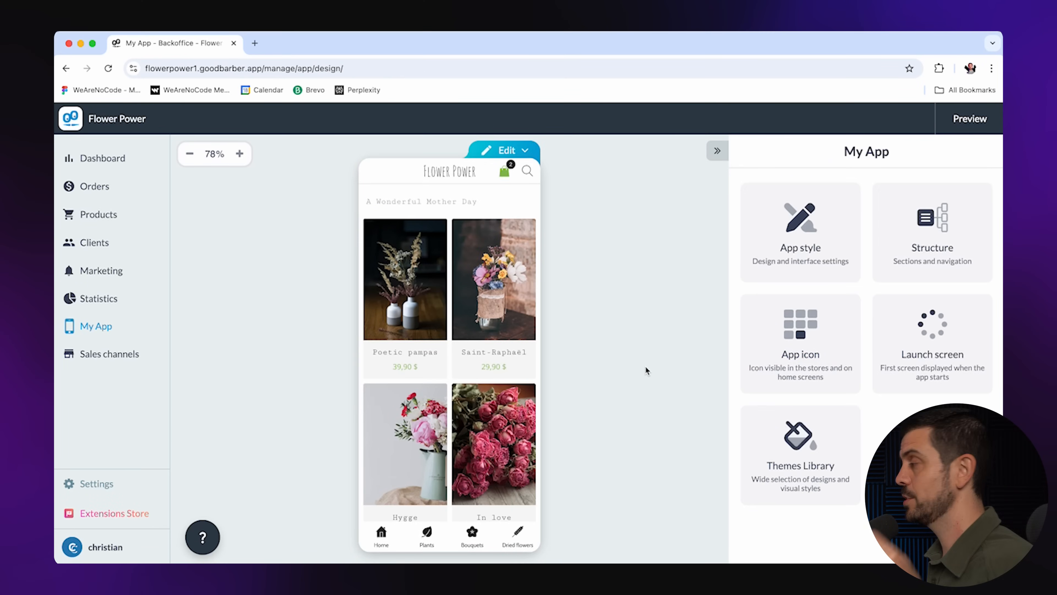
- View the App icon editor with its empty App Store and Home screen slots
click(800, 337)
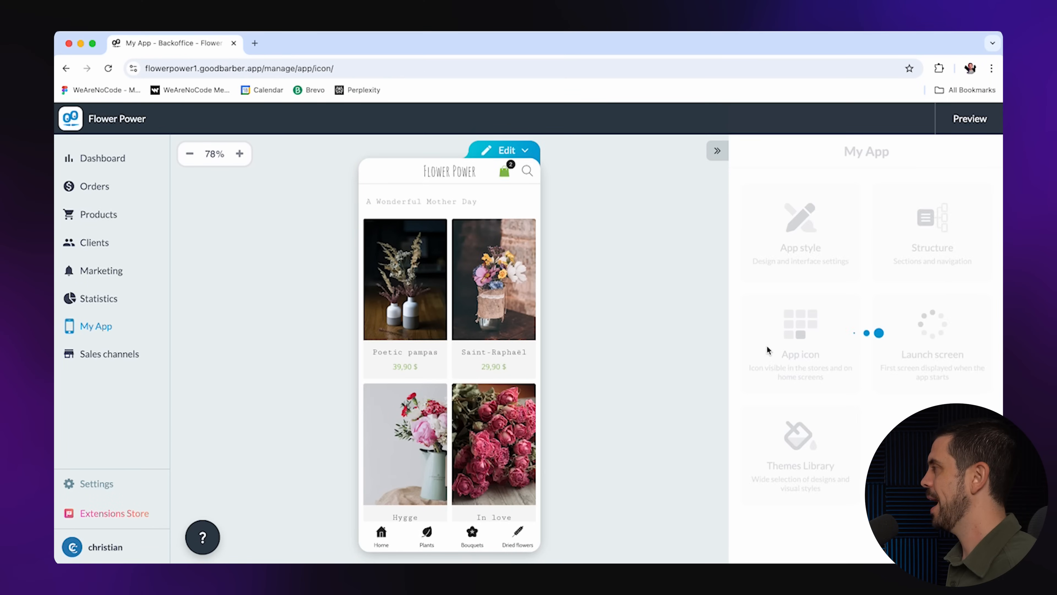
click(800, 354)
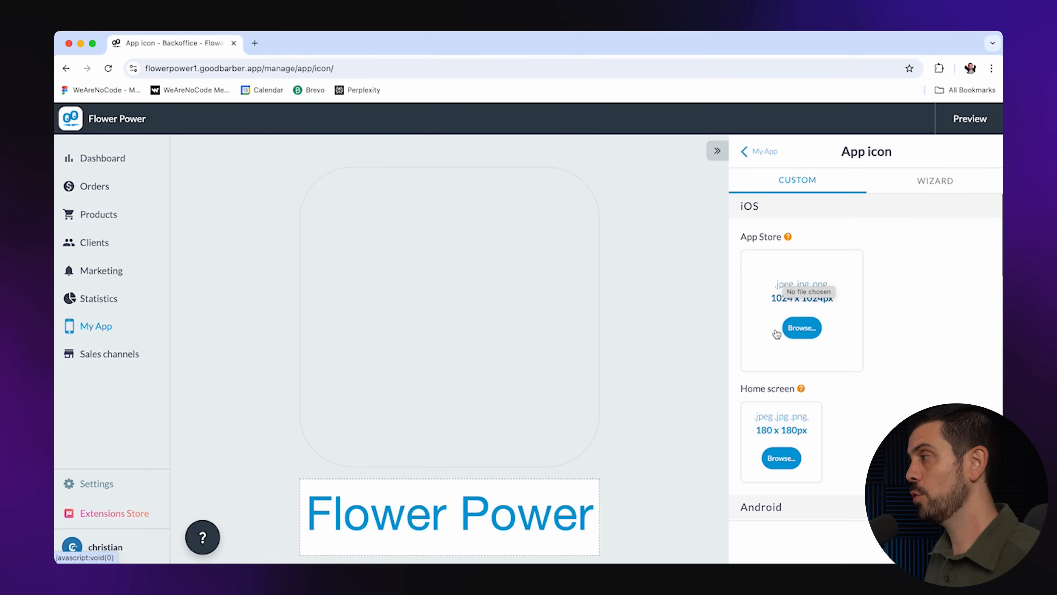
mouse_move(775, 267)
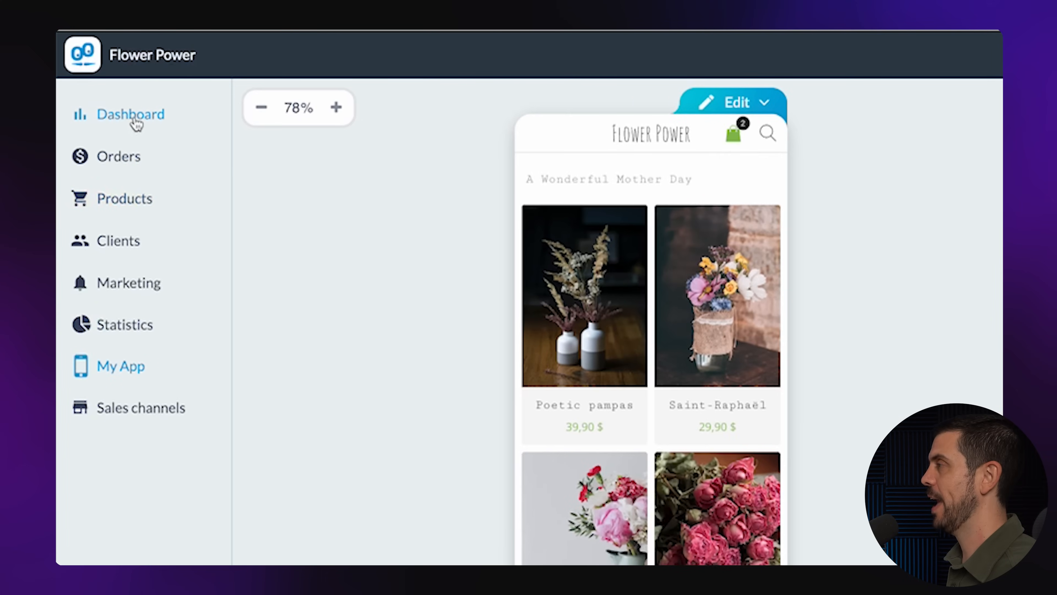
- Review the iOS publishing checklist, follow its missing app icon item, then return to Dashboard
click(130, 113)
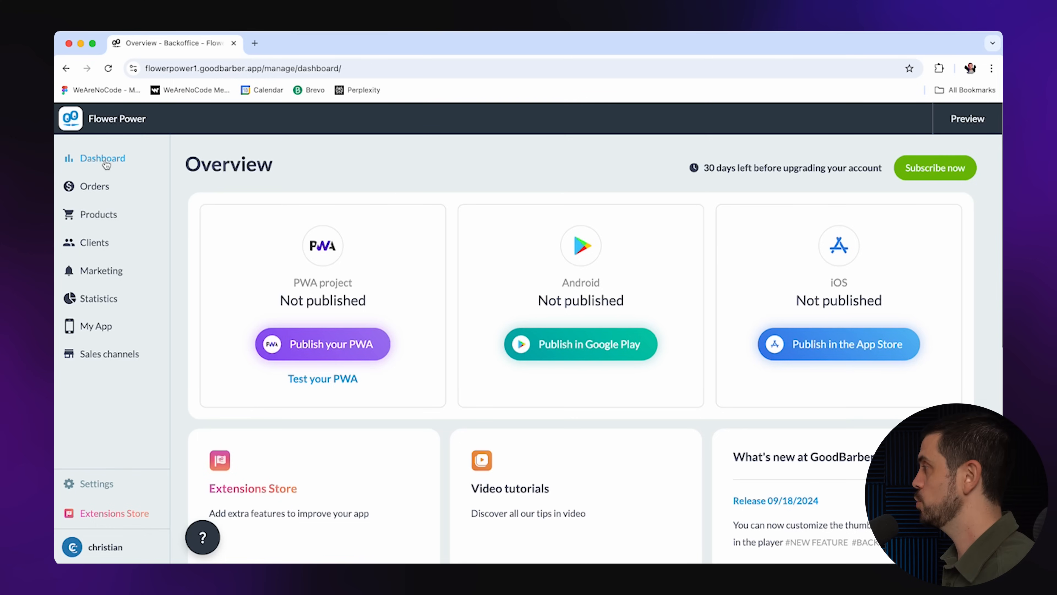
mouse_move(552, 282)
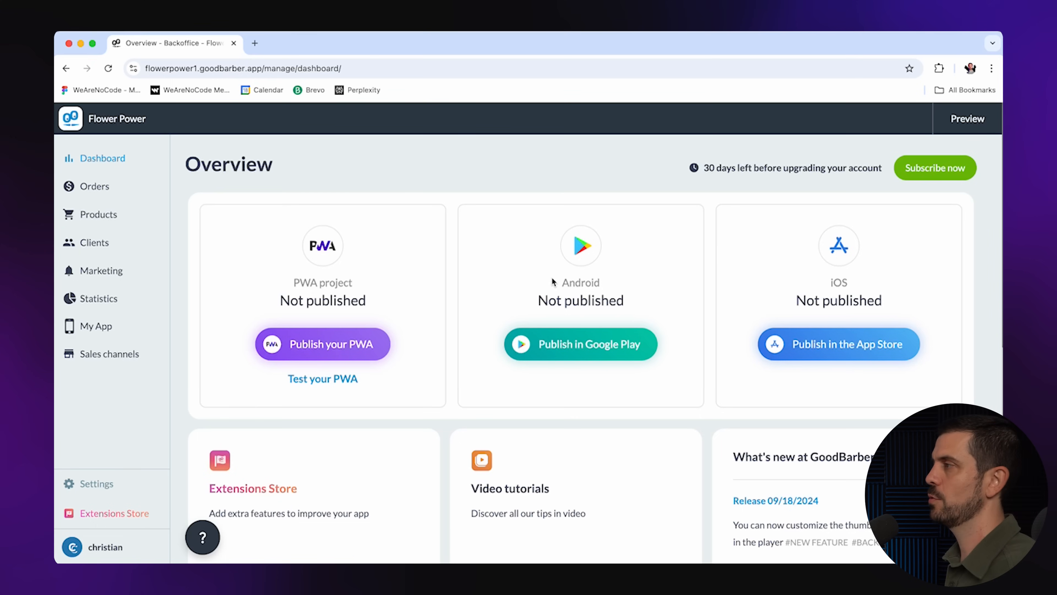
mouse_move(421, 271)
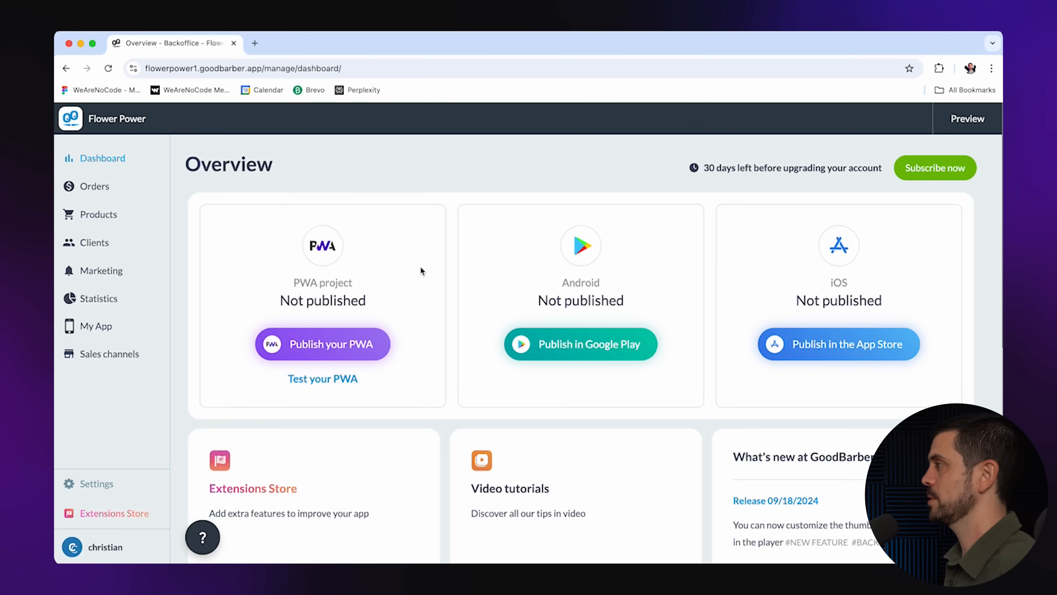
mouse_move(838, 344)
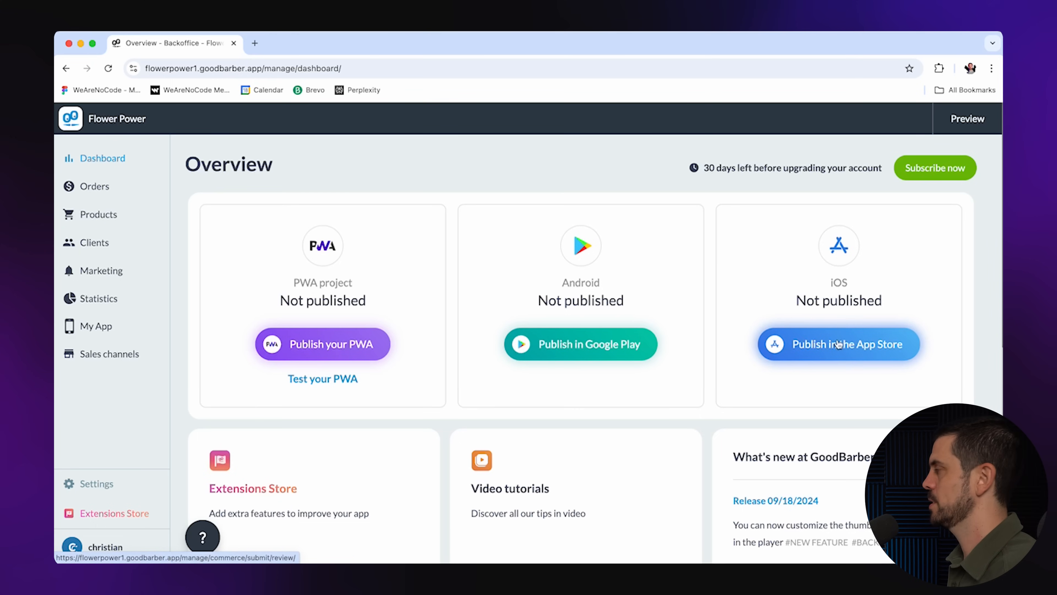
click(839, 343)
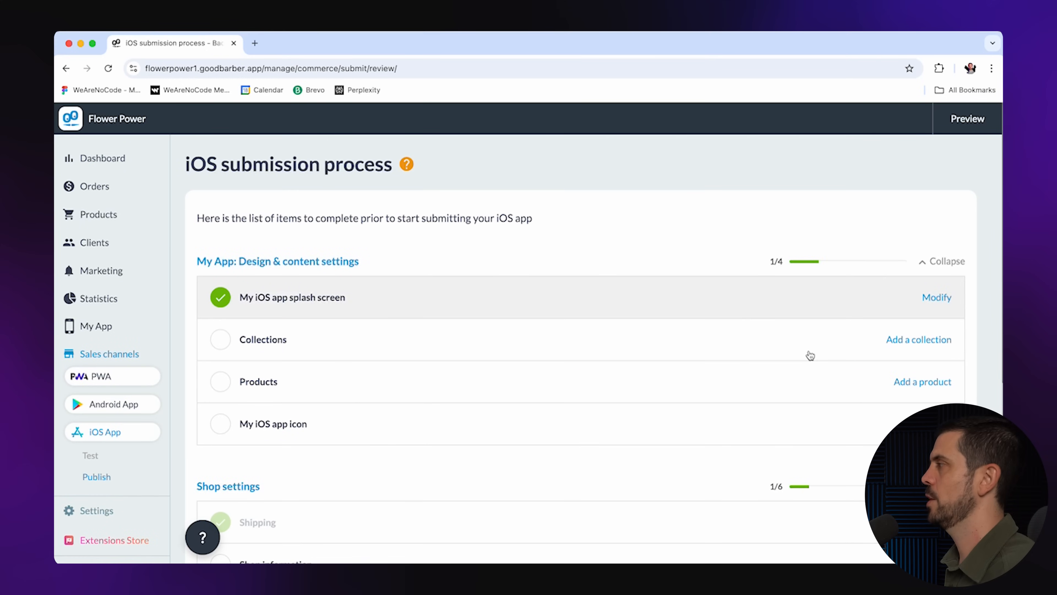
mouse_move(723, 255)
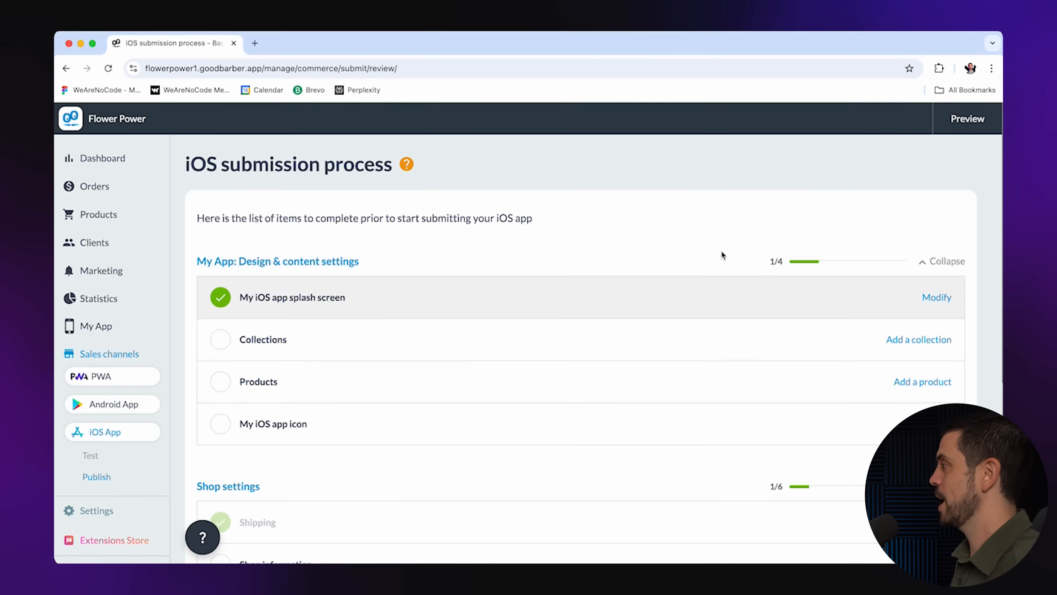
mouse_move(221, 339)
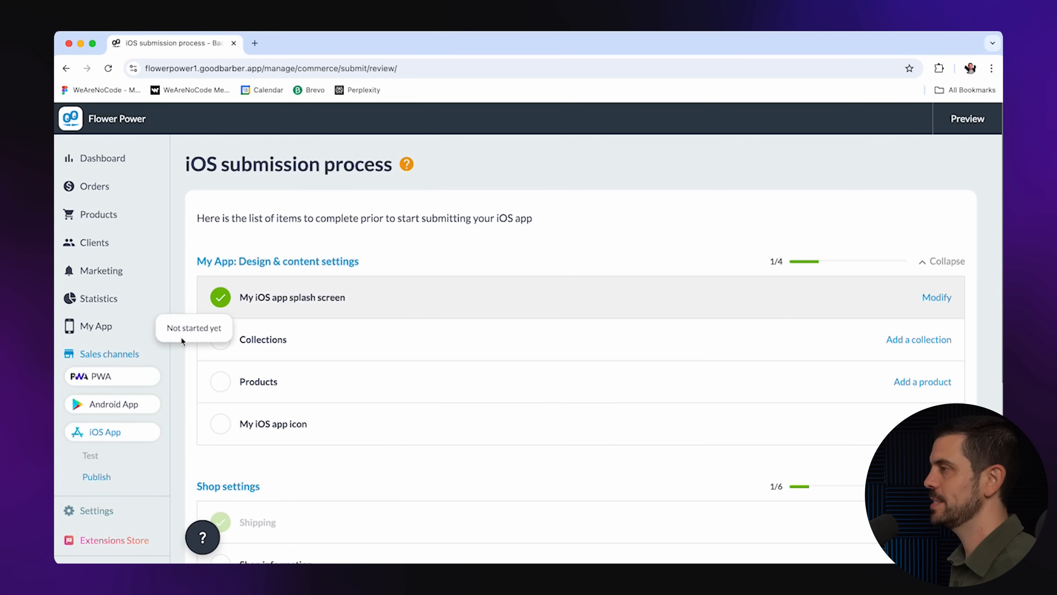
mouse_move(762, 405)
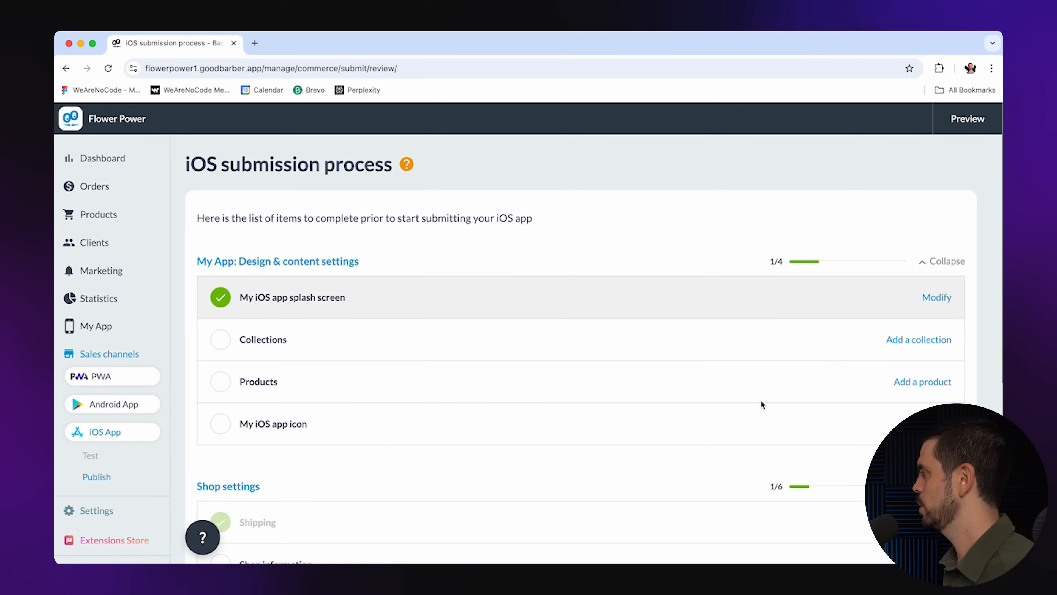
scroll(down, 3)
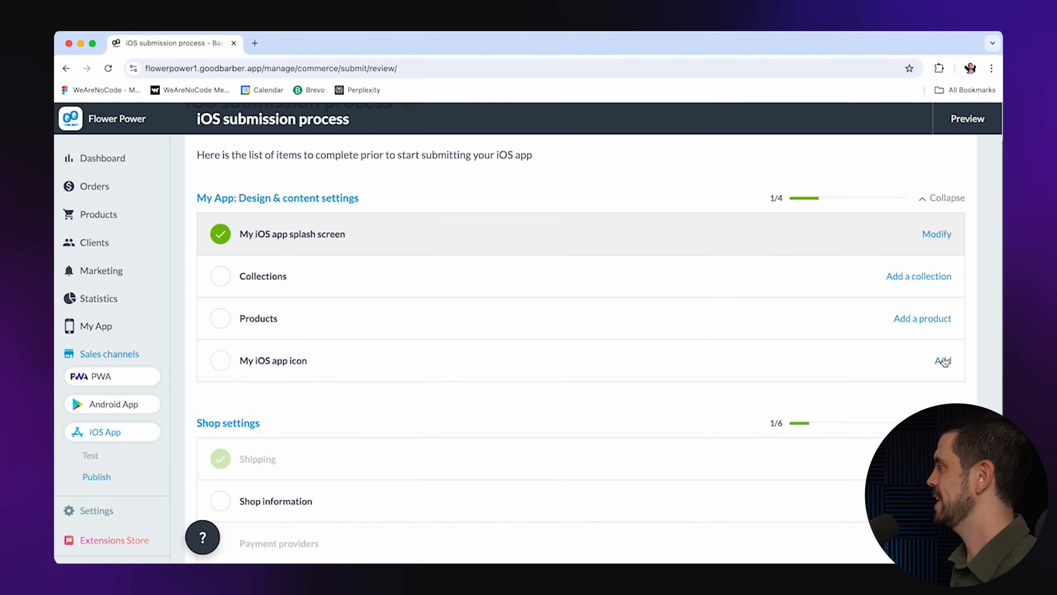
click(942, 360)
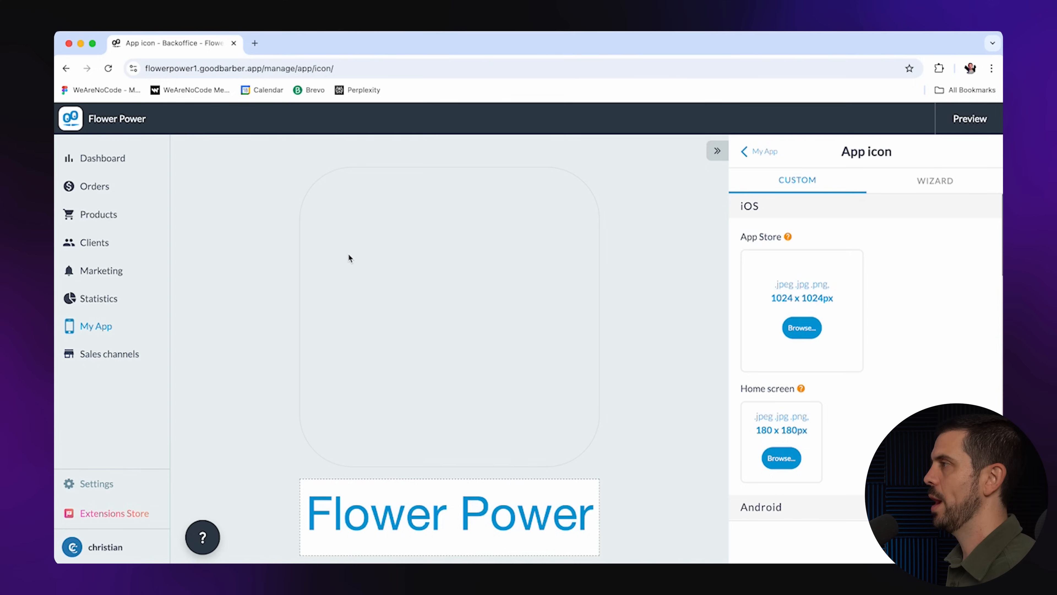
mouse_move(147, 146)
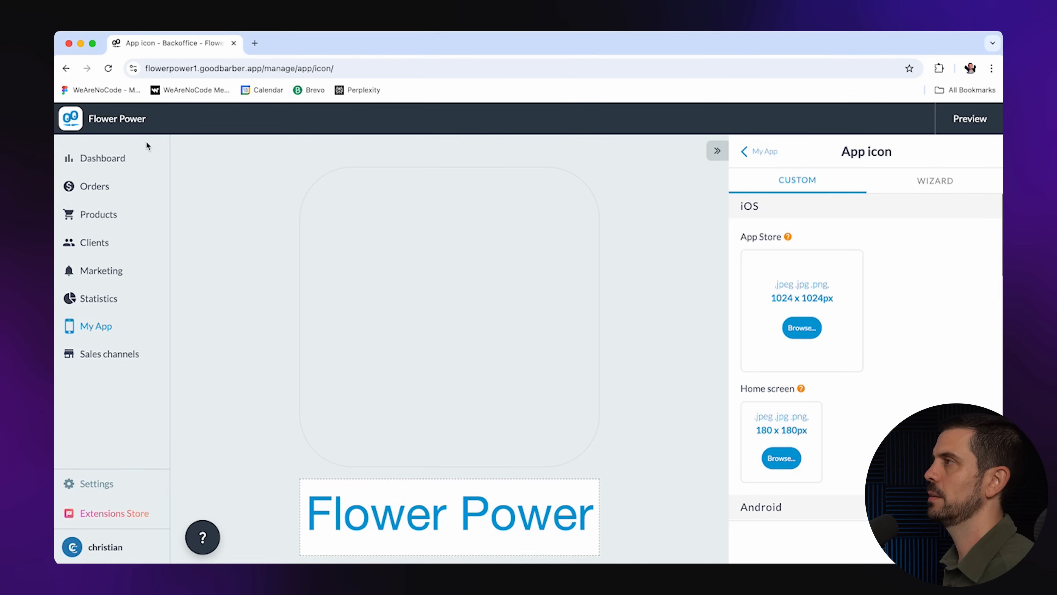
click(102, 158)
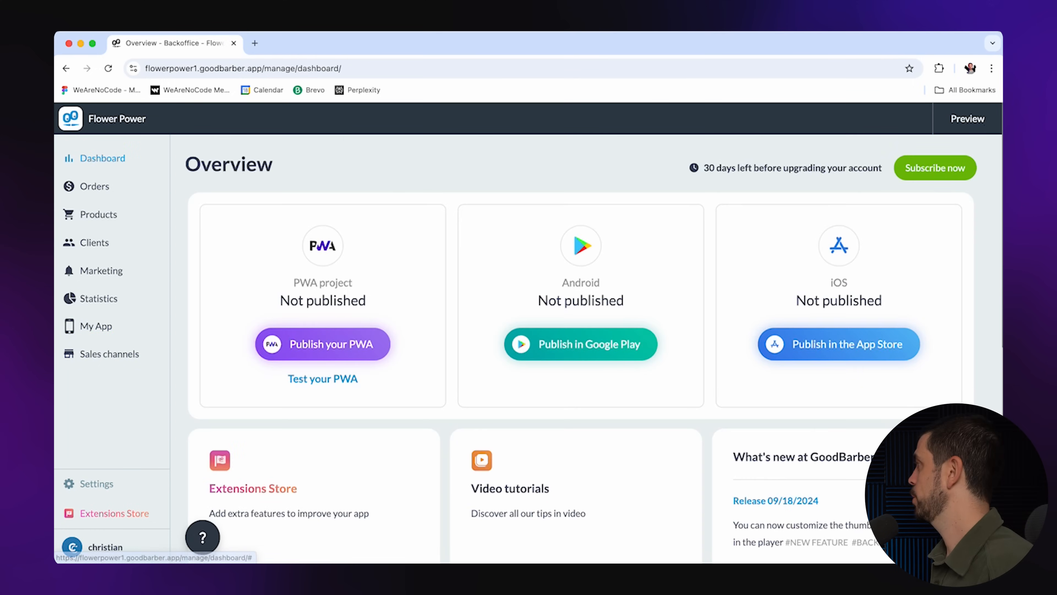
- Launch the live preview and scroll to the A Wonderful Mother Day product grid
click(967, 119)
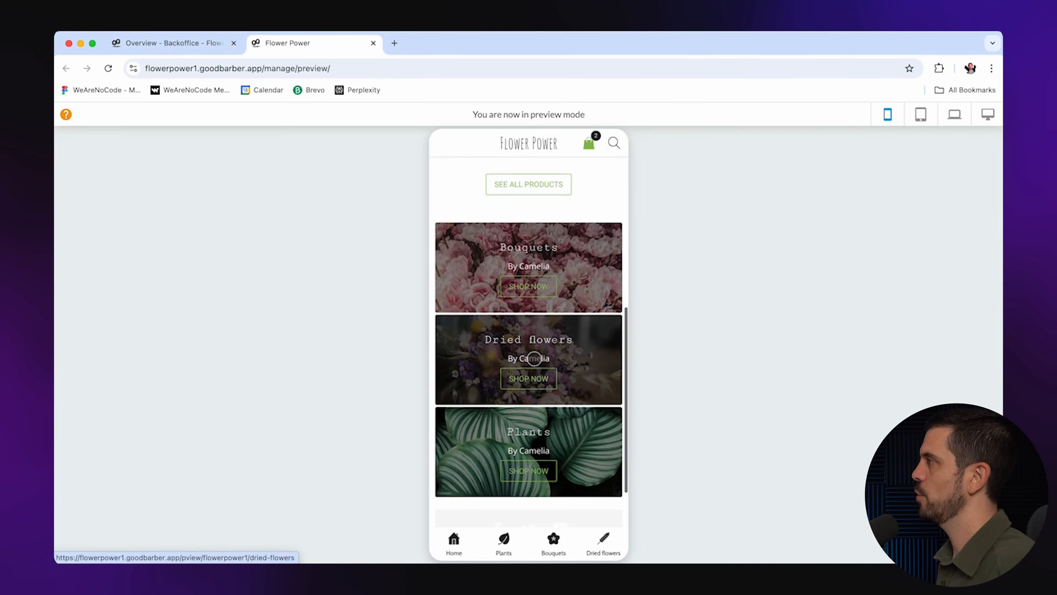
scroll(down, 3)
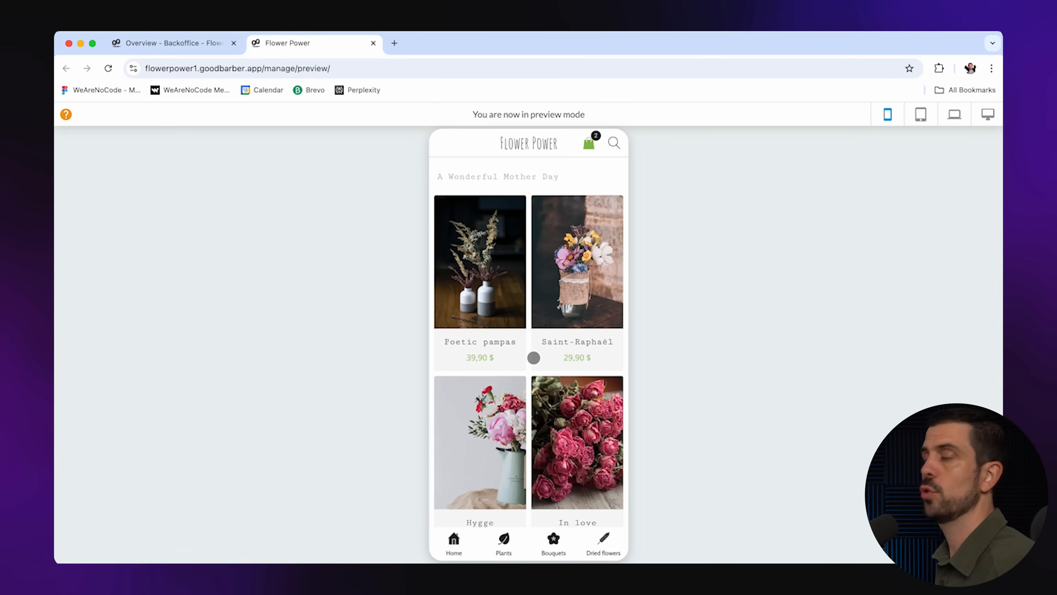
- Visit the shop Settings, then the empty Abandoned orders list
click(174, 43)
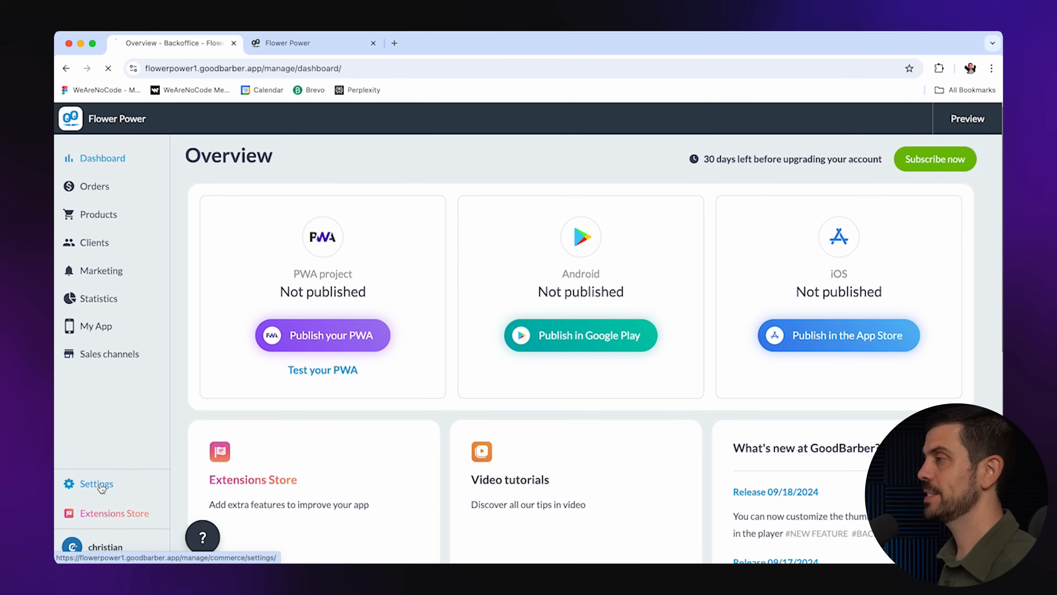
click(96, 484)
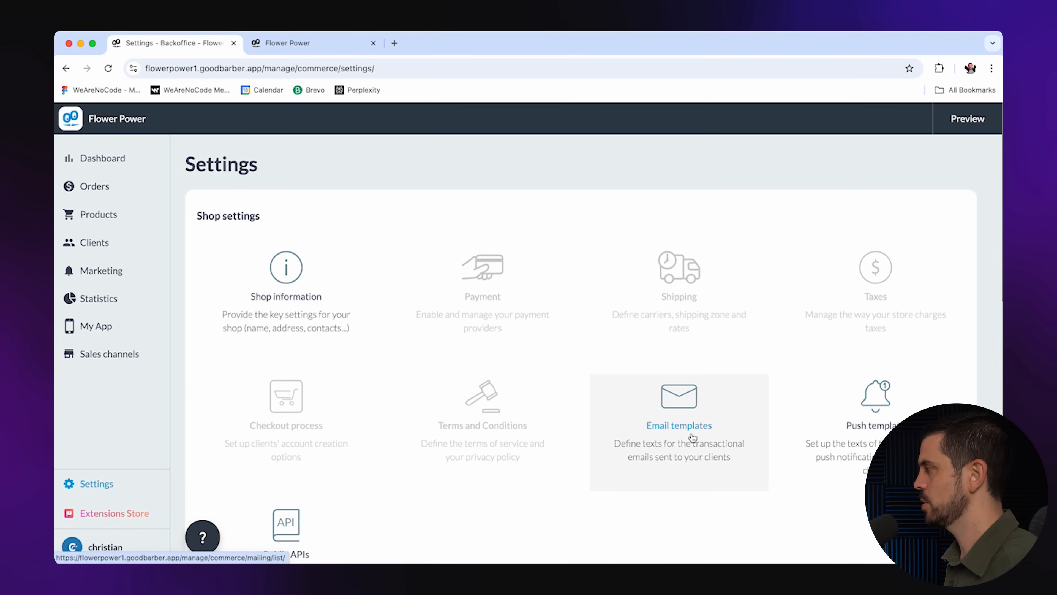
mouse_move(875, 424)
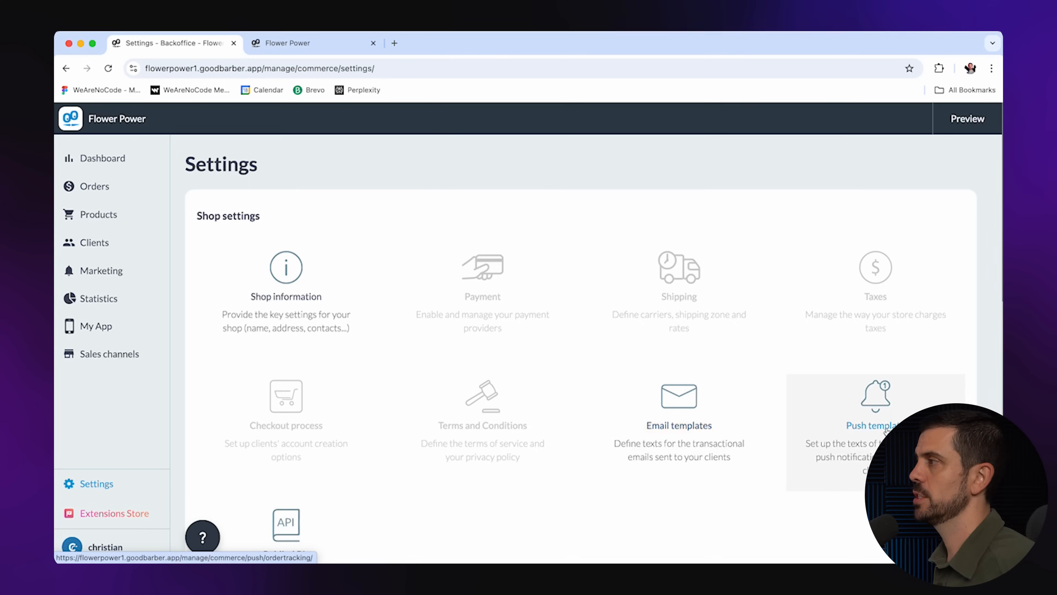
mouse_move(99, 214)
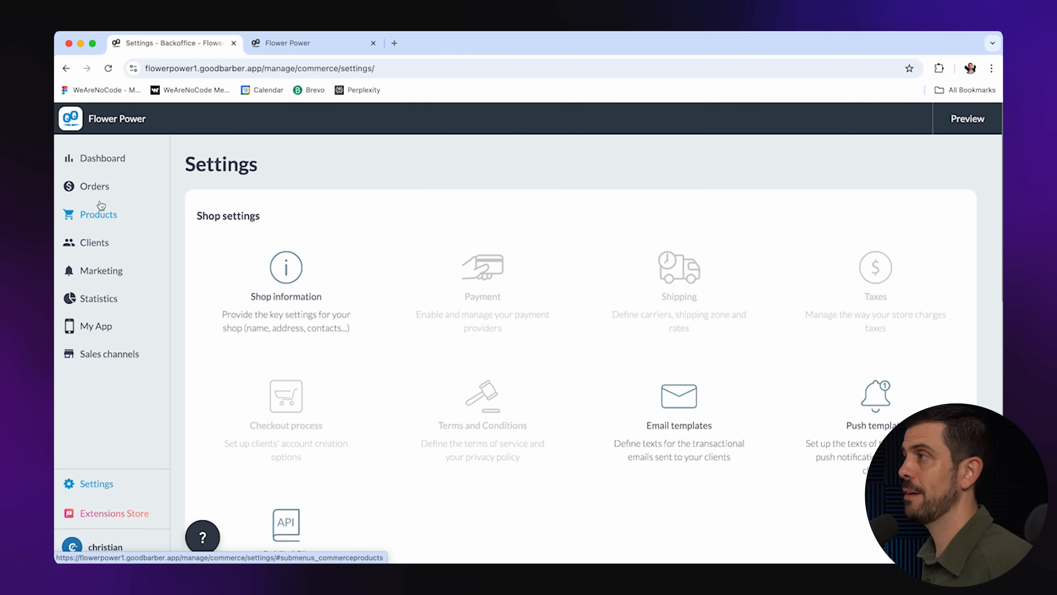
click(94, 186)
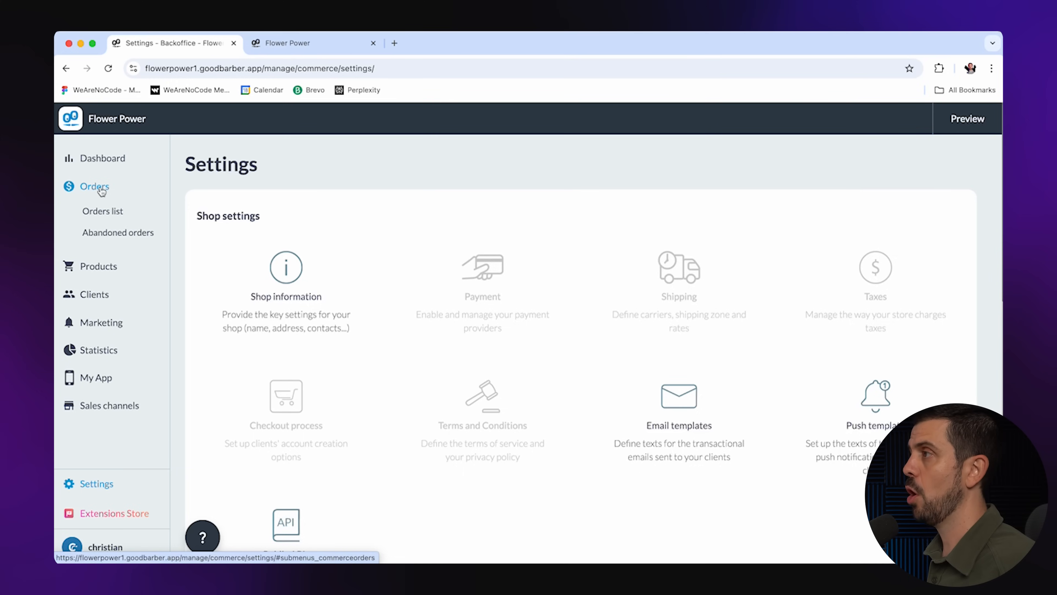
click(118, 231)
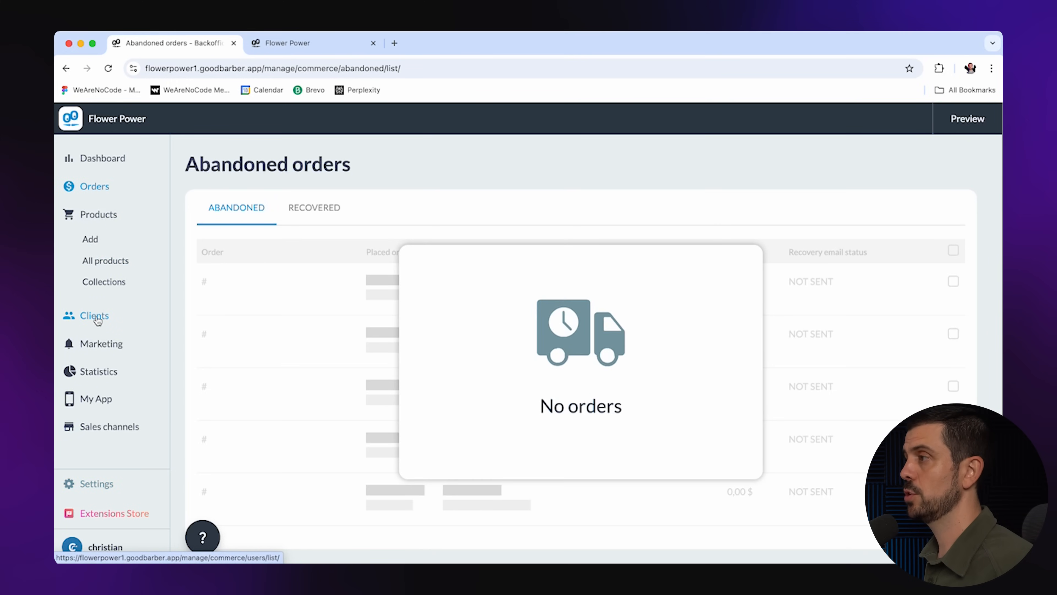
- Check the empty Clients list and land on the Marketing QR Code page
click(95, 316)
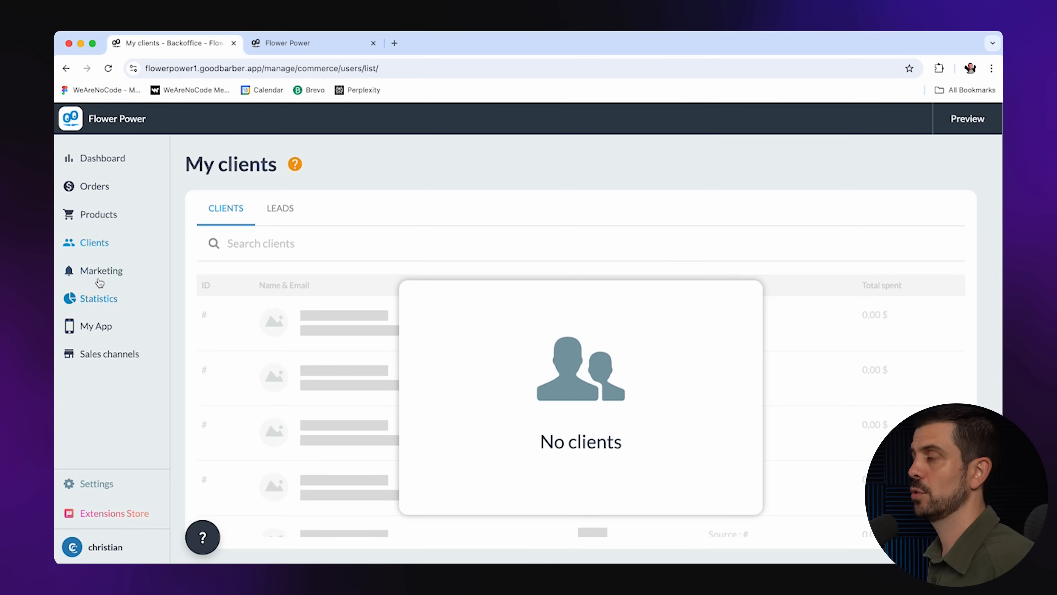
click(101, 270)
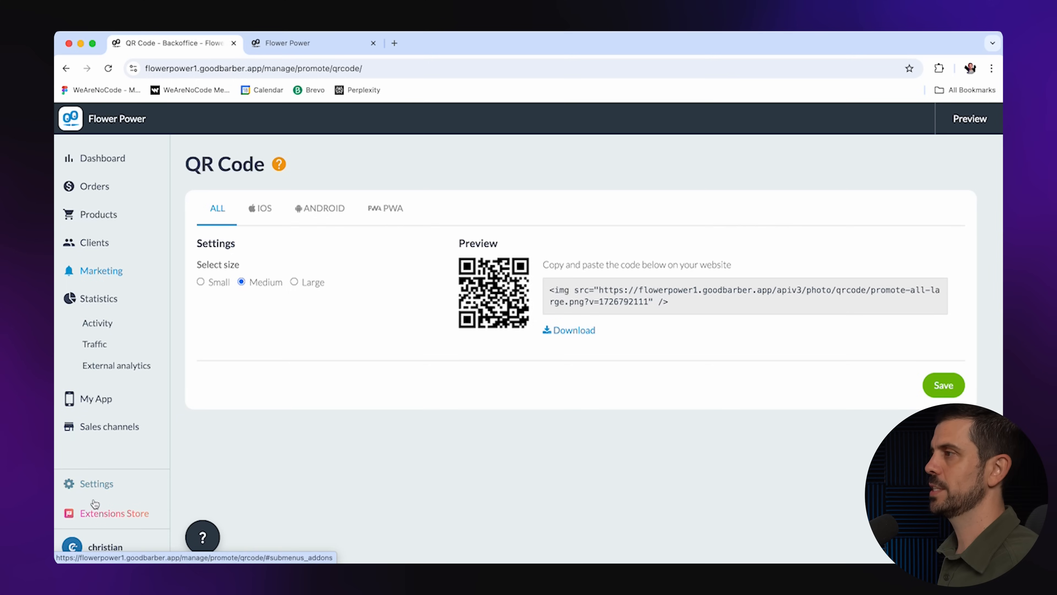